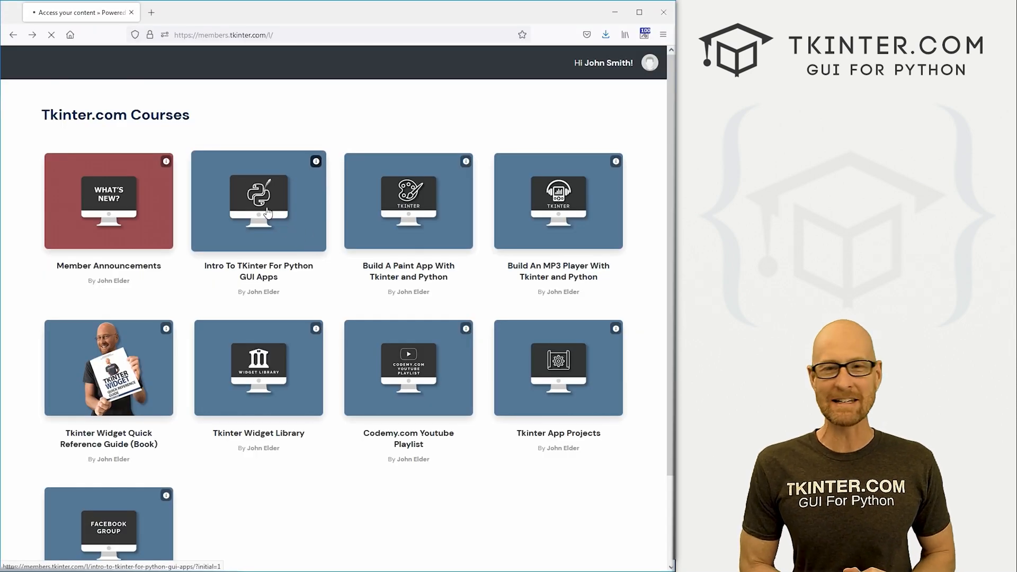
# Step: Open the Intro To TKinter For Python GUI Apps course and browse its lesson list
pyautogui.click(258, 201)
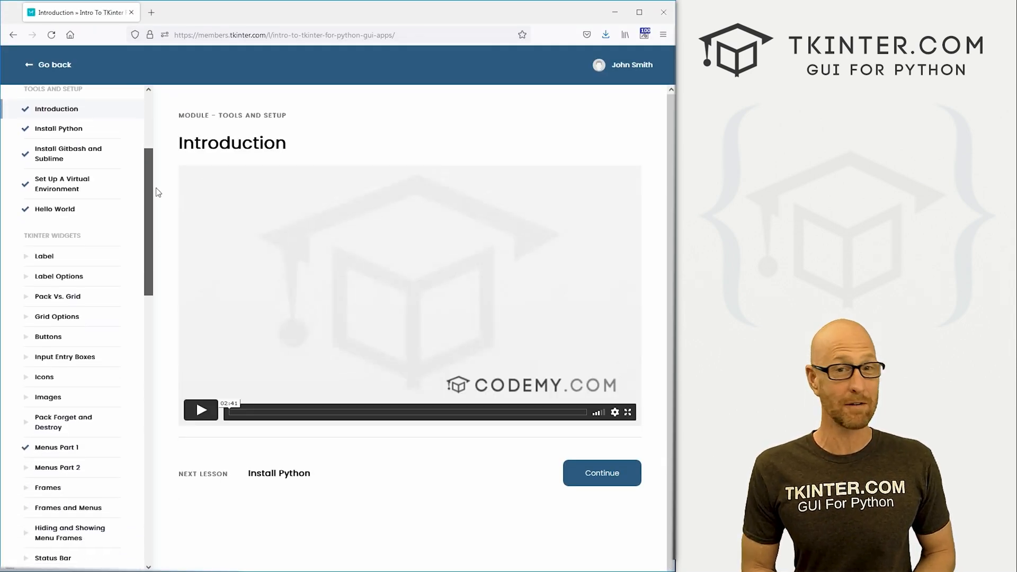
pyautogui.scroll(-3)
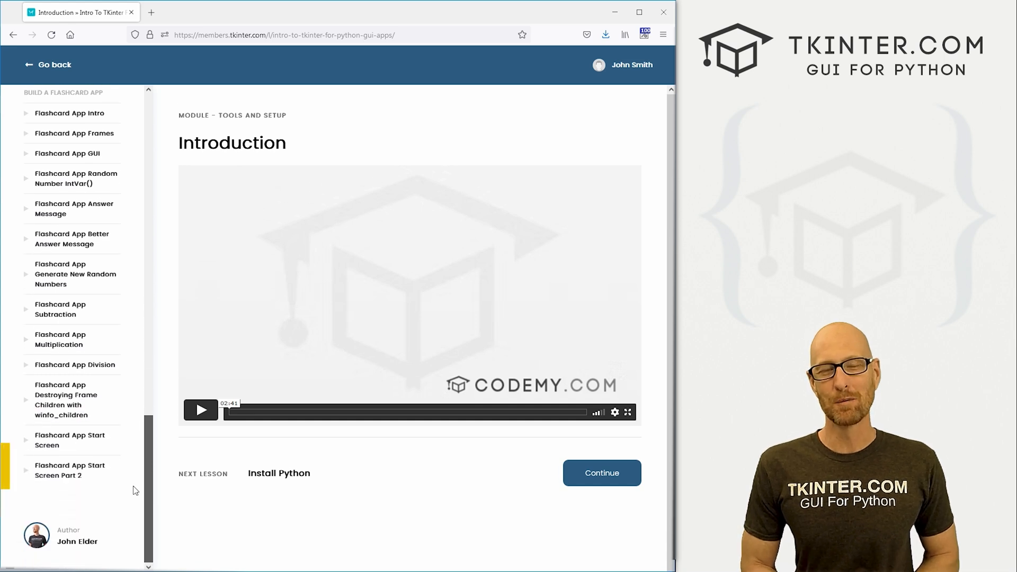
pyautogui.click(54, 65)
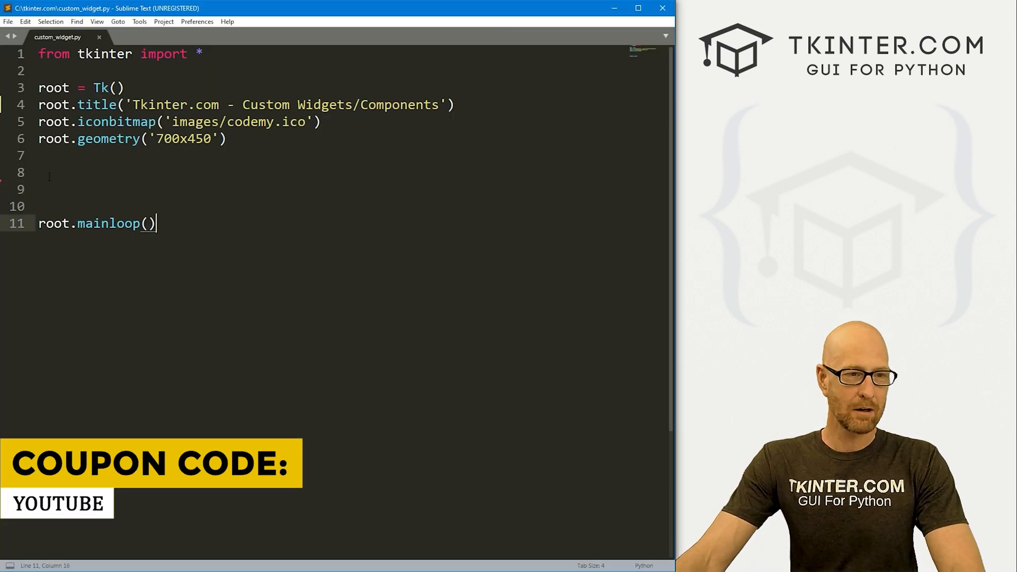
pyautogui.press('ctrl+a')
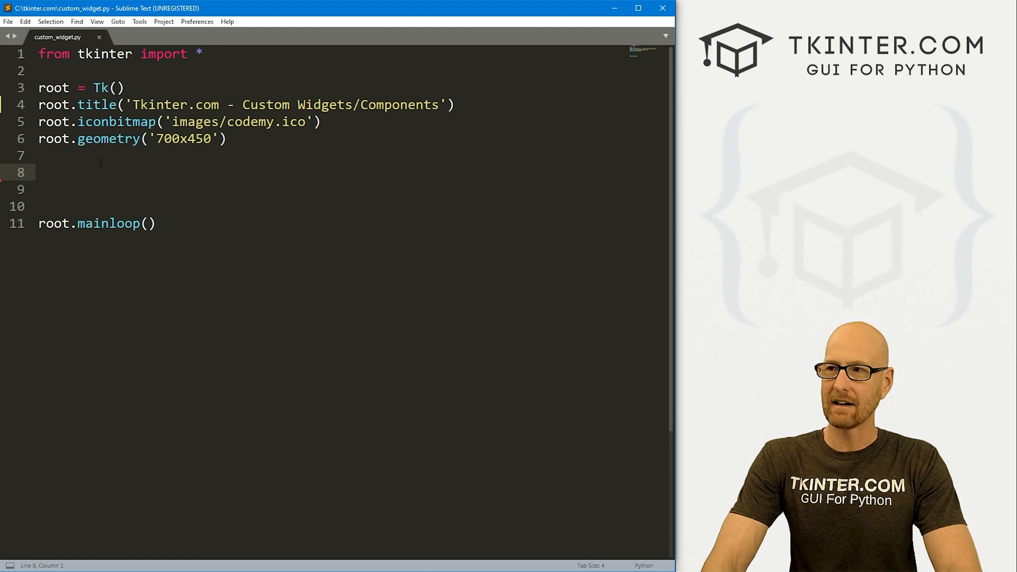
# Step: Declare class My_widget(Frame) with __init__(self, parent, label_text, button_text)
pyautogui.write('class')
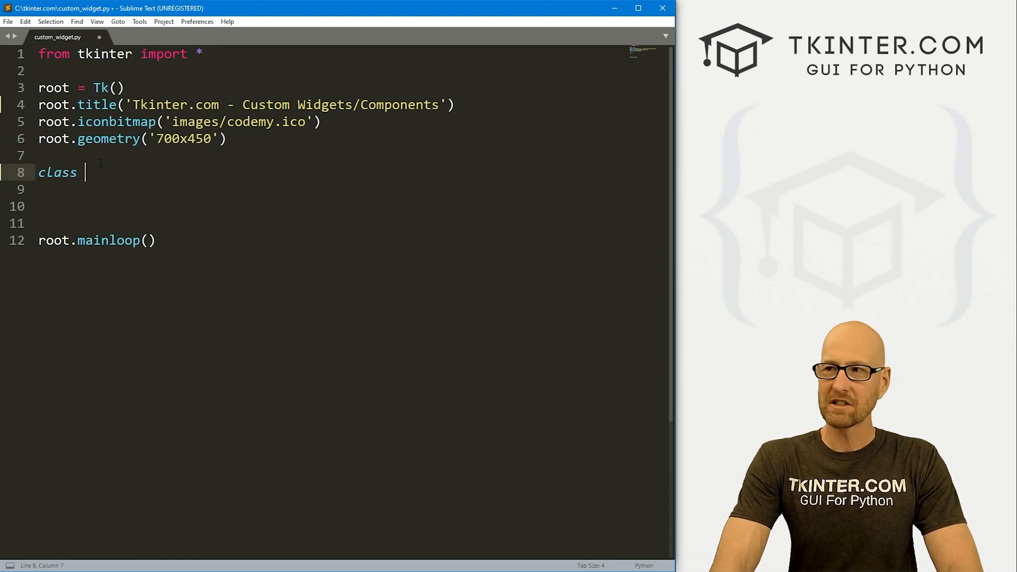
pyautogui.write('My_widget(F')
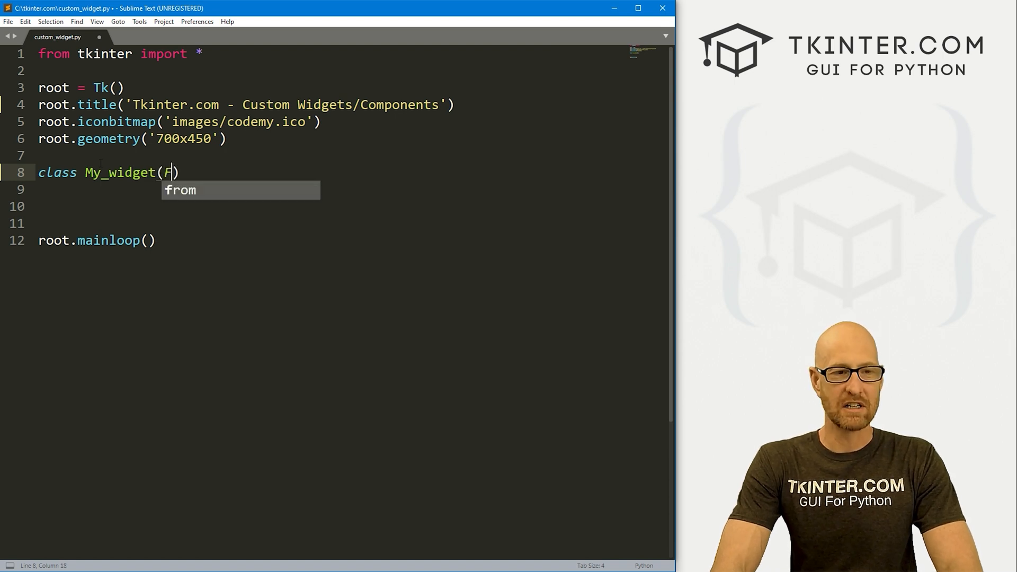
pyautogui.write('rame')
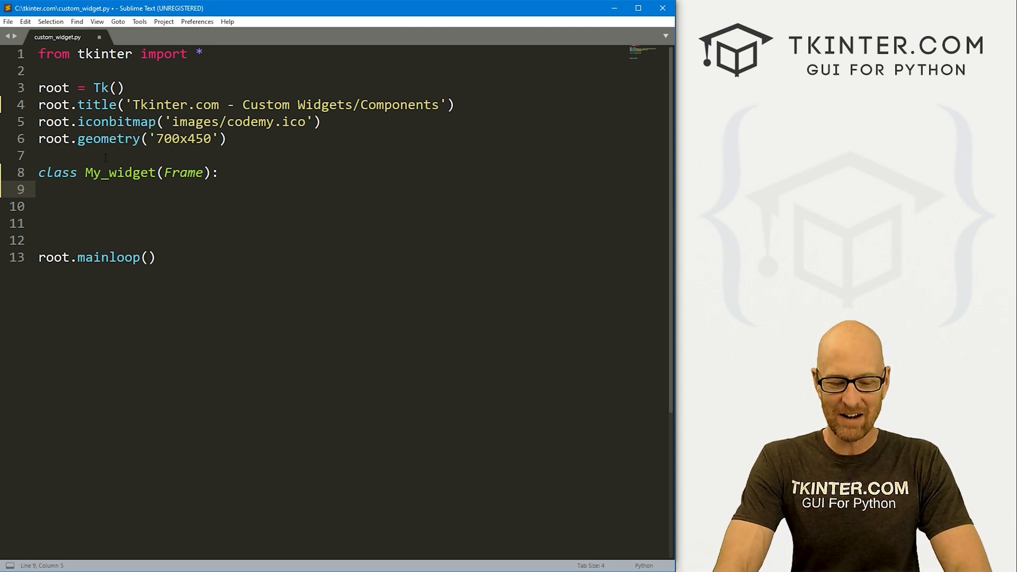
pyautogui.write('def __in')
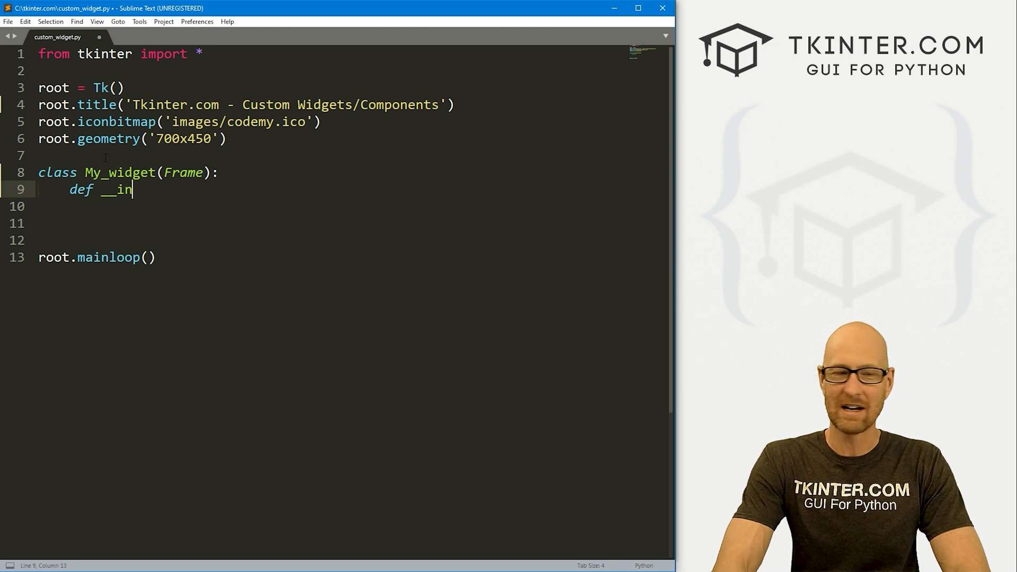
pyautogui.write('it__()')
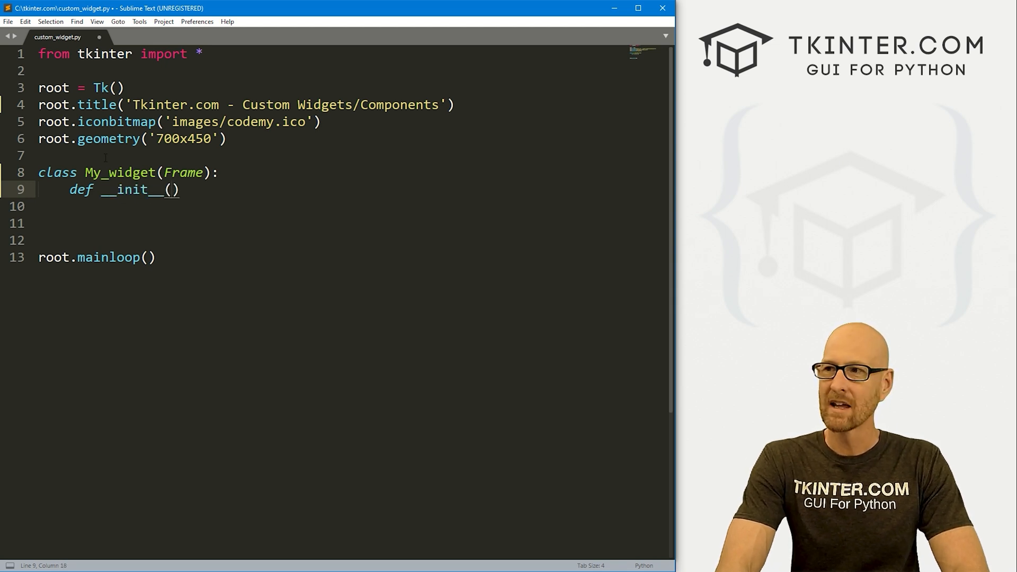
pyautogui.write('self, parent,')
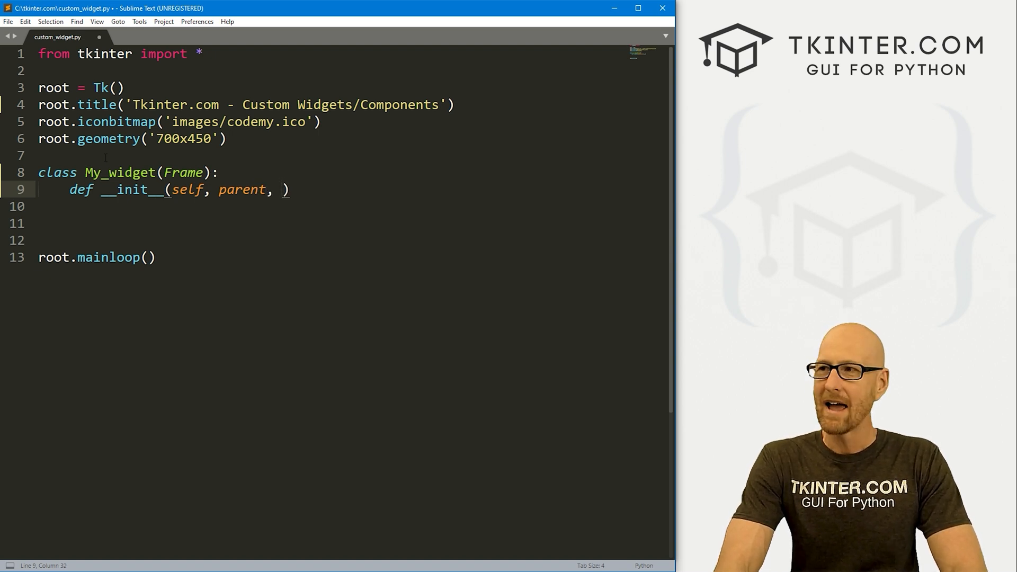
pyautogui.write('labe')
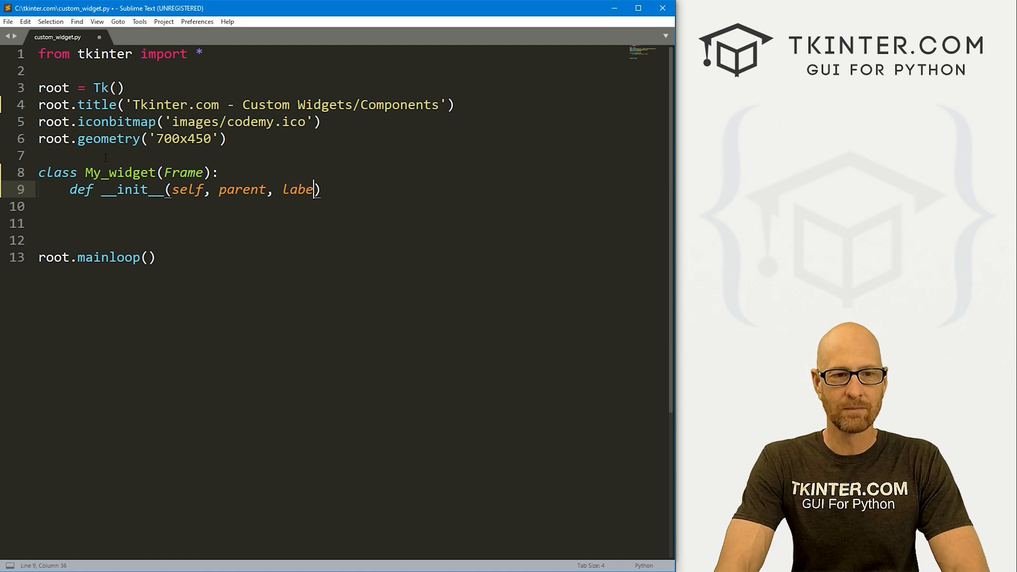
pyautogui.write('_text,')
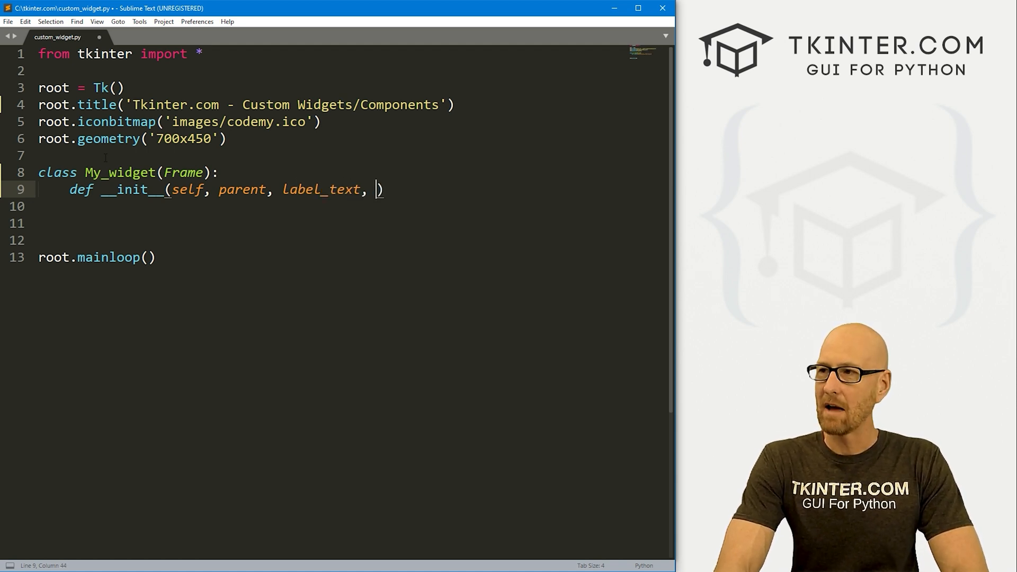
pyautogui.write('button_l')
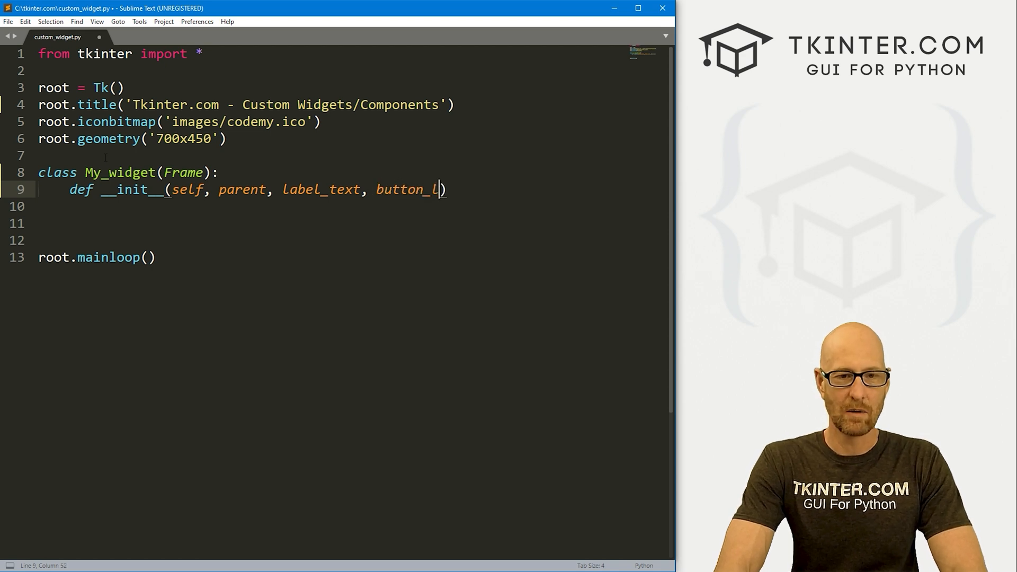
pyautogui.write('ext')
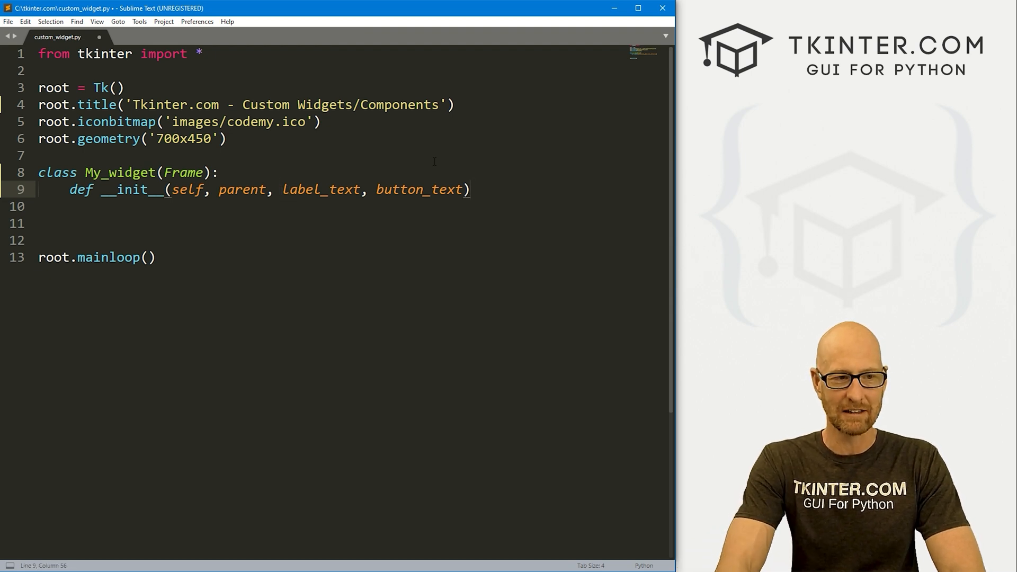
pyautogui.write(':')
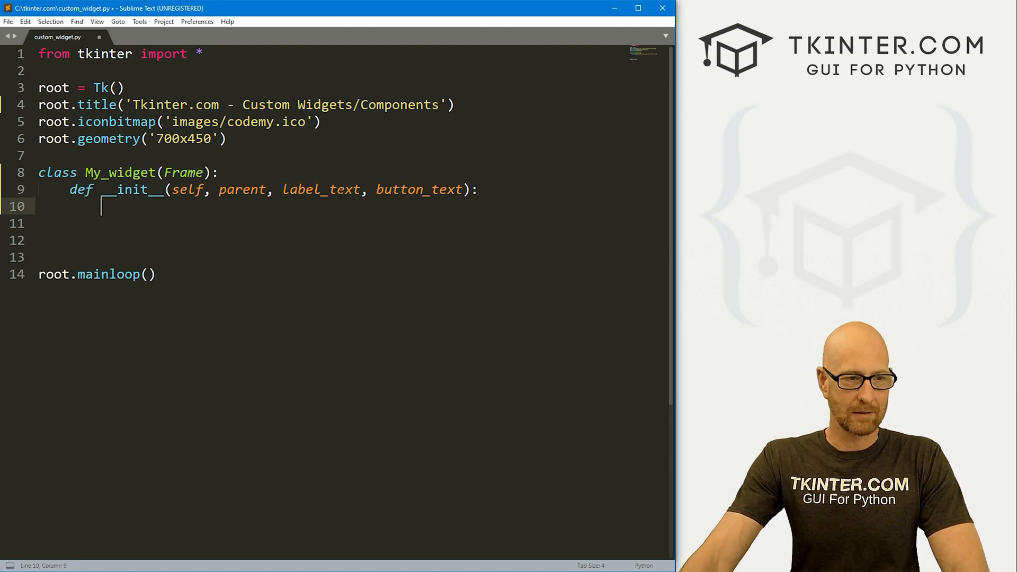
# Step: Call super().__init__(master = parent) inside the constructor
pyautogui.write('super()')
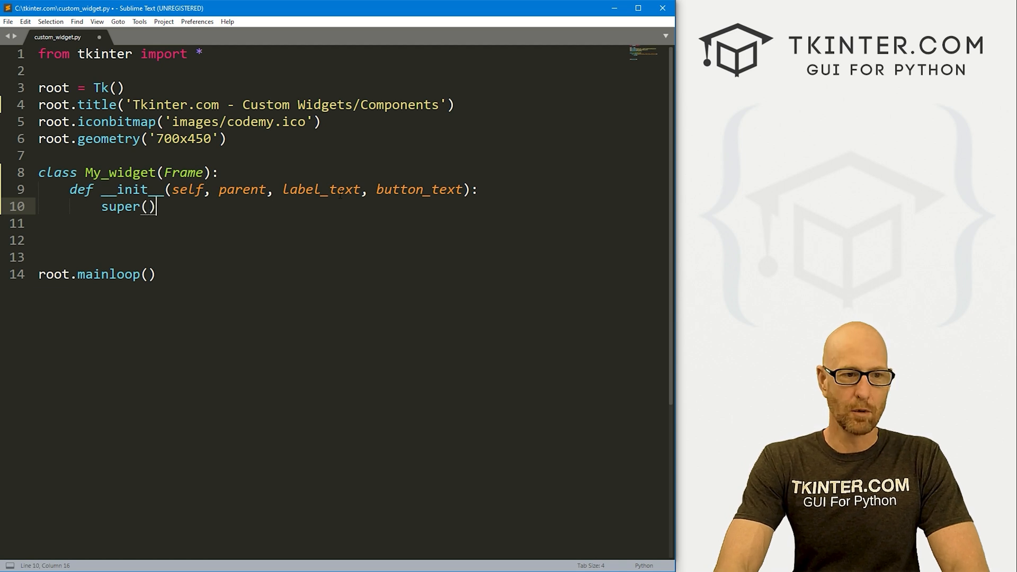
pyautogui.write('.__')
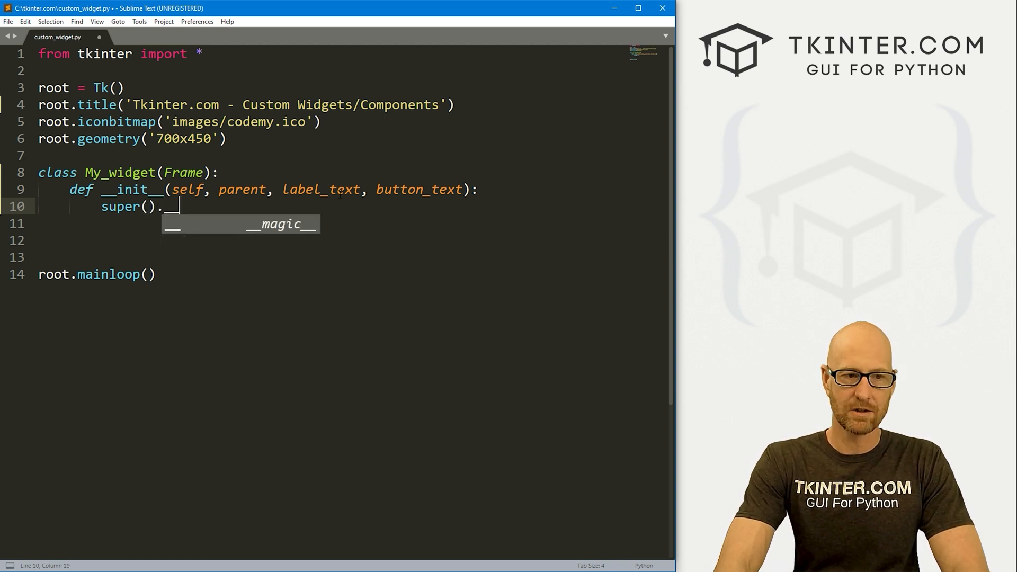
pyautogui.write('__init__()')
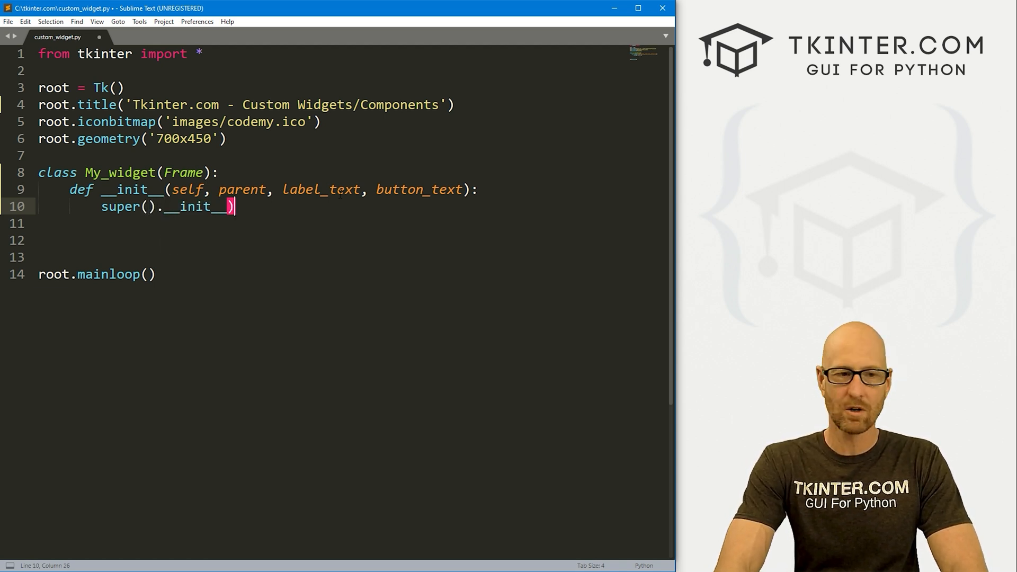
pyautogui.write('master')
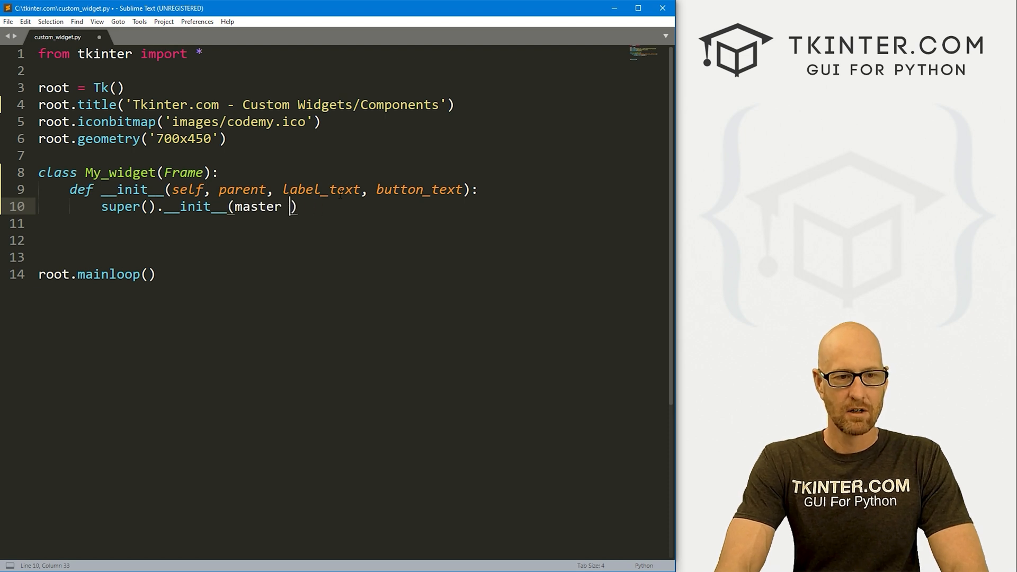
pyautogui.write('= parent')
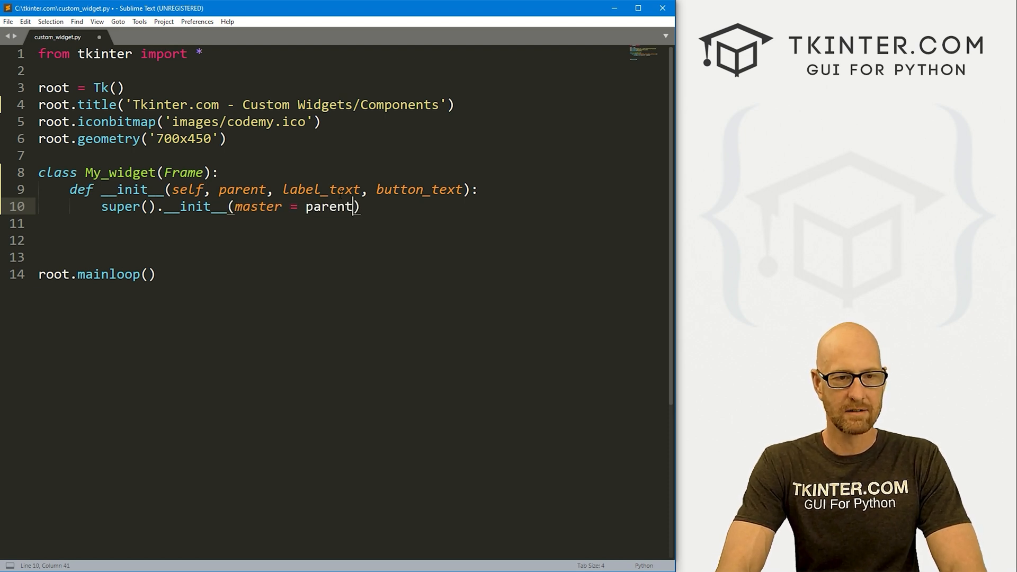
pyautogui.press('Enter')
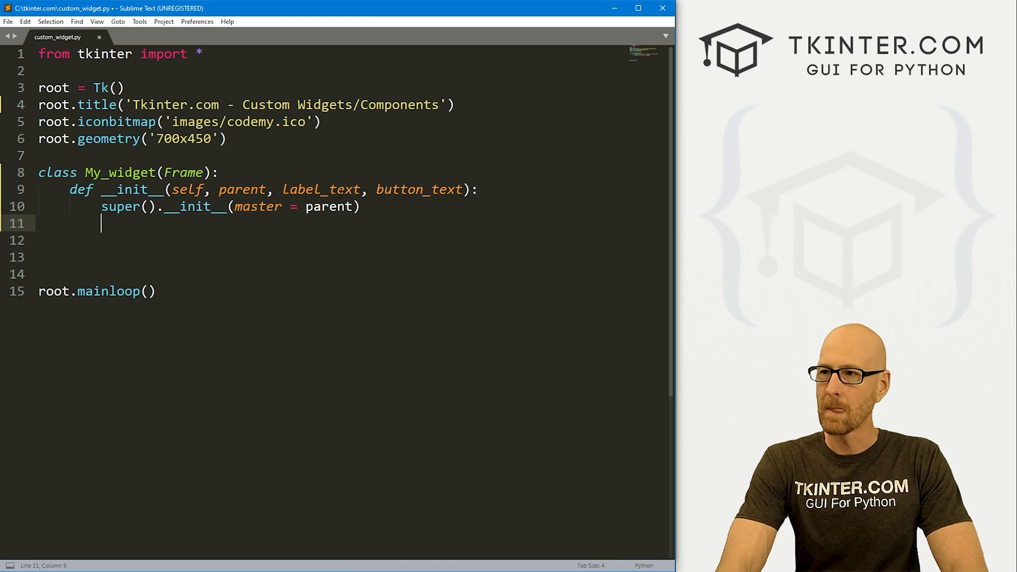
# Step: Add self.rowconfigure(0, weight=1) to the constructor
pyautogui.press('Enter')
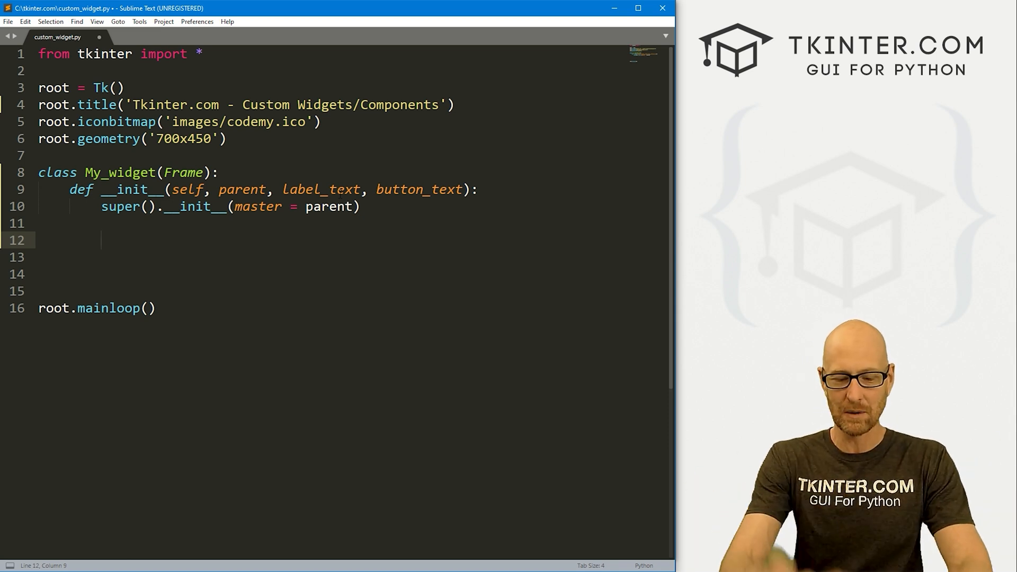
pyautogui.write('self.')
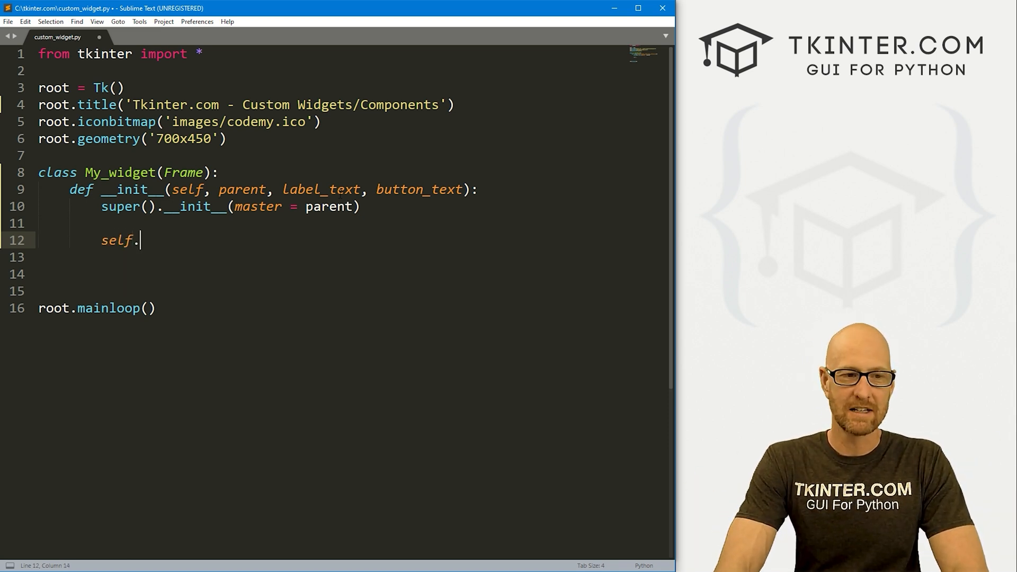
pyautogui.write('rowconf')
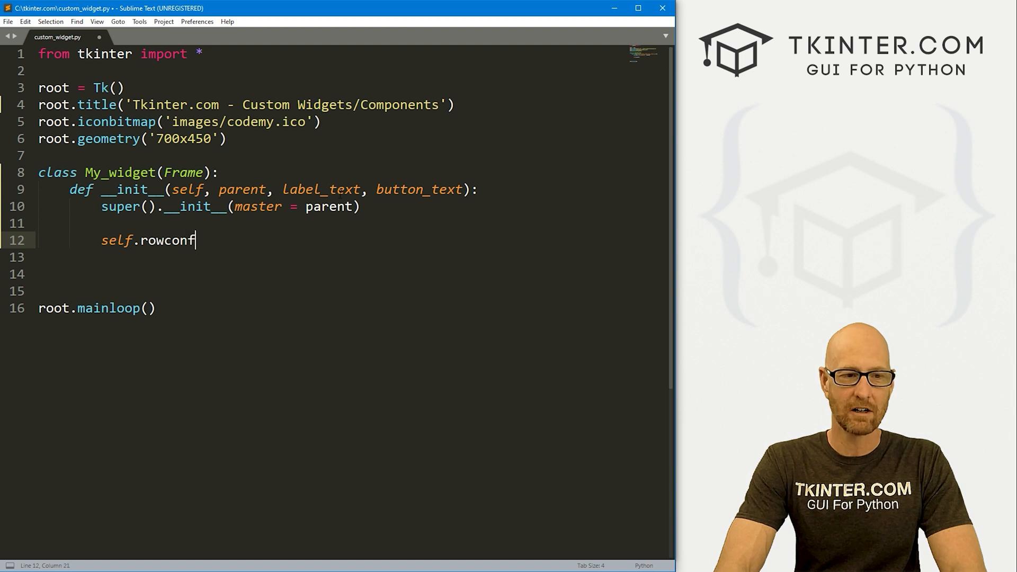
pyautogui.write('igure()')
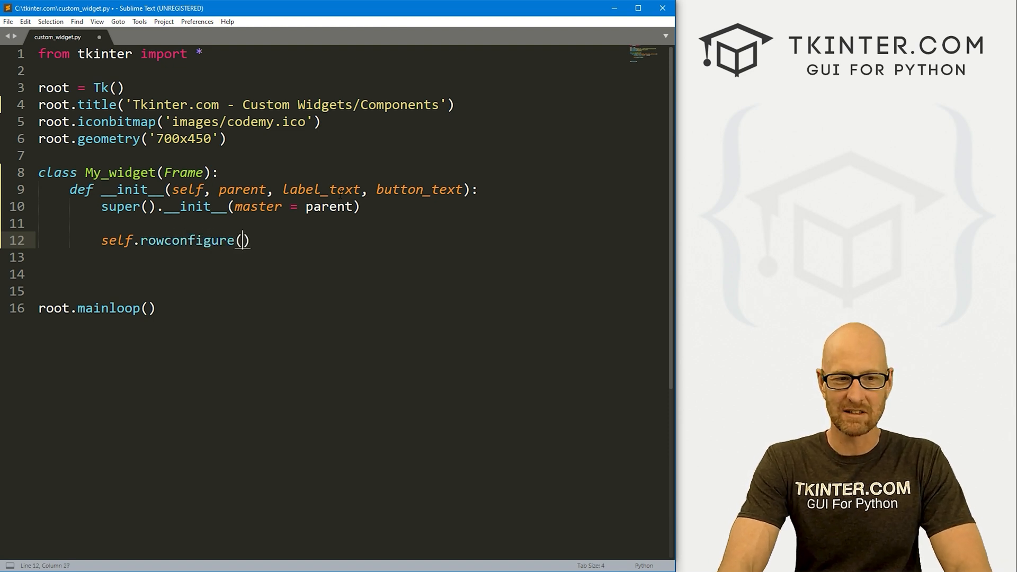
pyautogui.write('0,')
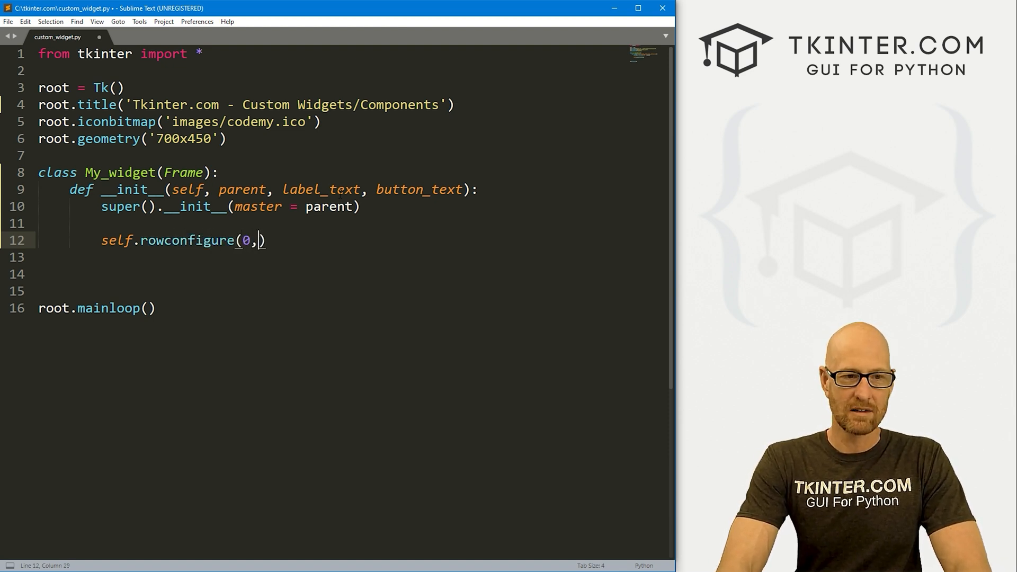
pyautogui.write('weig')
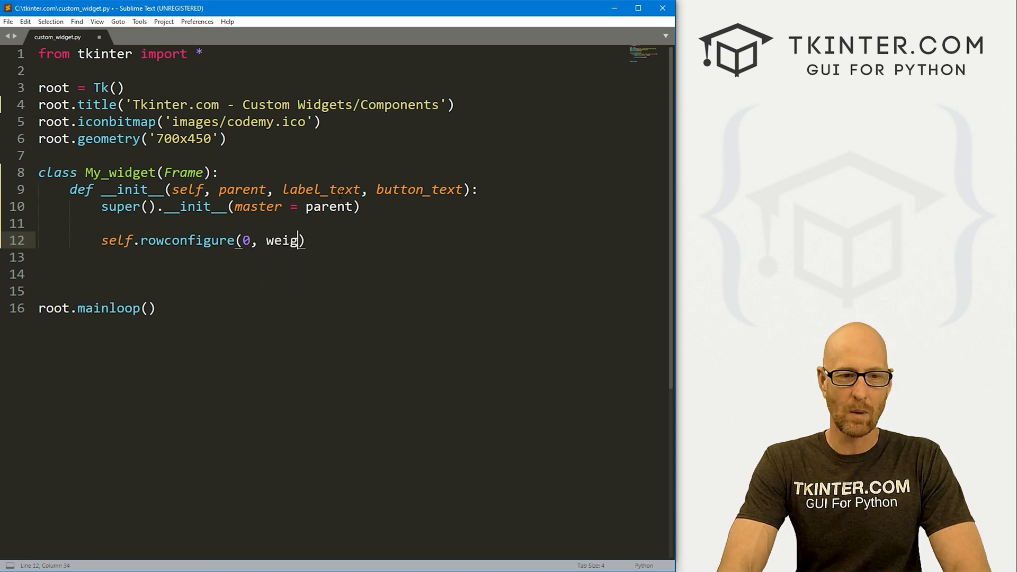
pyautogui.write('ht=1')
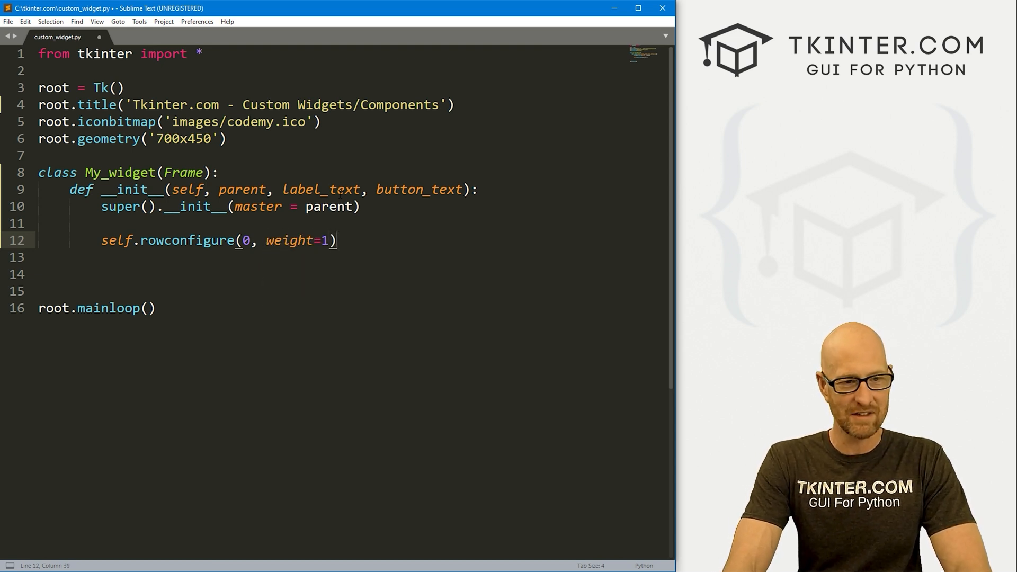
pyautogui.press('Enter')
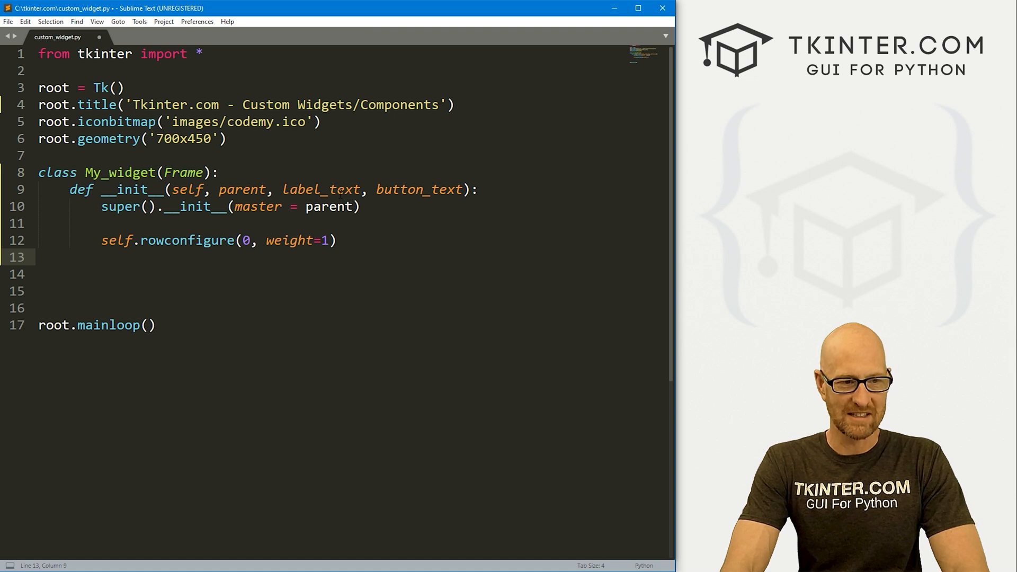
# Step: Add self.columnconfigure((0,1), weight=1, uniform='z')
pyautogui.write('self.')
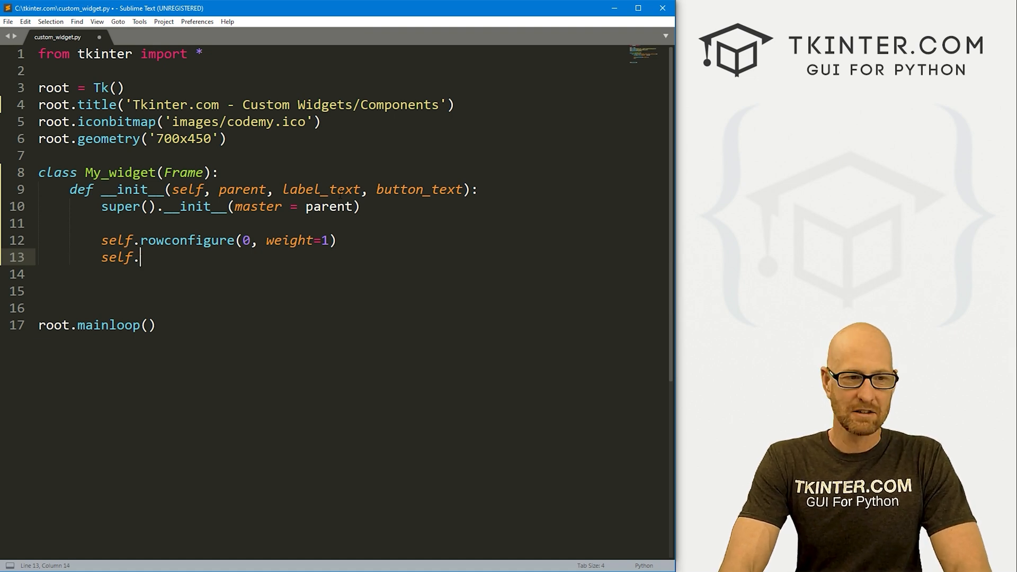
pyautogui.write('col')
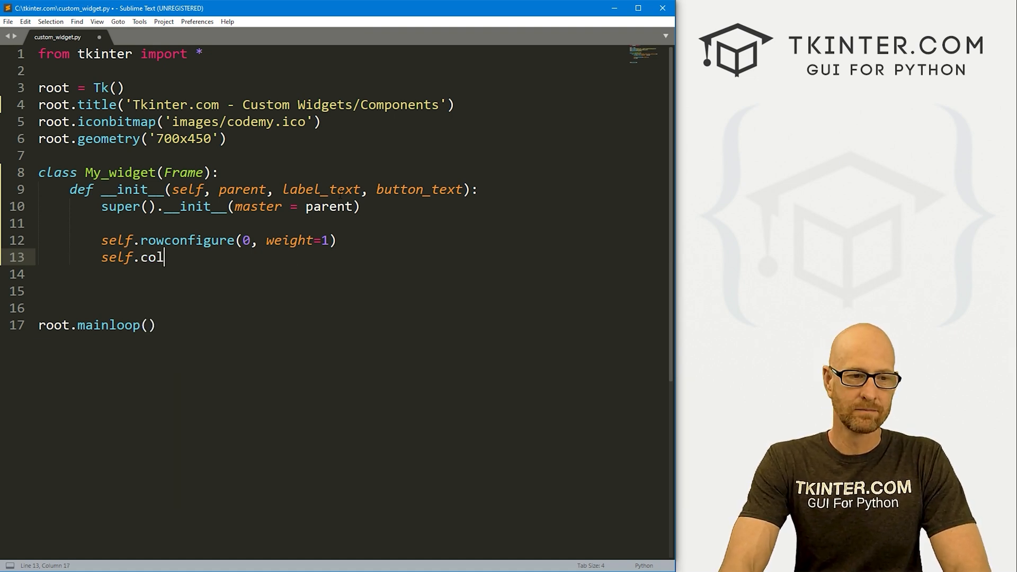
pyautogui.write('umnconfigure((')
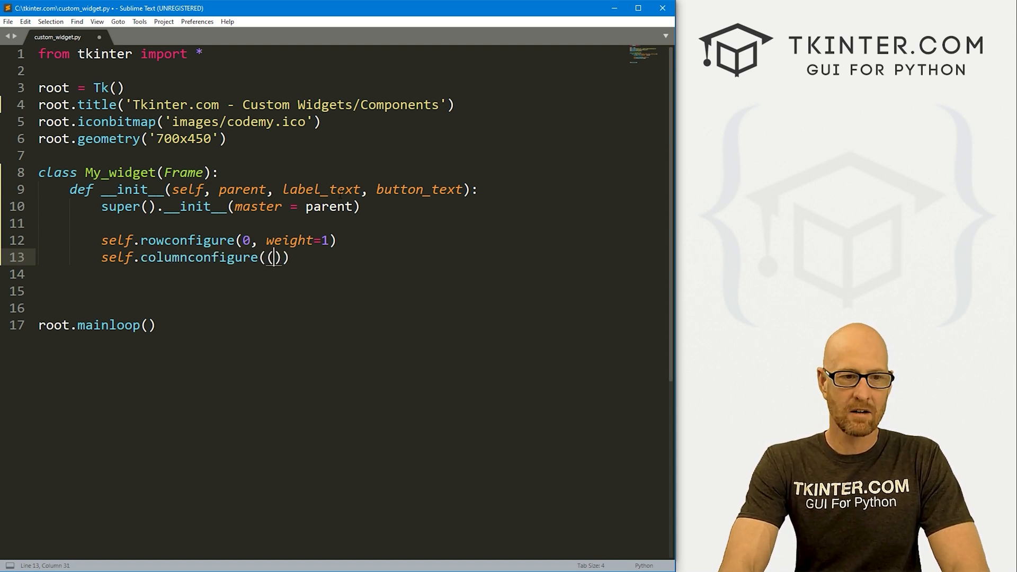
pyautogui.write('0,')
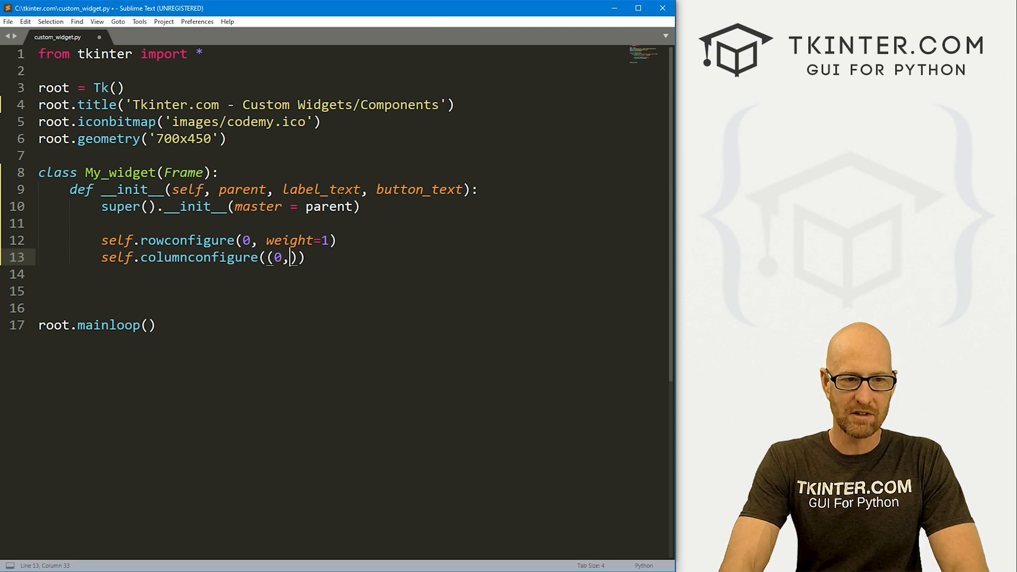
pyautogui.write('1')
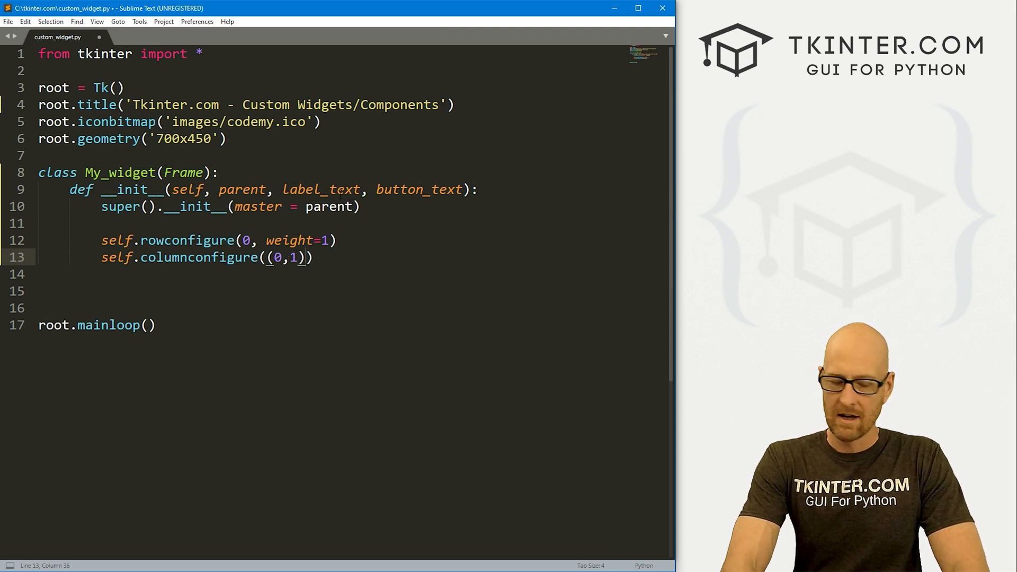
pyautogui.write(', wight=1,')
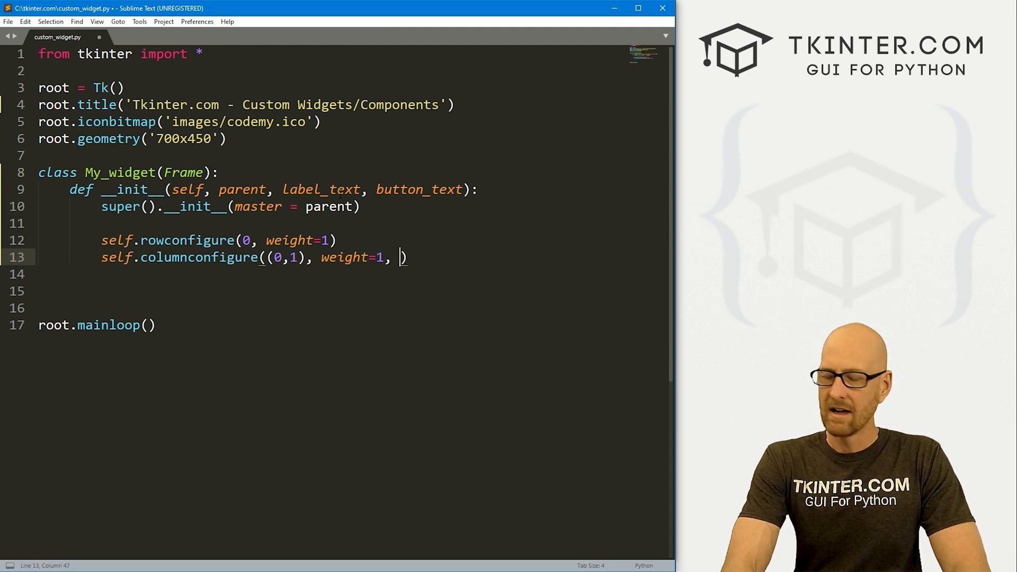
pyautogui.write("uniform='")
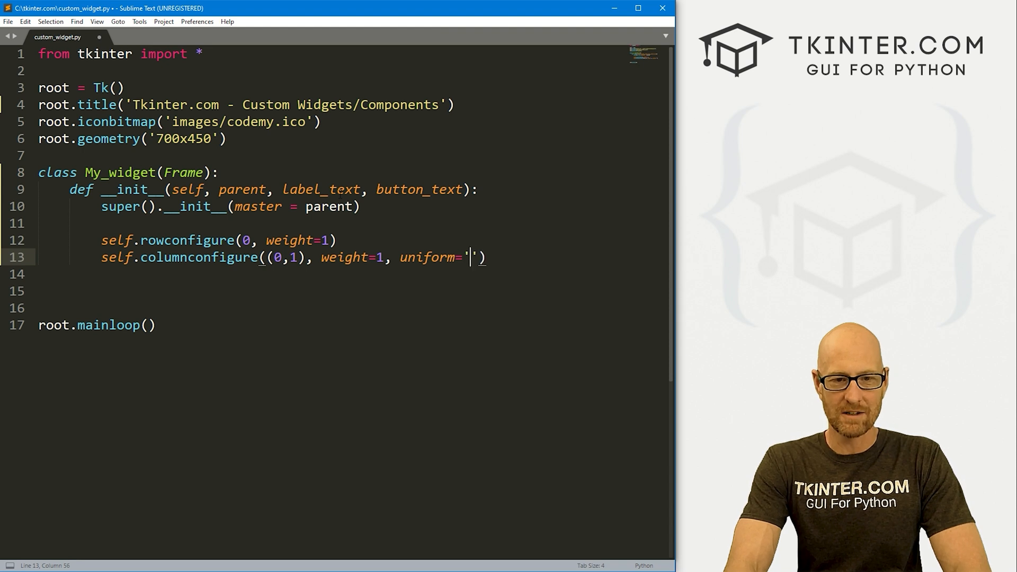
pyautogui.write('z')
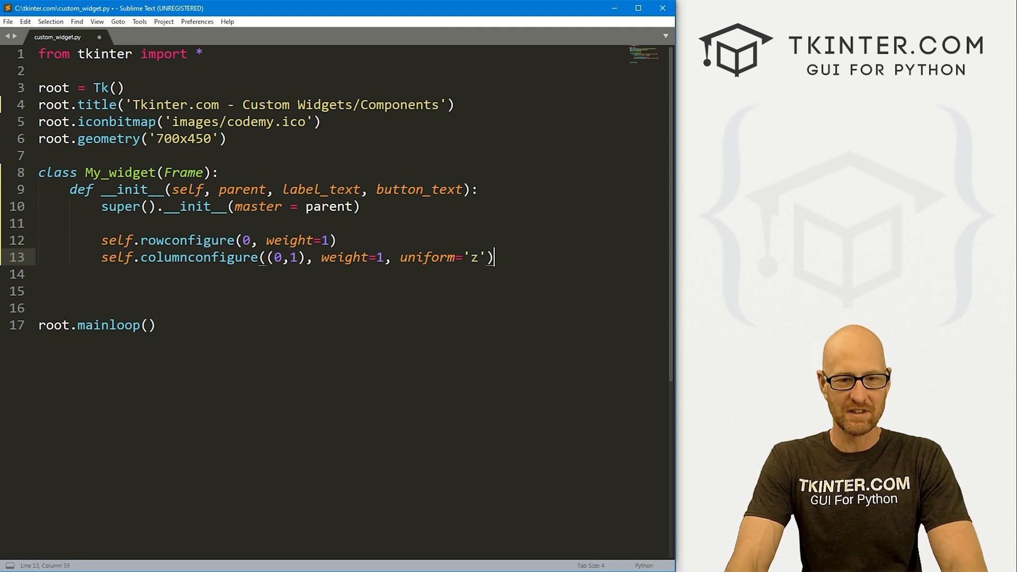
pyautogui.press('Enter')
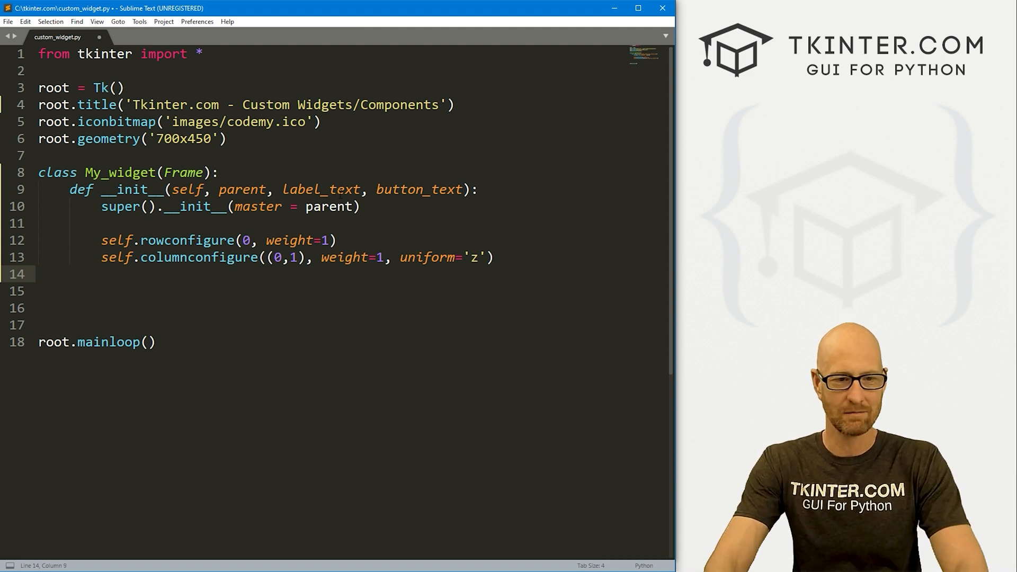
# Step: Insert a '# Set up our grid stuff' comment above the grid settings
pyautogui.press('enter')
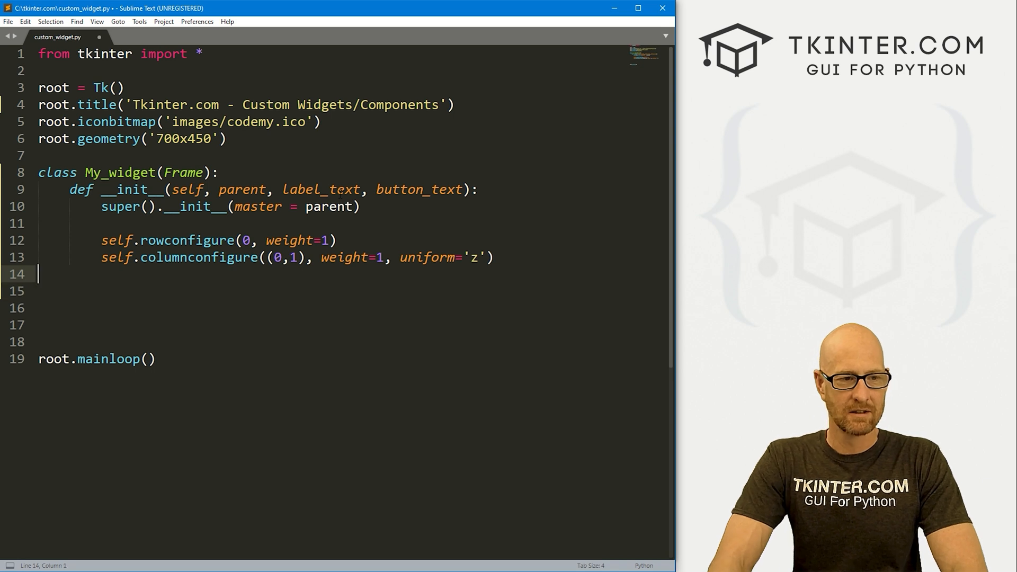
pyautogui.press('Enter')
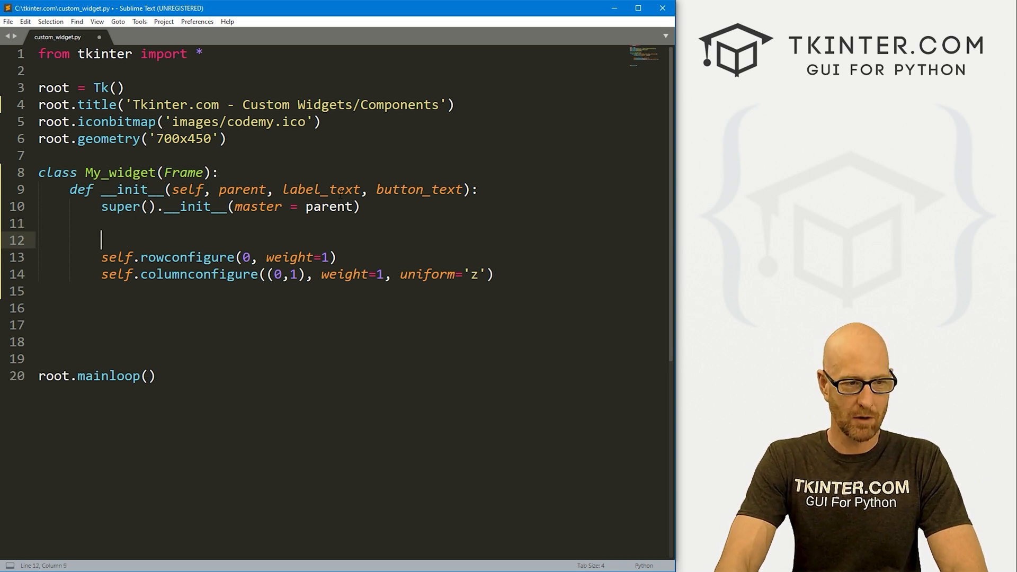
pyautogui.write('# Set up')
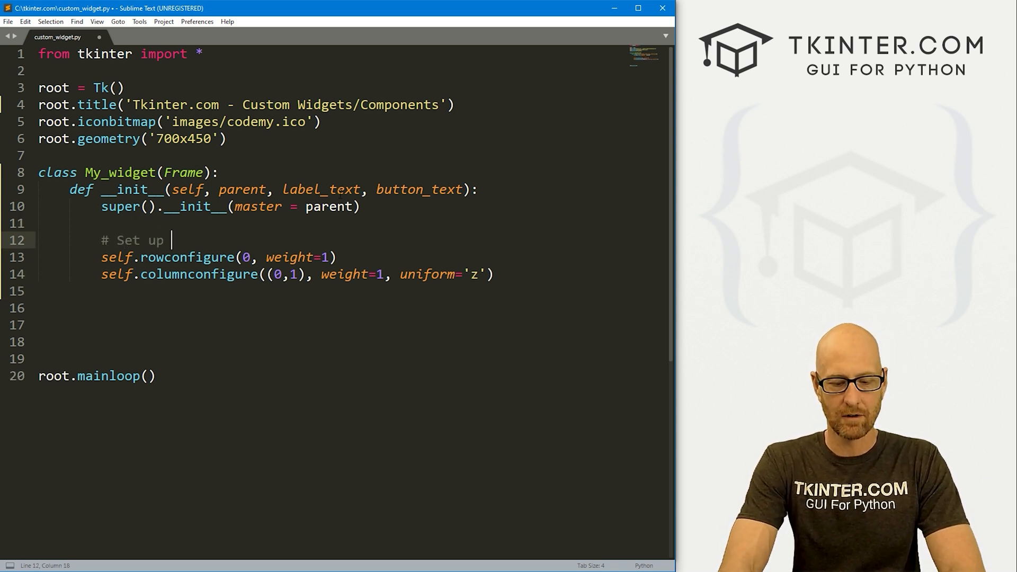
pyautogui.write('our grid stuiff')
pyautogui.write('# Cr')
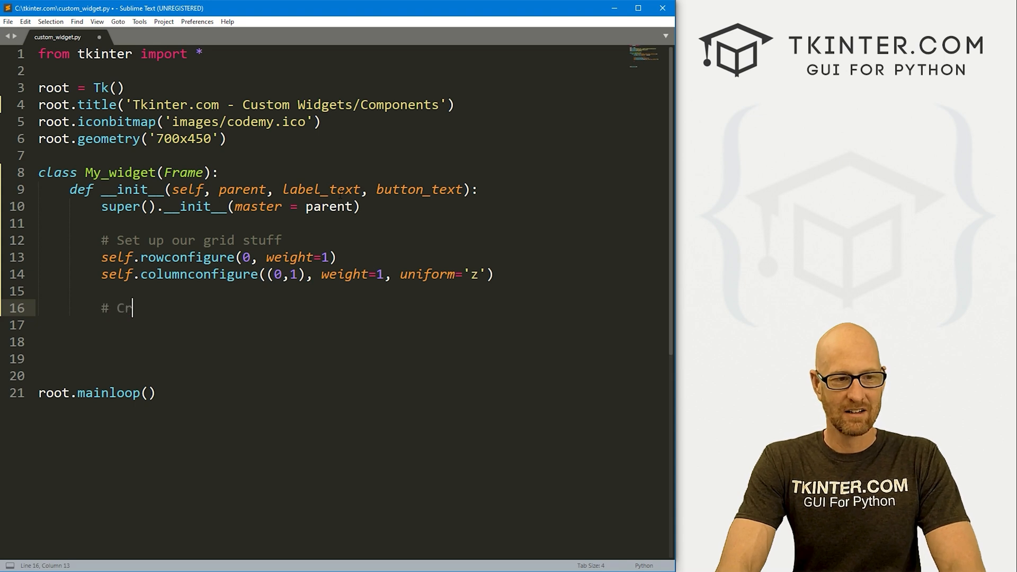
# Step: Add '# Create our widgets' and a Label with text=label_text, font Helvetica 18
pyautogui.write('eate our widgets')
pyautogui.write('Lae')
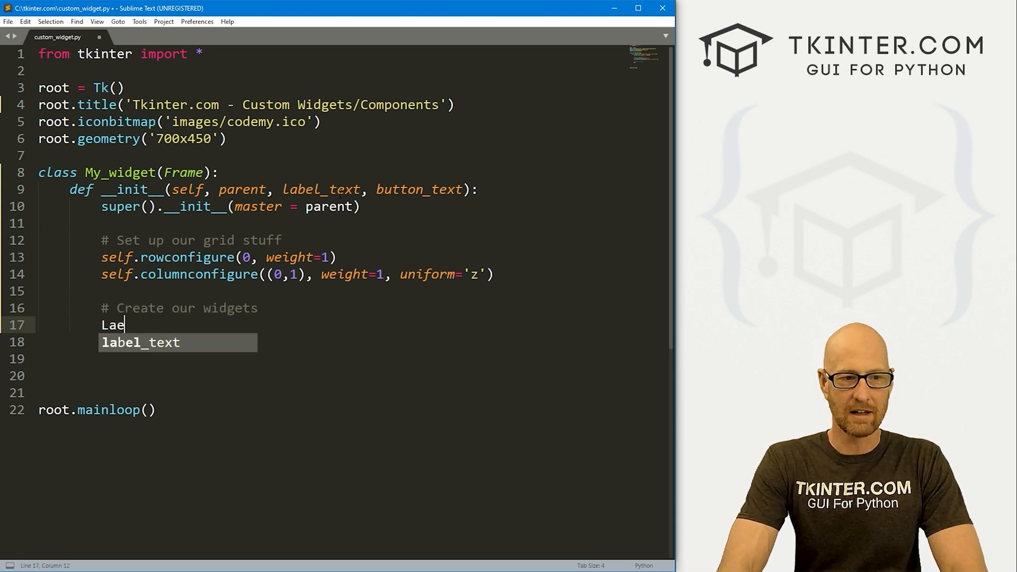
pyautogui.write('bel()')
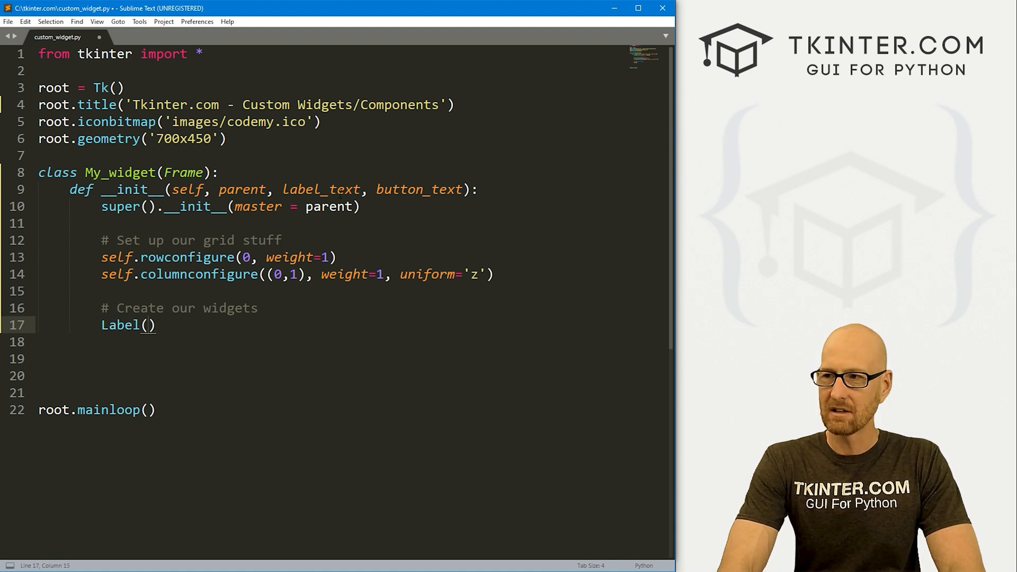
pyautogui.write('self,')
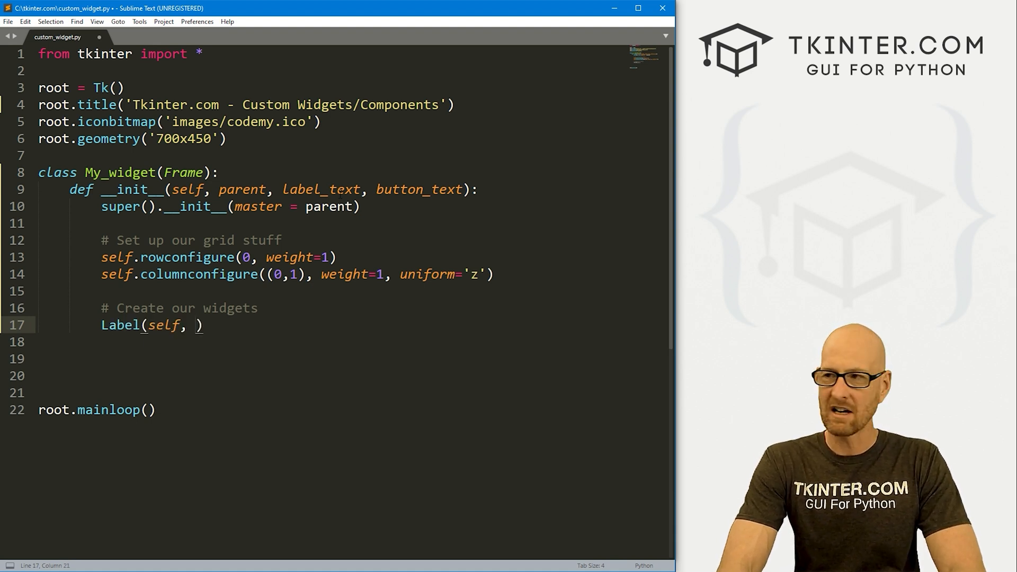
pyautogui.write('text=""')
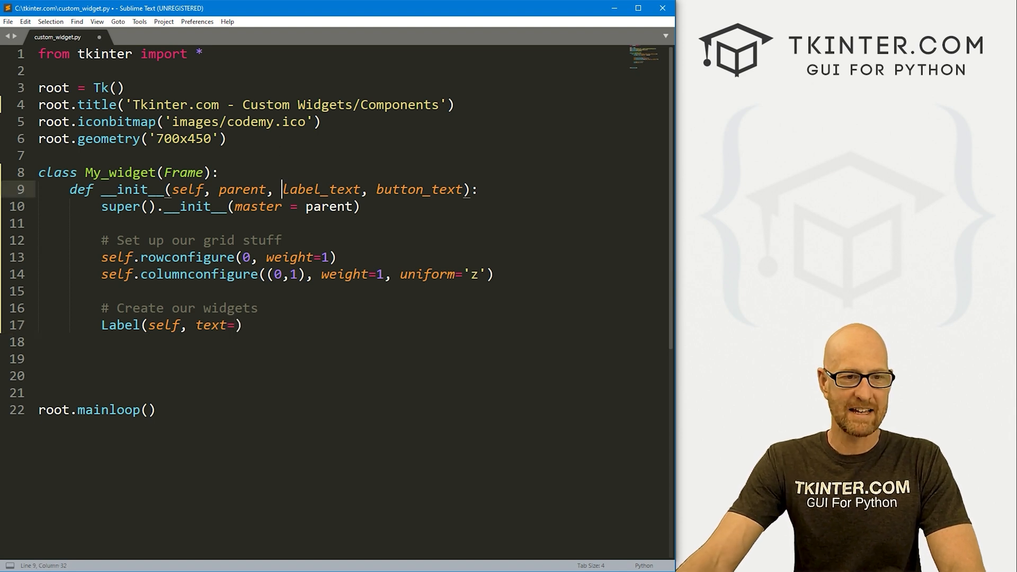
pyautogui.doubleClick(321, 189)
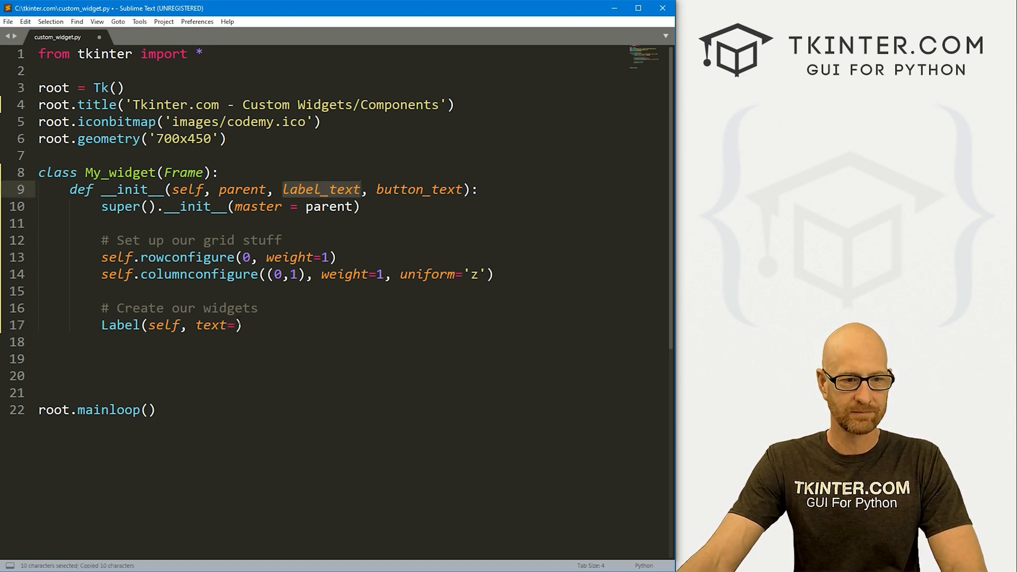
pyautogui.write('label_text,')
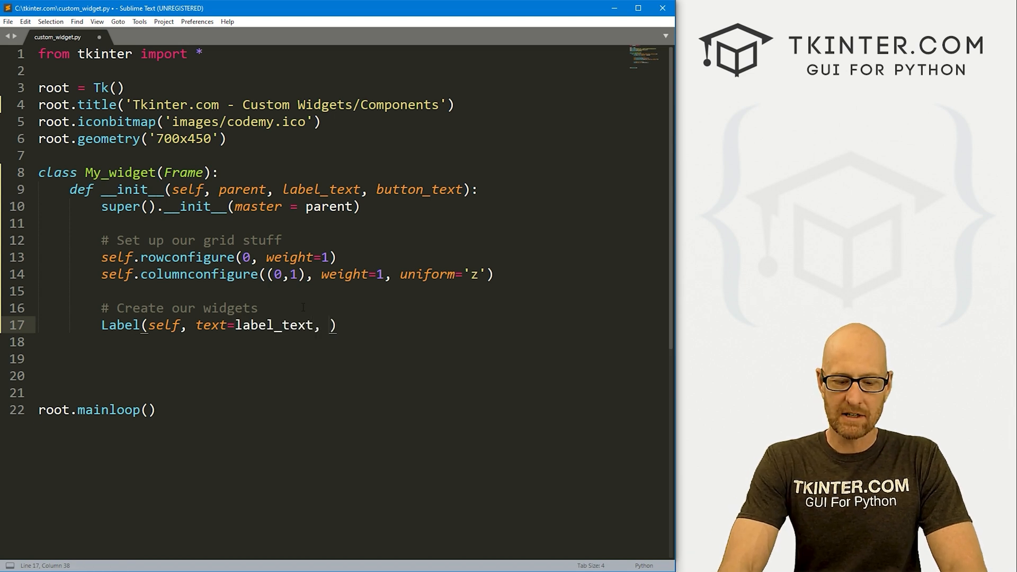
pyautogui.write('font=("Helvetica')
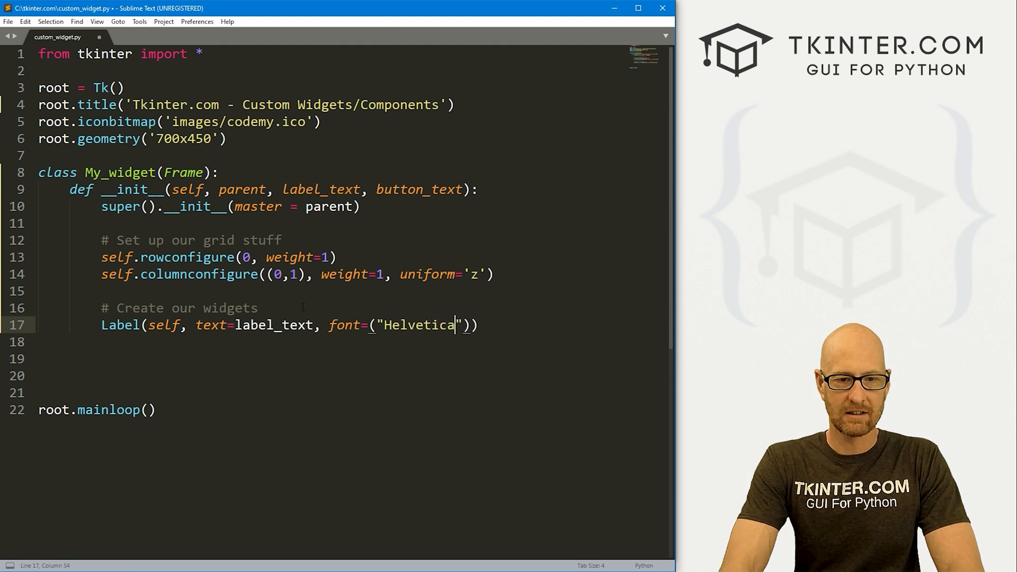
pyautogui.write(', 18')
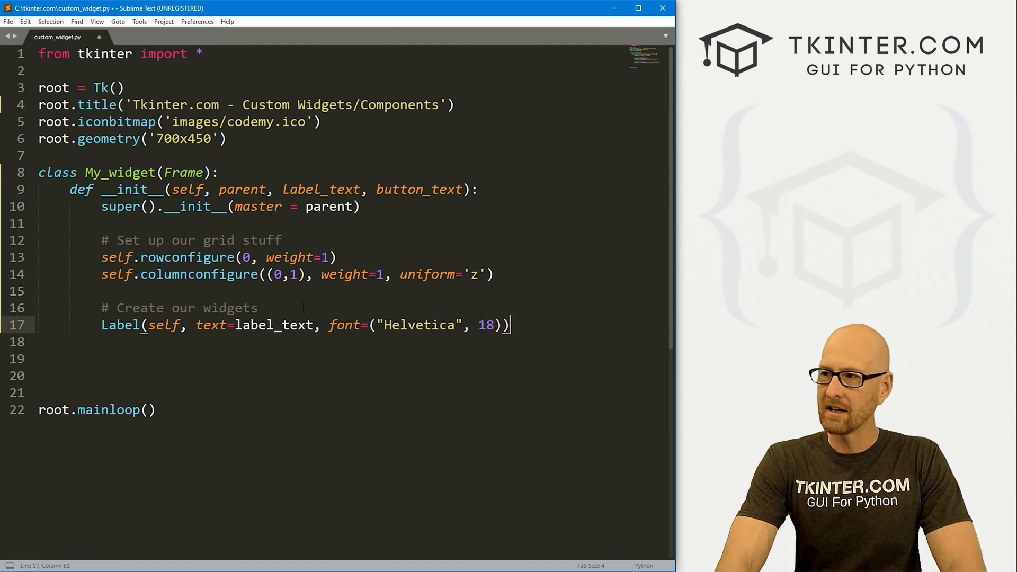
# Step: Grid the Label at row 0, column 0 and begin a Button line
pyautogui.write('.grid(')
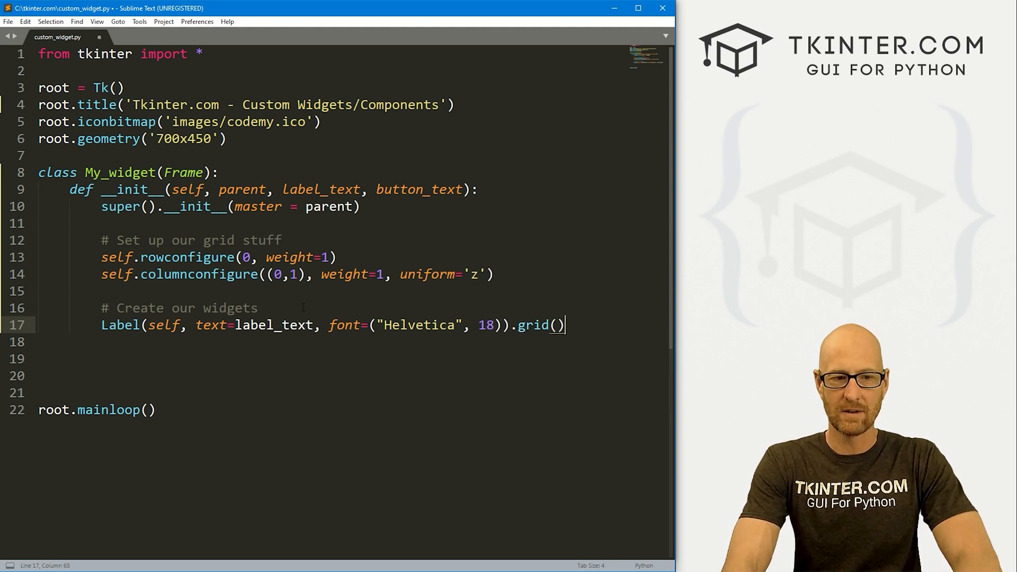
pyautogui.write('row')
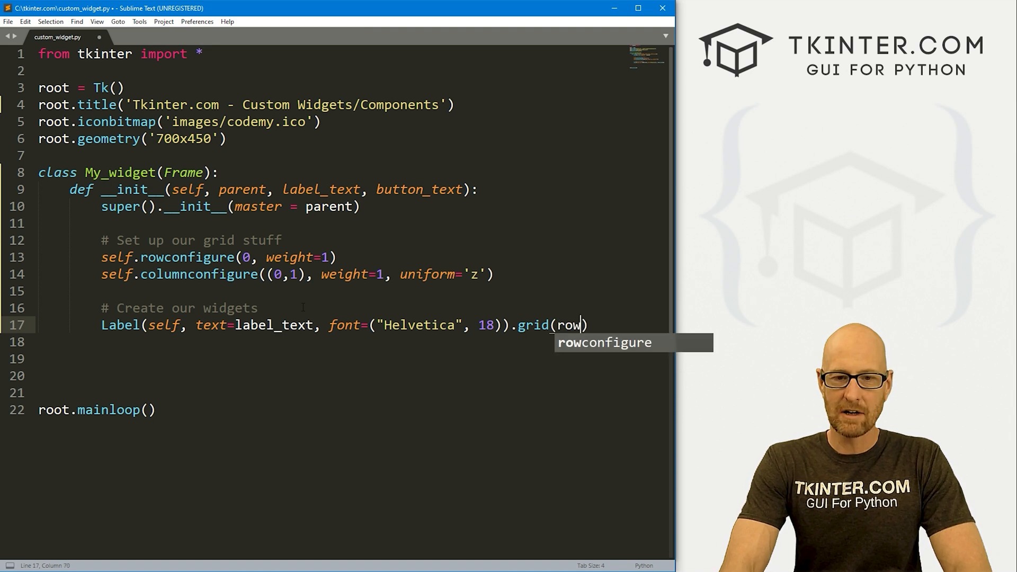
pyautogui.write('=0, column=')
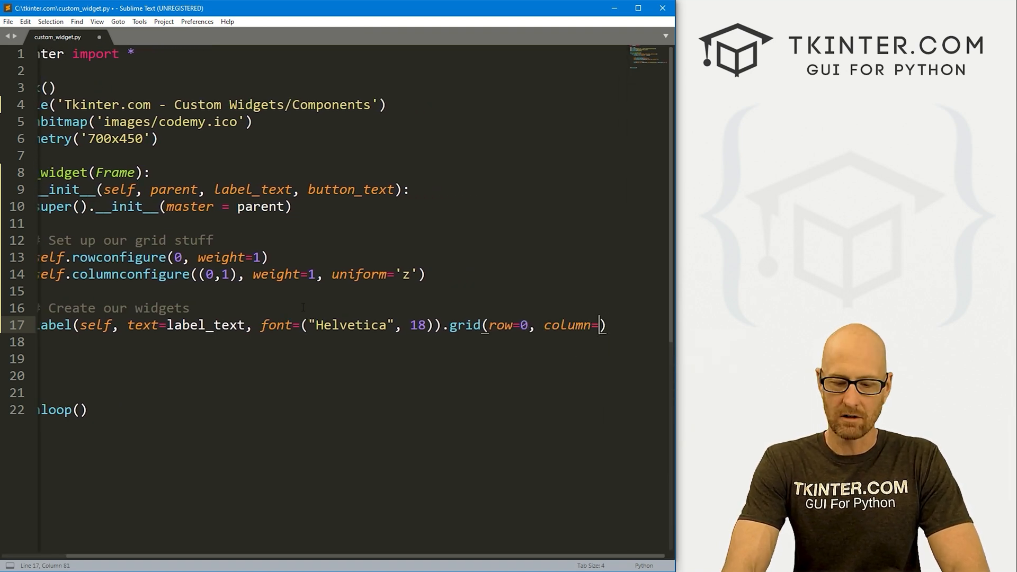
pyautogui.write('0')
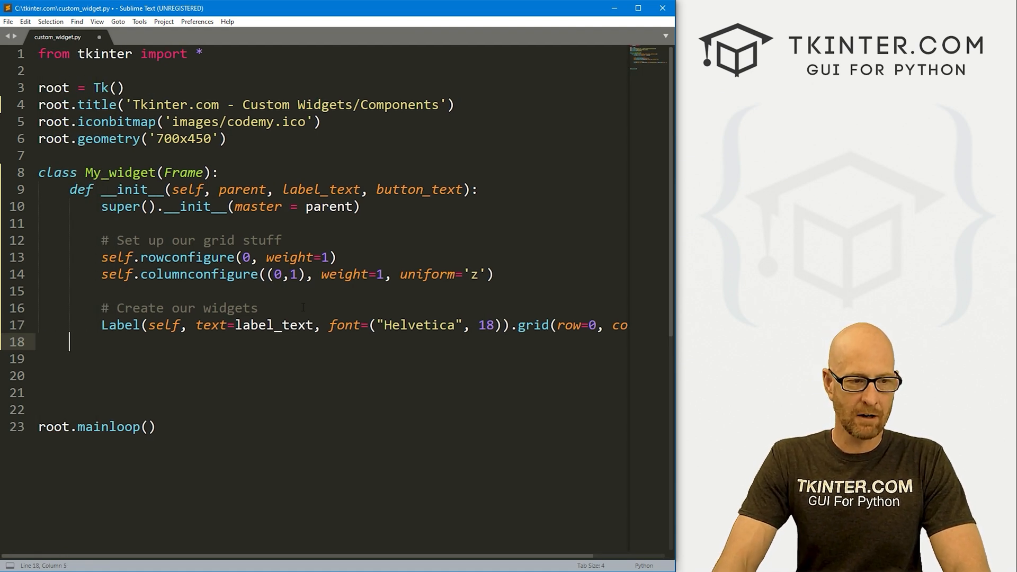
pyautogui.write('Button')
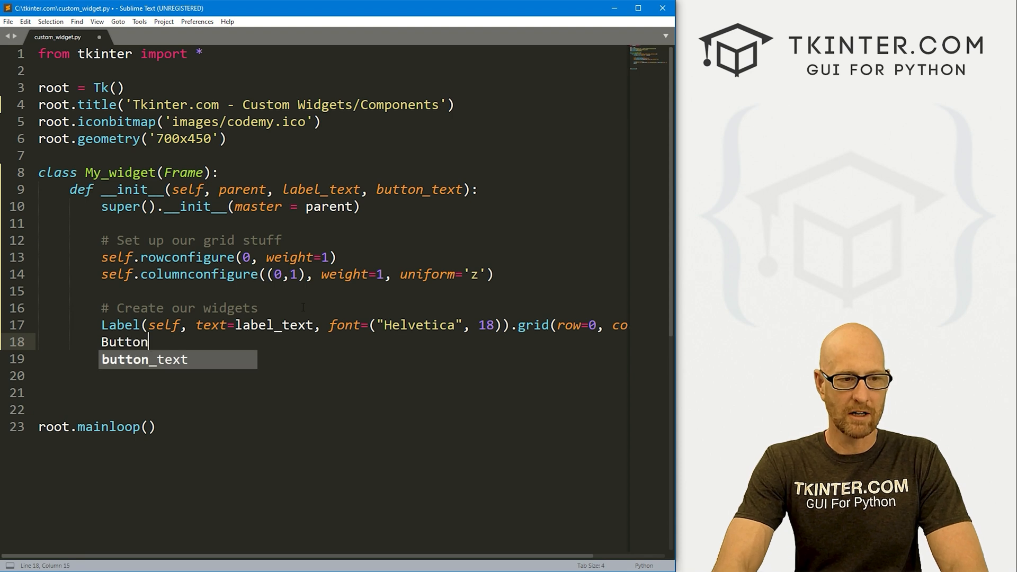
# Step: Make the Button Button(self, text=button_text) and grid it at row 0, column 1
pyautogui.write('(self, text=')
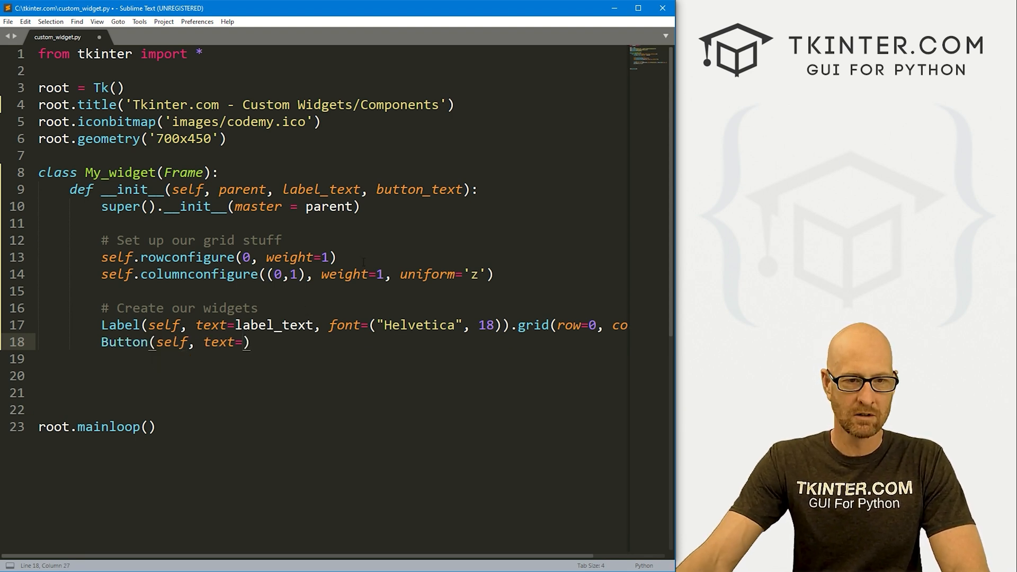
pyautogui.doubleClick(417, 189)
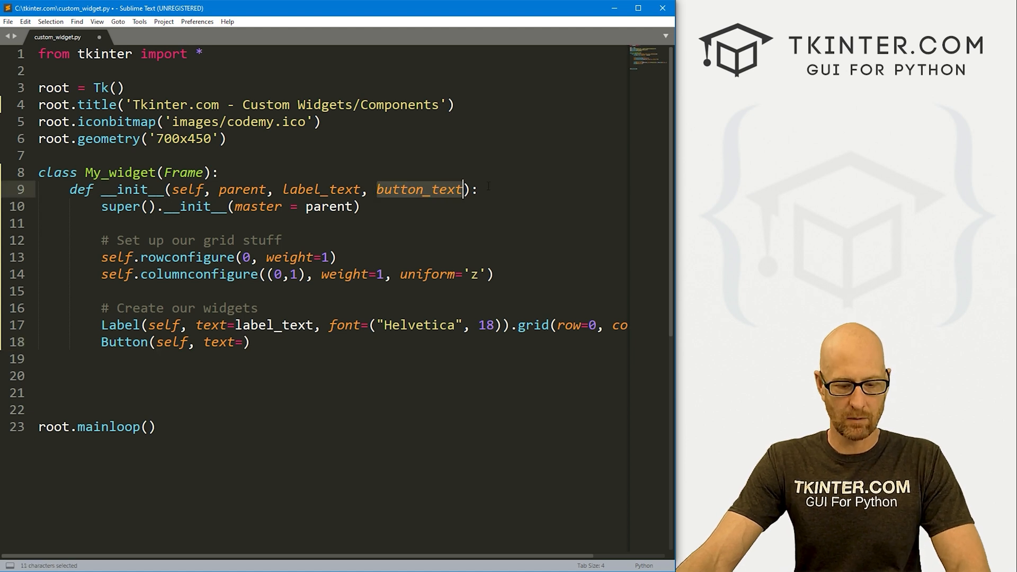
pyautogui.write('button_text')
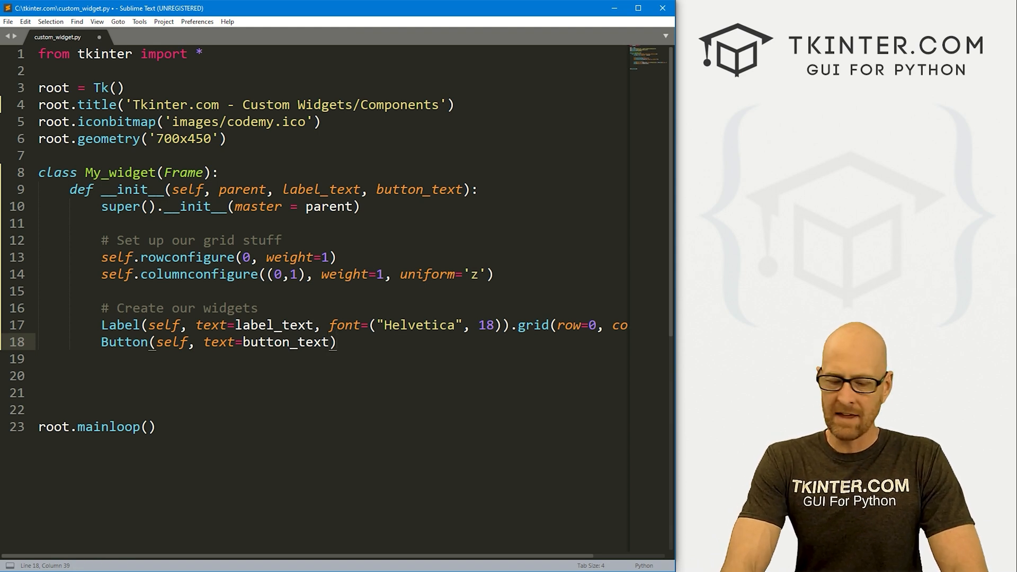
pyautogui.write('.grid()')
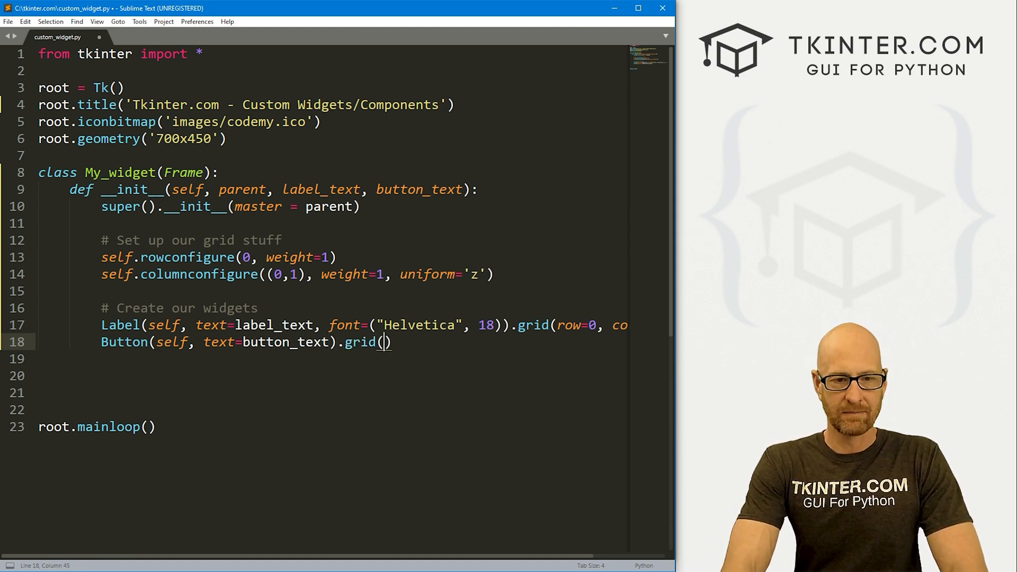
pyautogui.write('row')
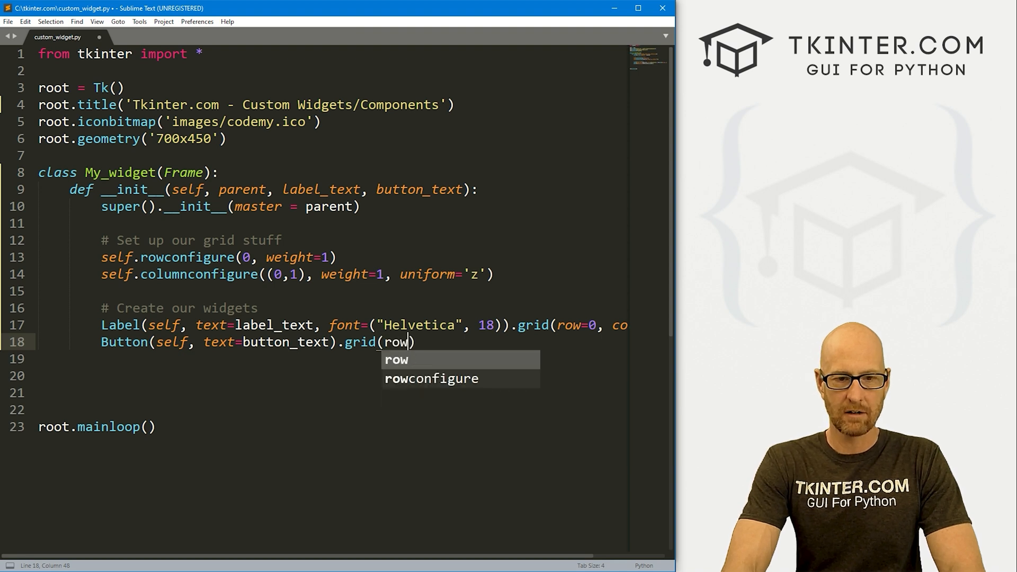
pyautogui.write('=0, column=1')
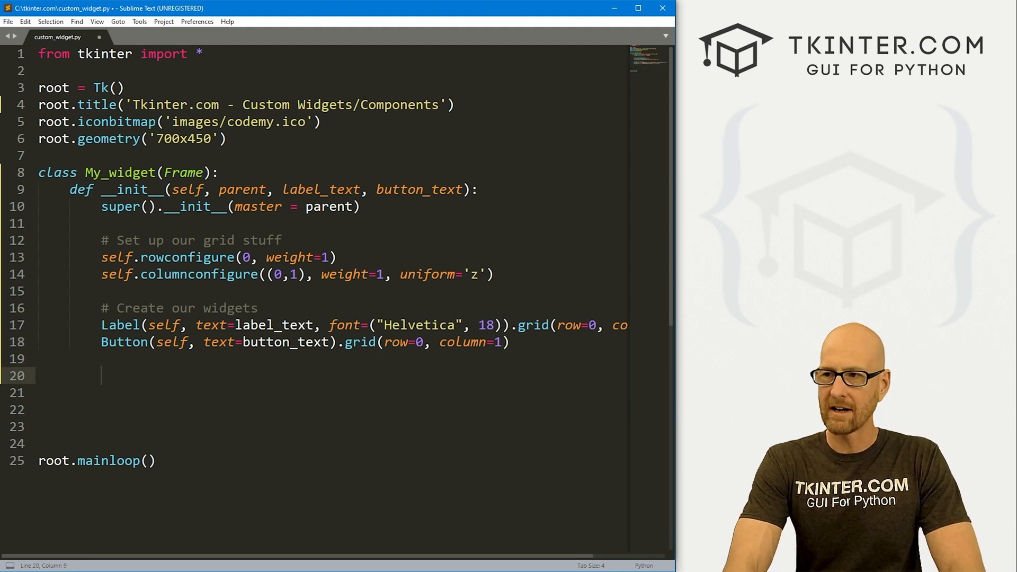
# Step: End the constructor with self.pack()
pyautogui.write('self.pac')
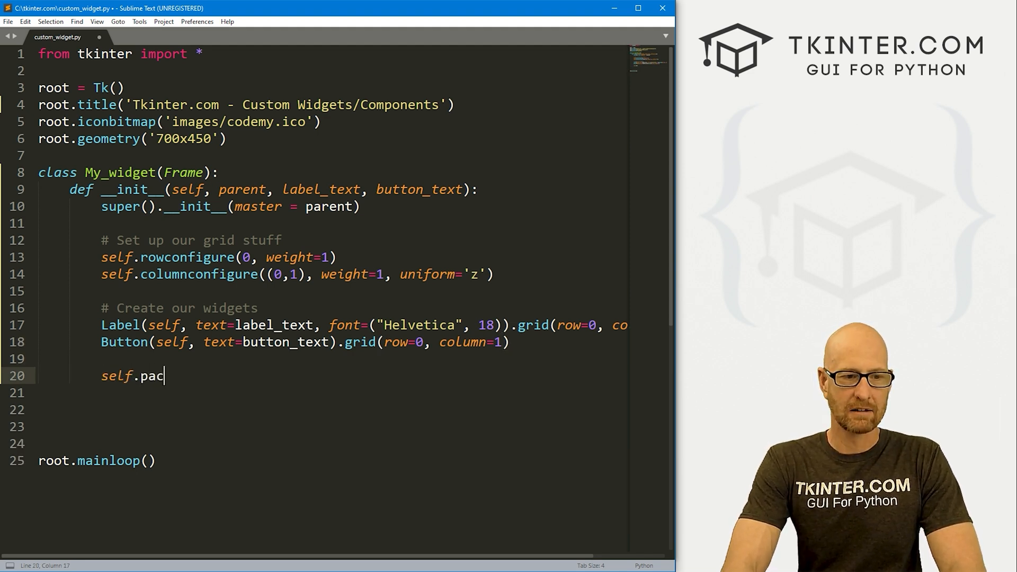
pyautogui.write('k()')
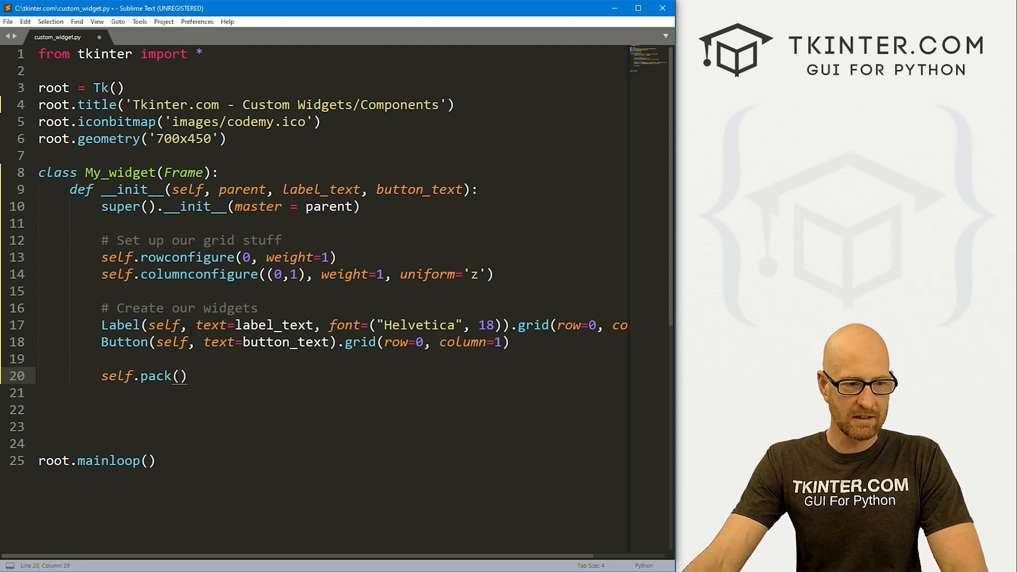
pyautogui.press('enter')
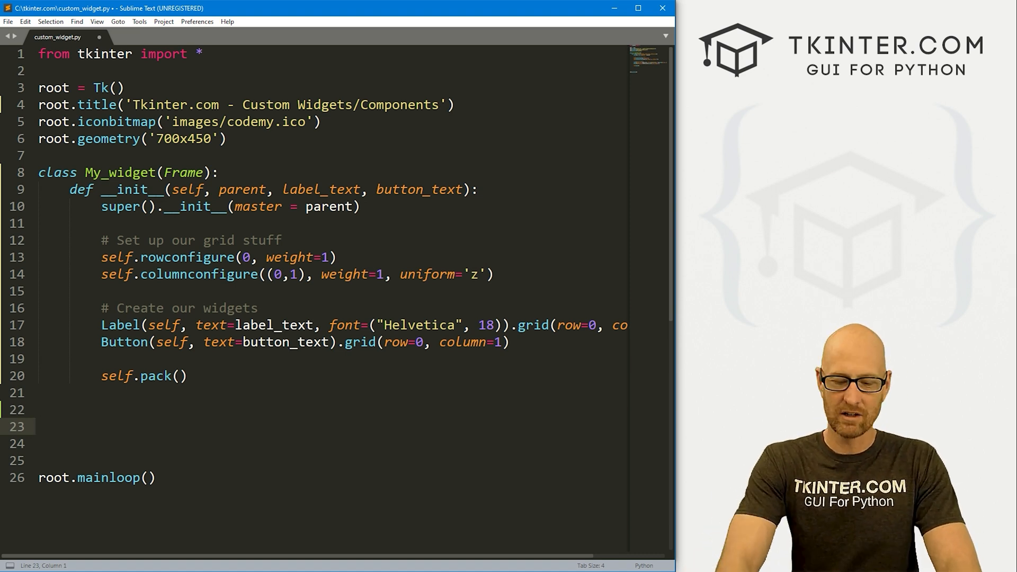
# Step: Instantiate My_widget(root, "Text 1", "Button 1") before root.mainloop()
pyautogui.write('my_')
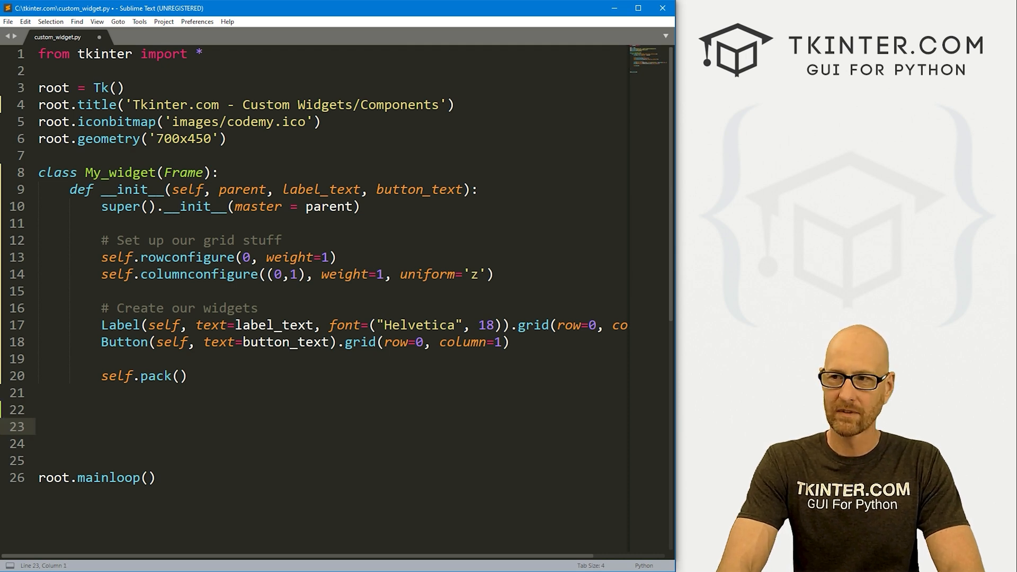
pyautogui.write('My_widget()')
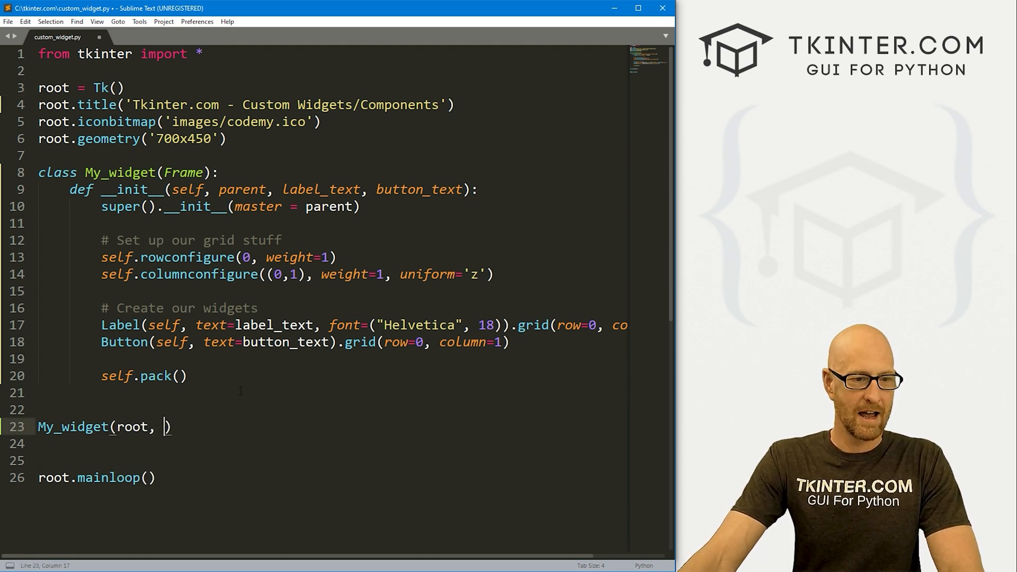
pyautogui.write('"T"')
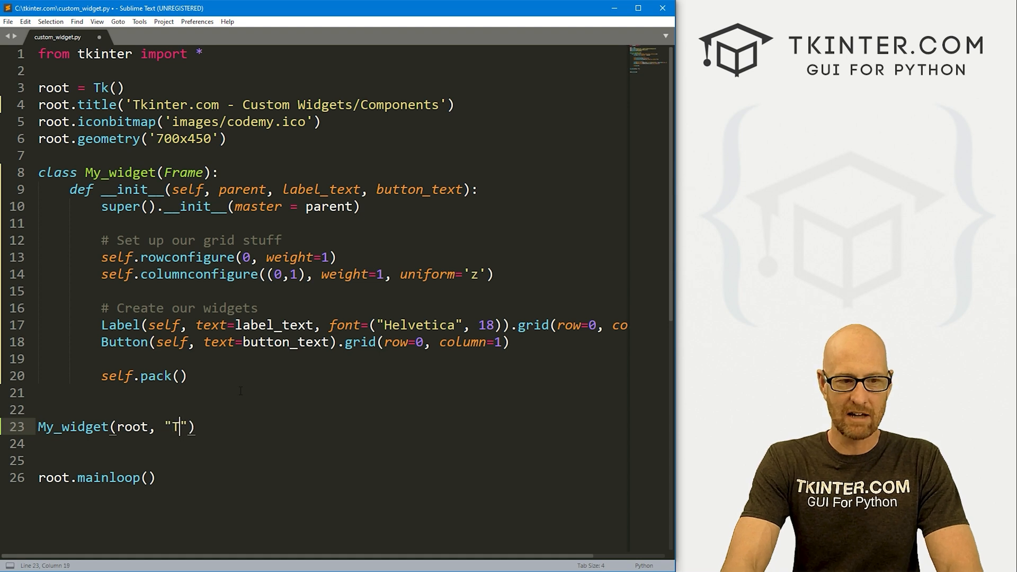
pyautogui.write('ee')
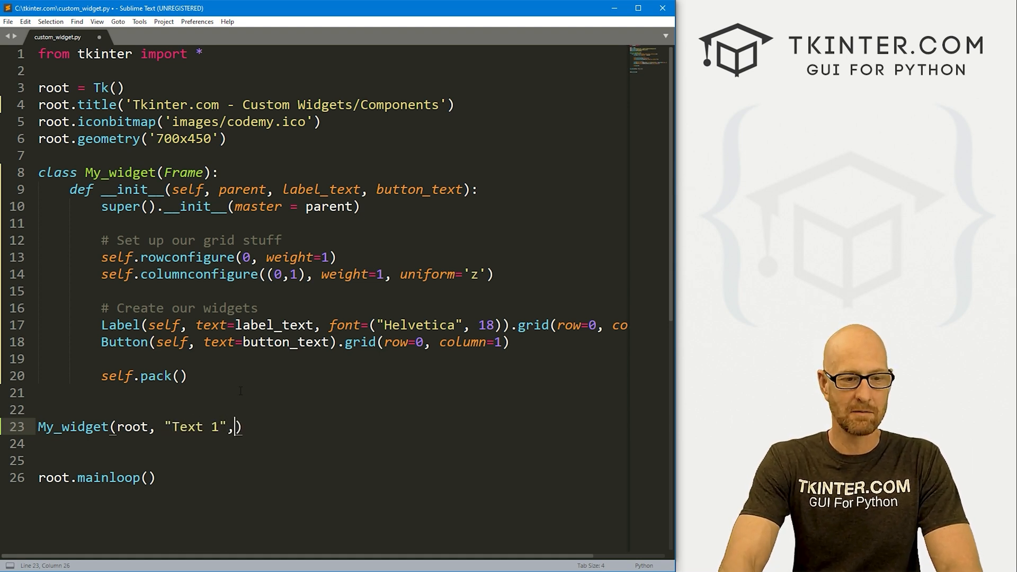
pyautogui.write('"B')
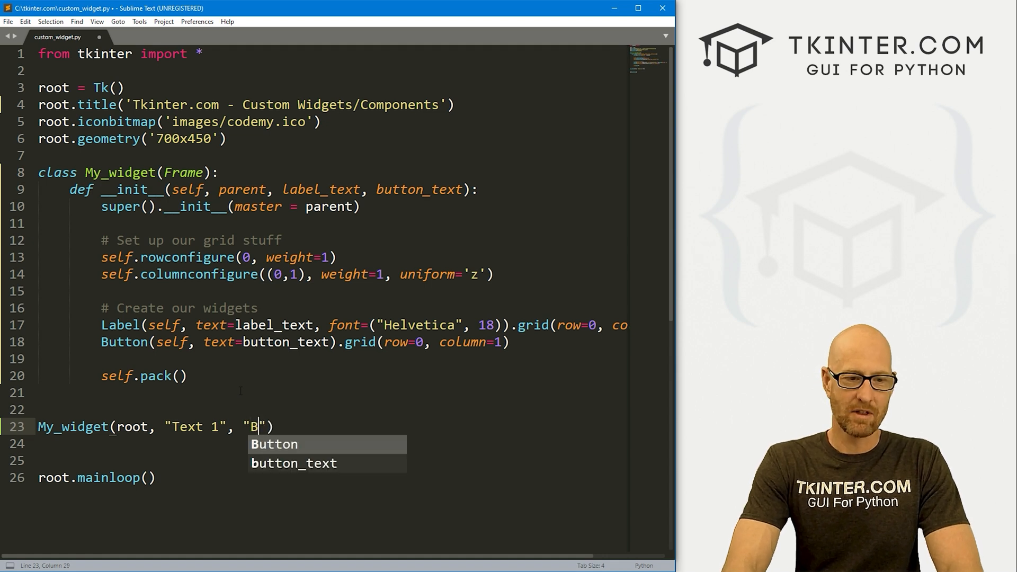
pyautogui.write('utton 1')
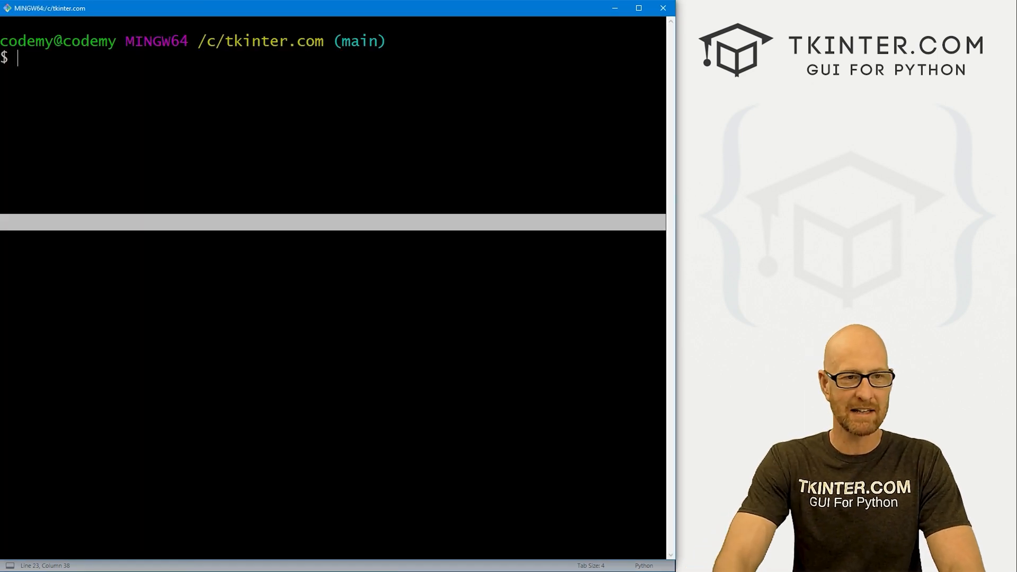
# Step: Run python custom_widget.py, move the Text 1 / Button 1 window, then close it
pyautogui.write('python')
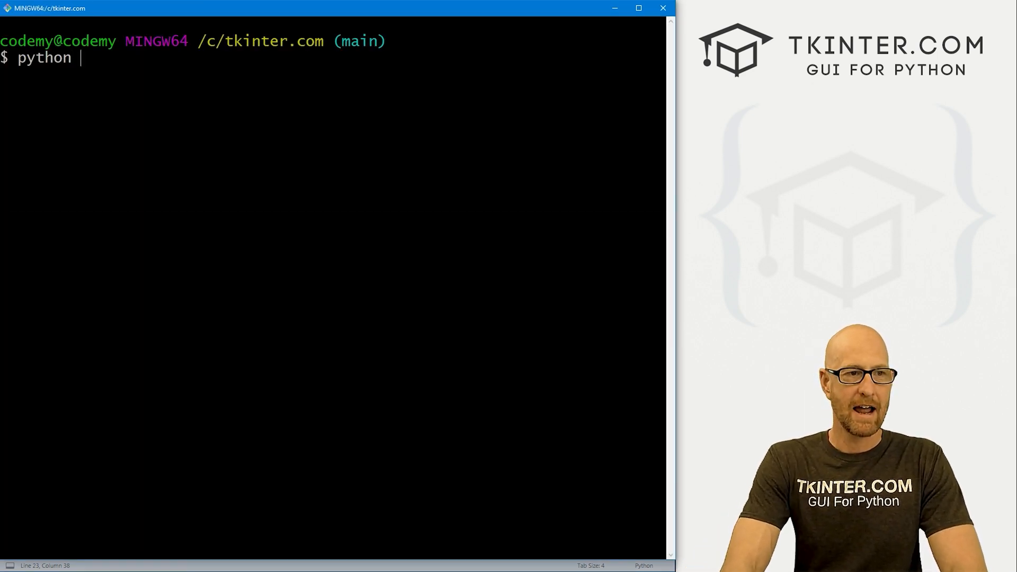
pyautogui.write('custom_widget.py')
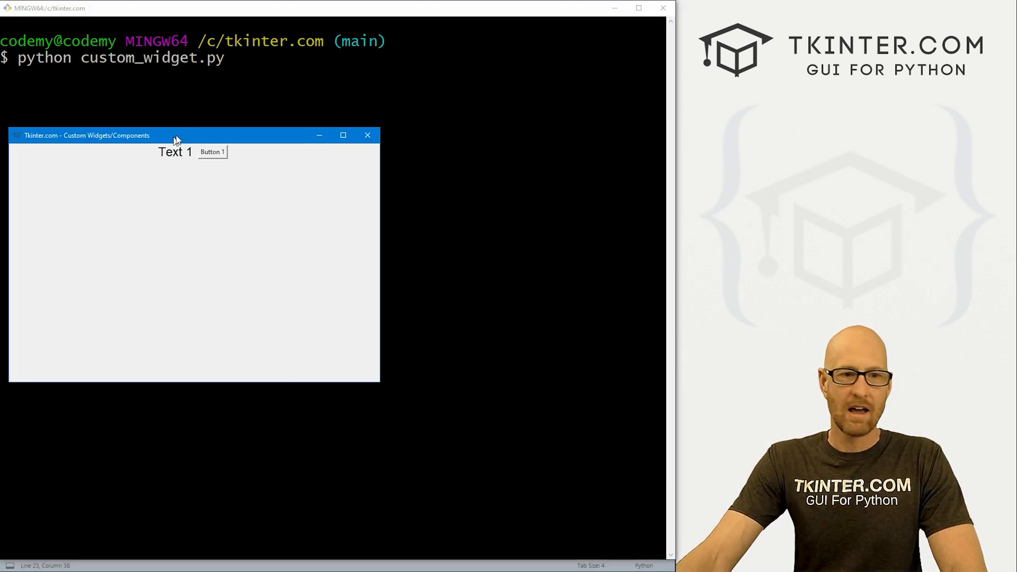
pyautogui.moveTo(84, 135); pyautogui.dragTo(148, 116)
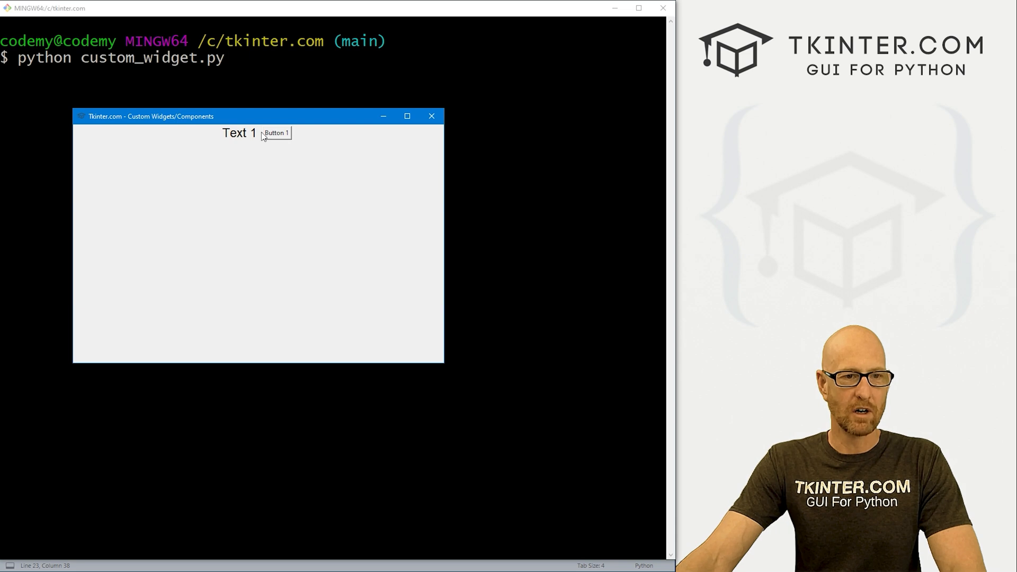
pyautogui.moveTo(366, 140)
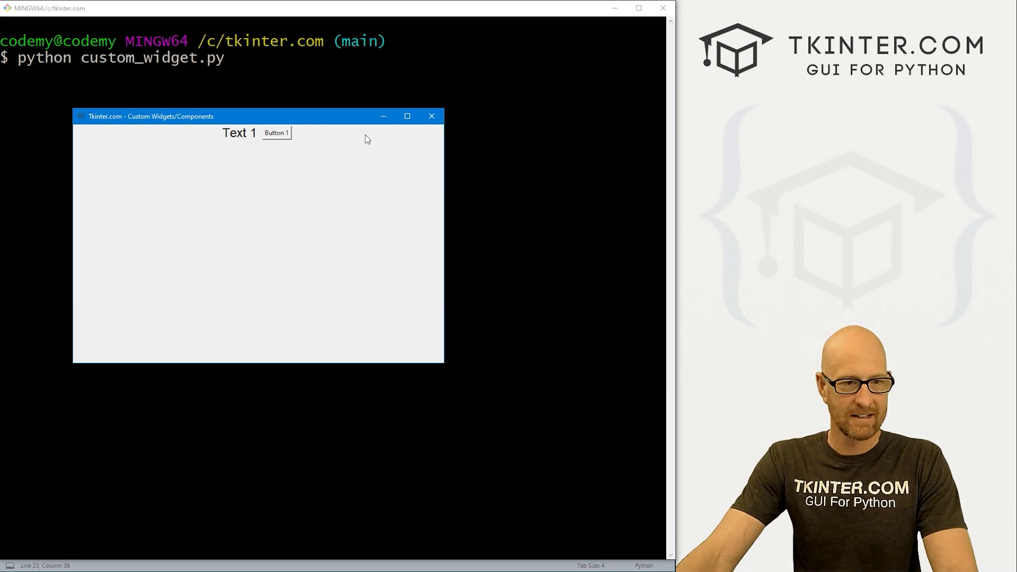
pyautogui.click(431, 116)
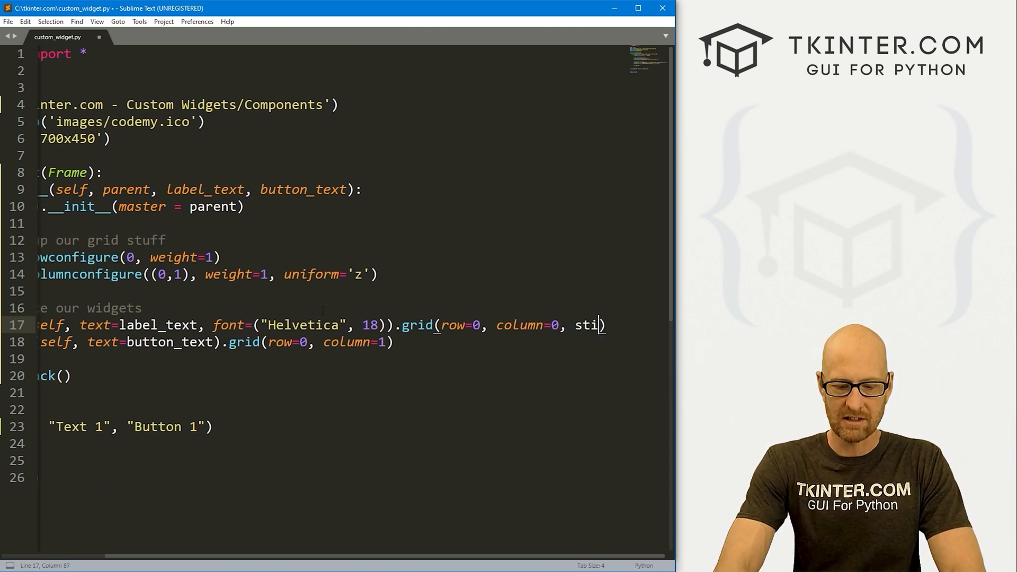
# Step: Add sticky="nsew" to both the Label and Button grid calls
pyautogui.write('cky="ns"')
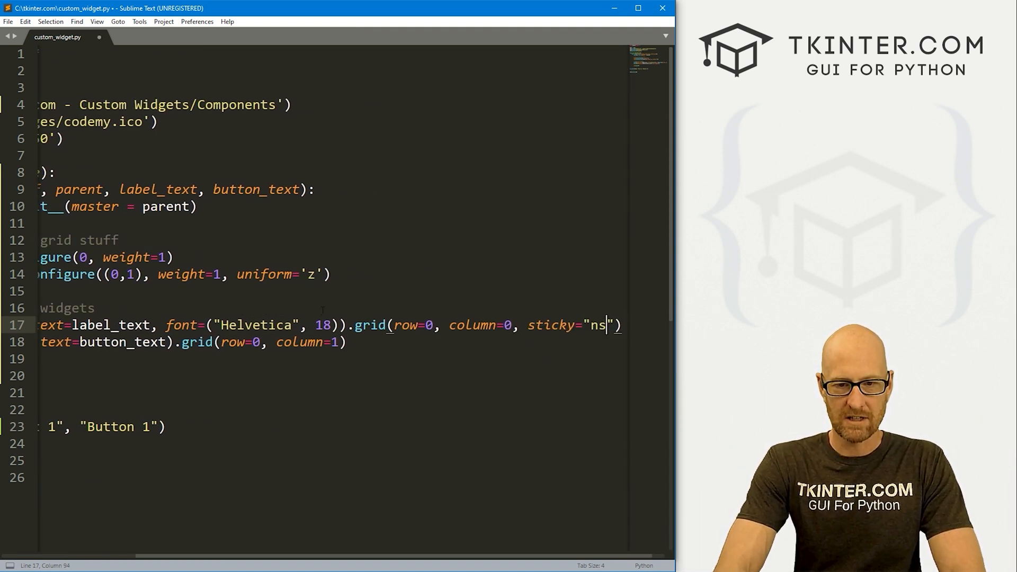
pyautogui.write('ew')
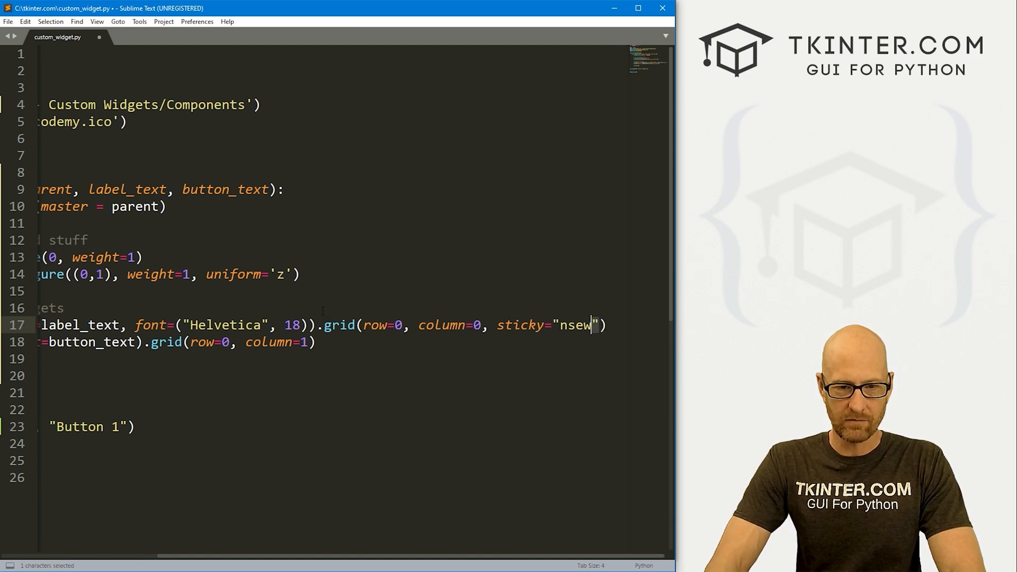
pyautogui.write(', sticky="nsew"')
pyautogui.click(330, 375)
pyautogui.write('self.pack(')
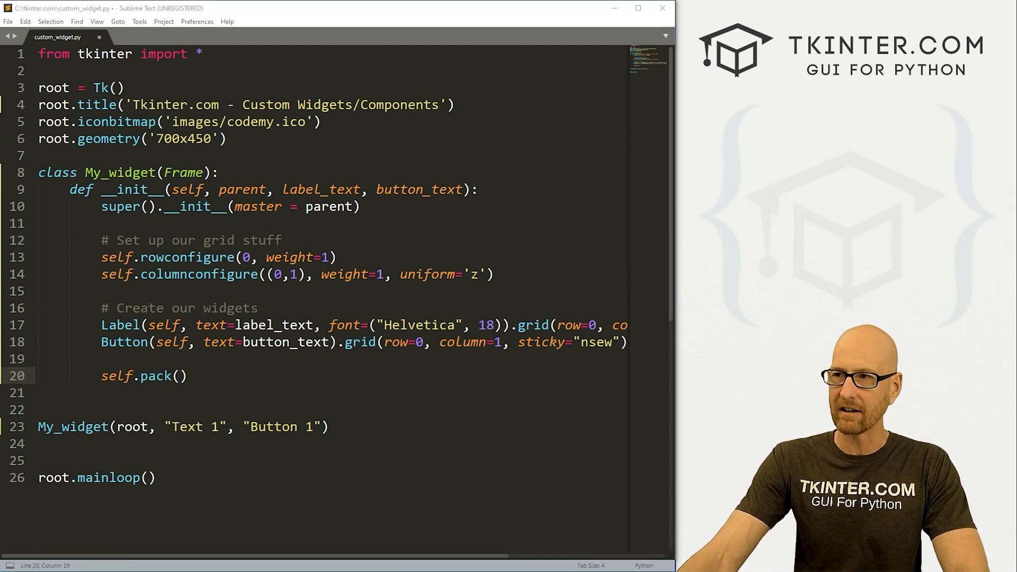
# Step: Pack the frame with expand=True, fill="both", padx=10 and pady=10
pyautogui.write('ex')
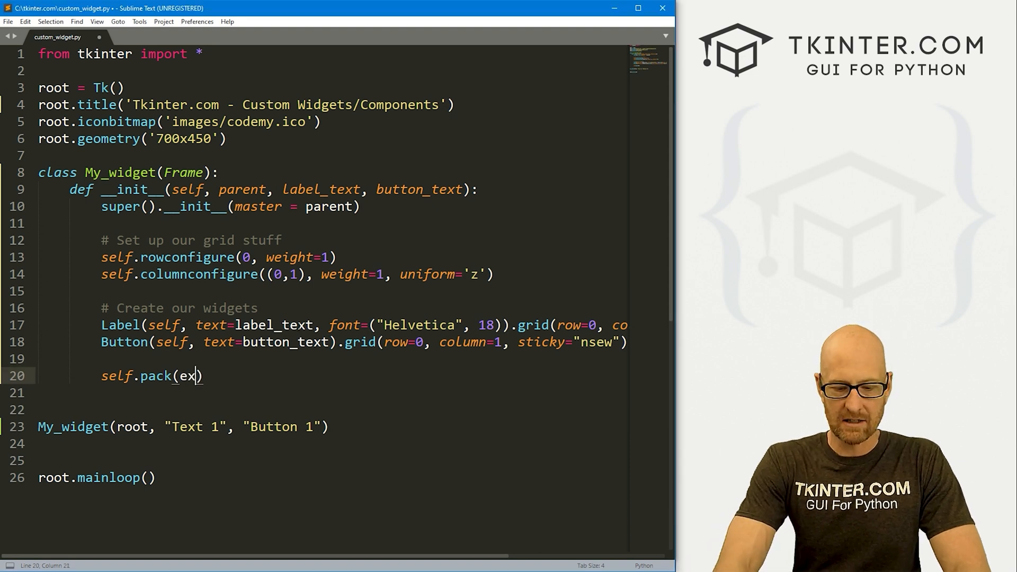
pyautogui.write('pand=True,')
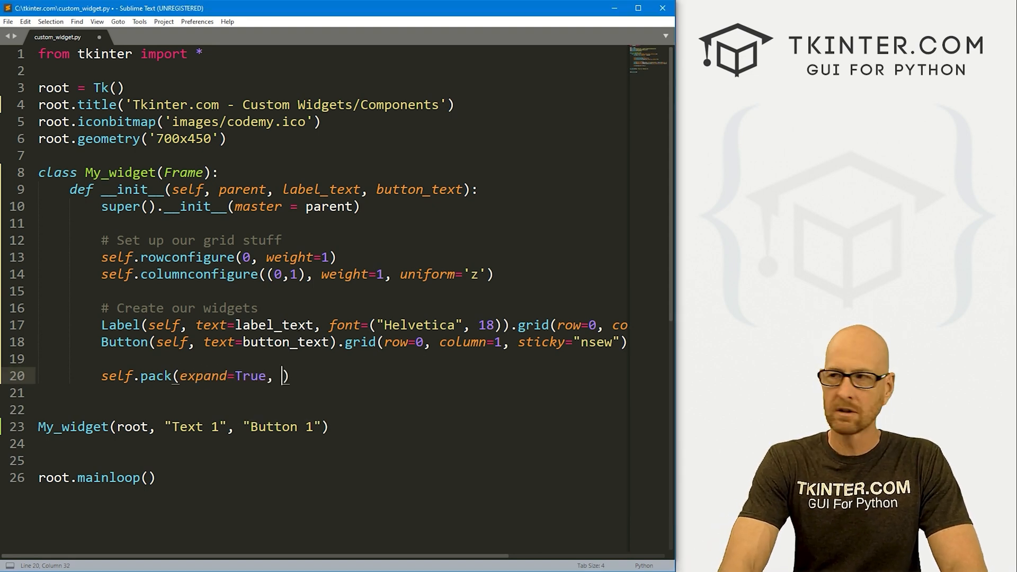
pyautogui.write('fill="both", padx')
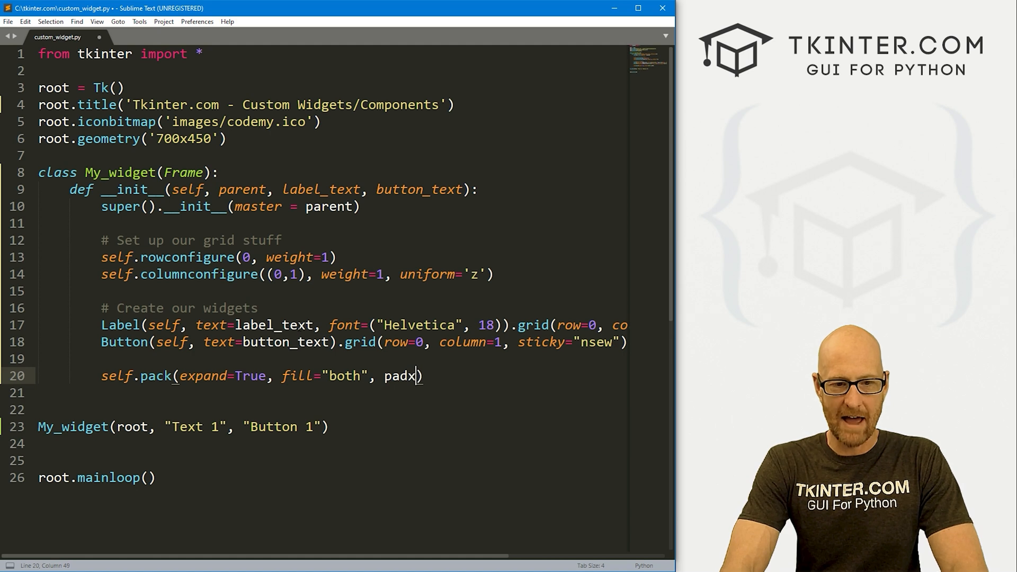
pyautogui.write('=10,')
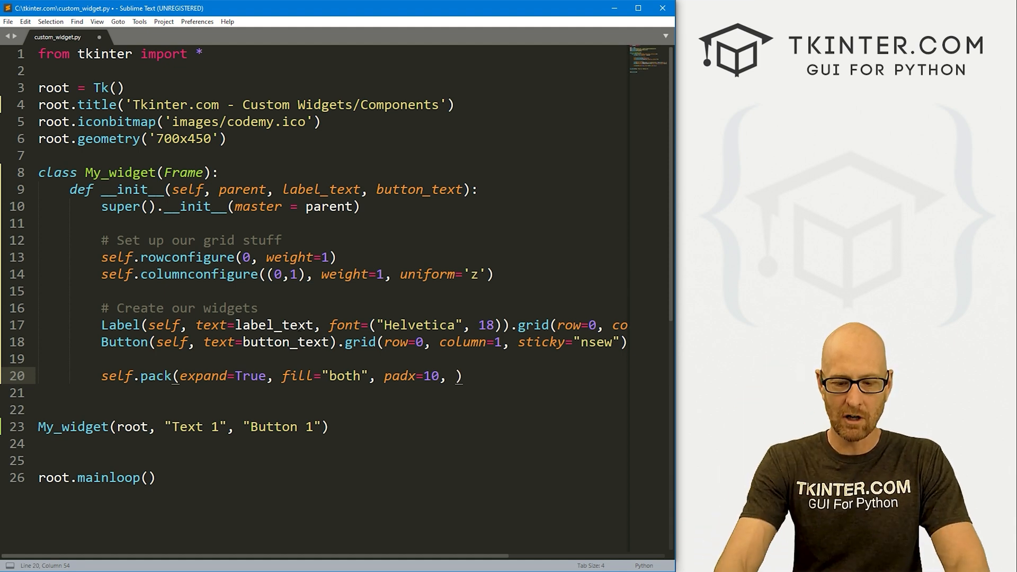
pyautogui.write('pady=10')
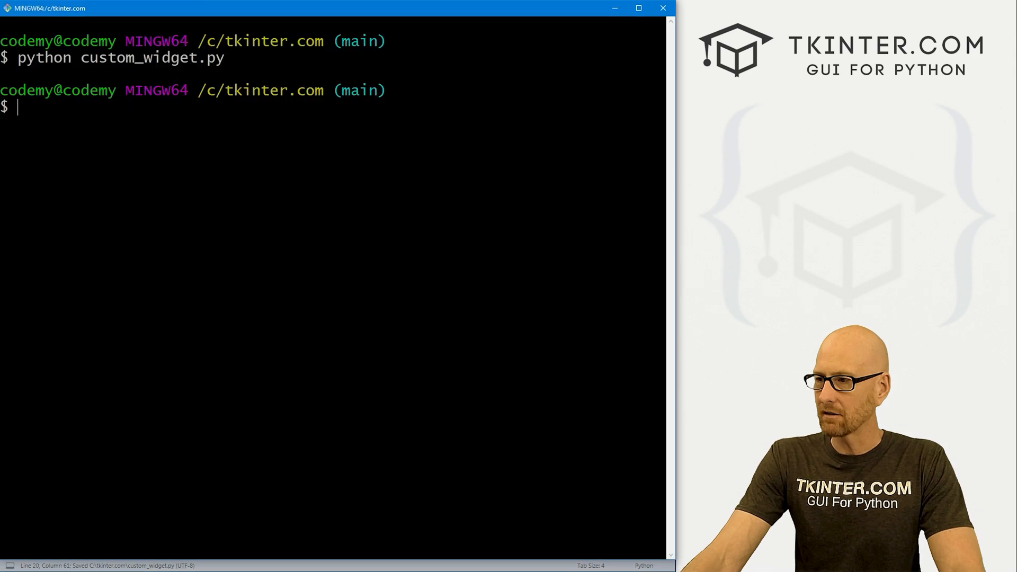
# Step: Re-run python custom_widget.py to view Text 1 beside Button 1
pyautogui.write('python custom_widget.py')
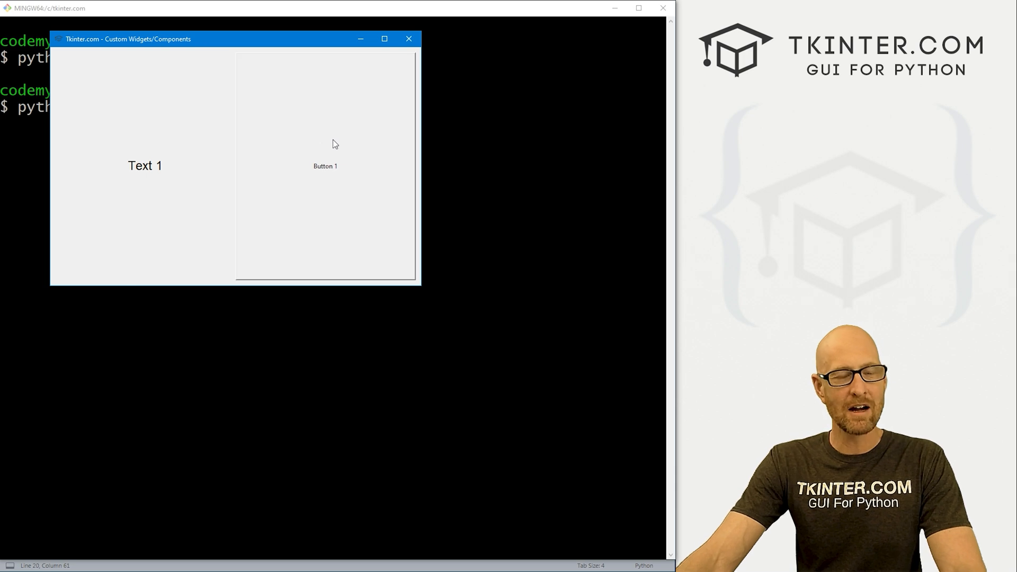
pyautogui.moveTo(376, 136)
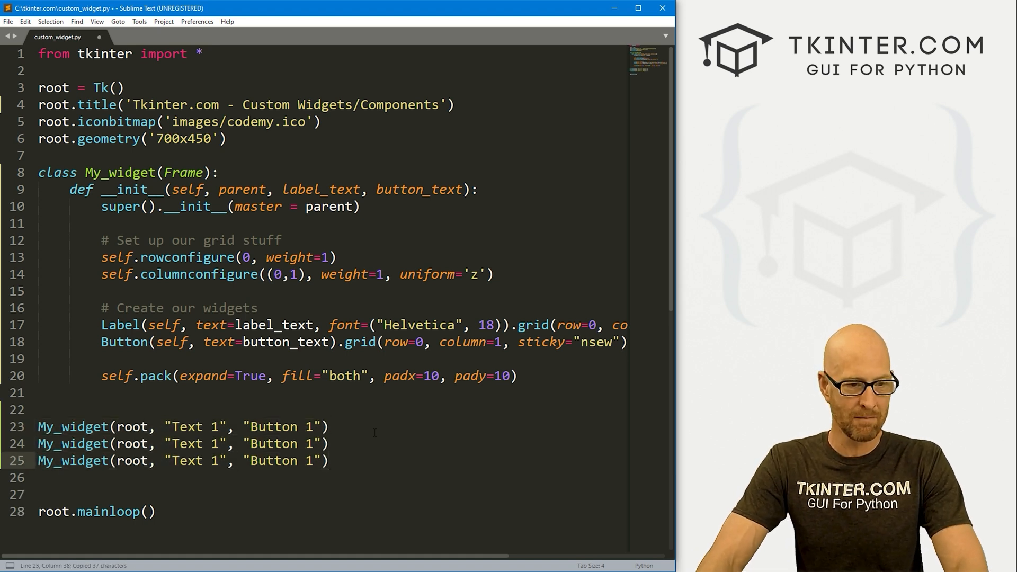
# Step: Change the duplicated calls to Text 2/Button 2 and Text 3/Button 3, then save
pyautogui.write('2')
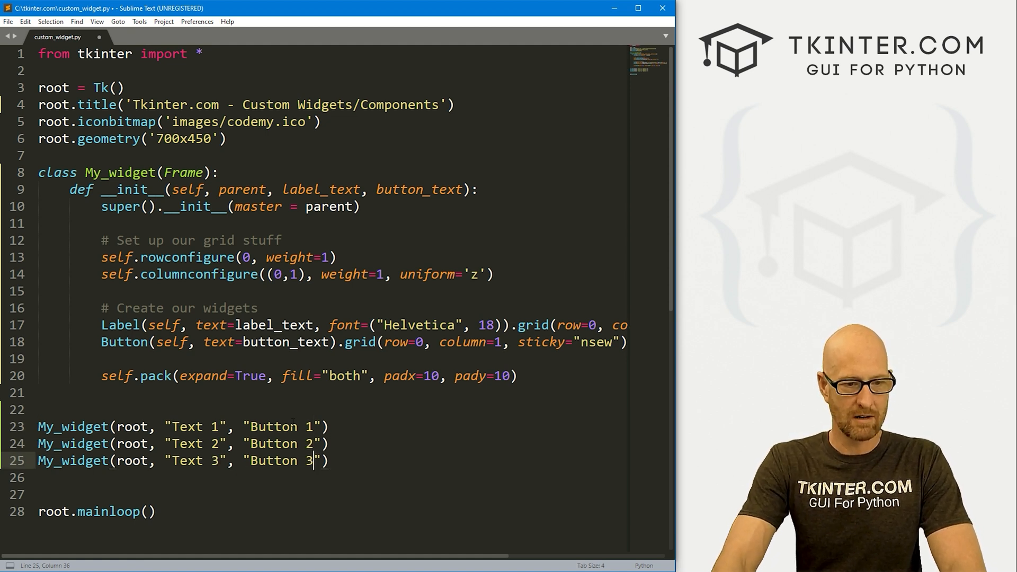
pyautogui.press('ctrl+s')
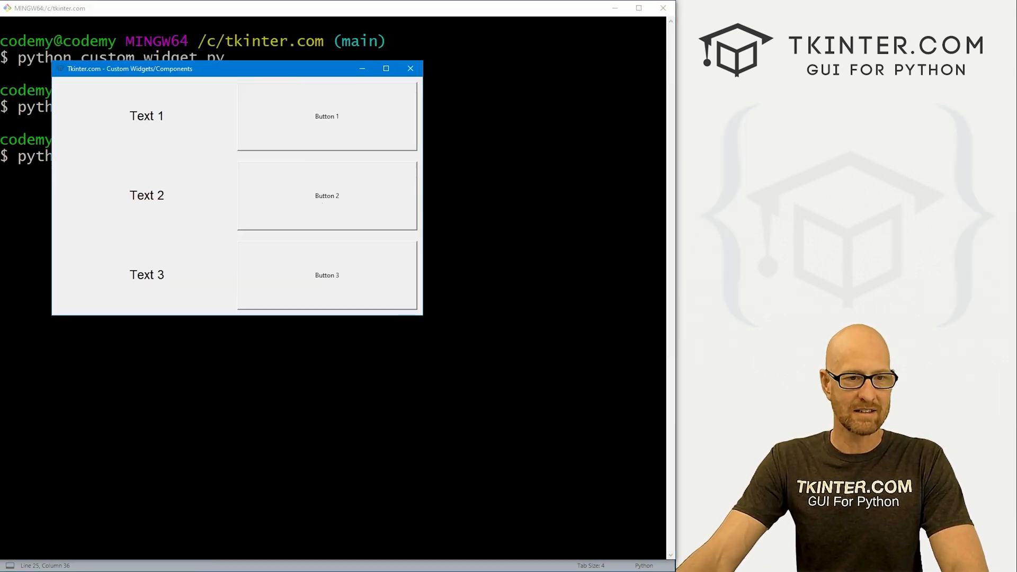
# Step: Shrink, enlarge and shrink the test window to confirm the three rows stretch evenly
pyautogui.moveTo(421, 314); pyautogui.dragTo(321, 239)
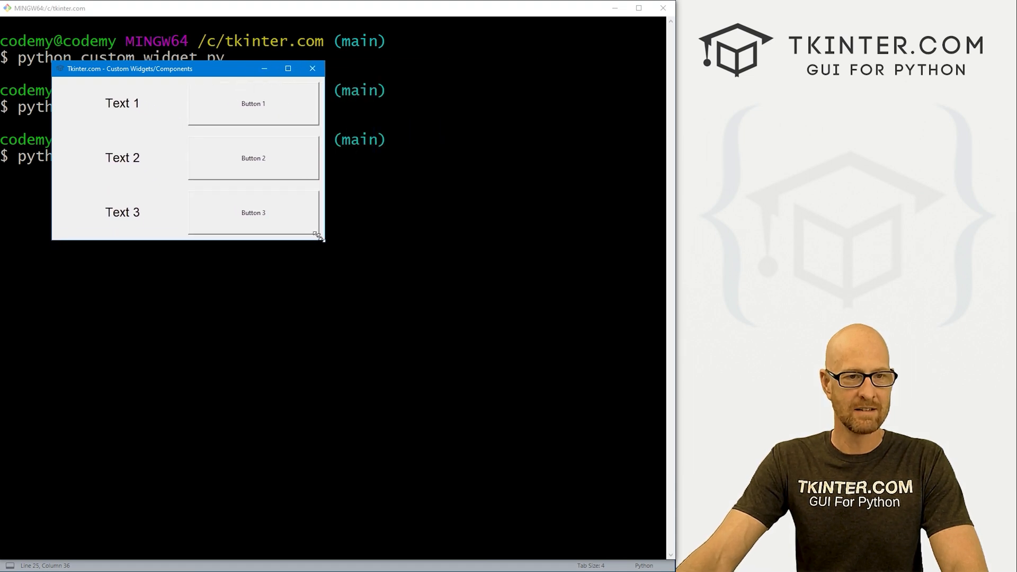
pyautogui.moveTo(318, 237); pyautogui.dragTo(595, 471)
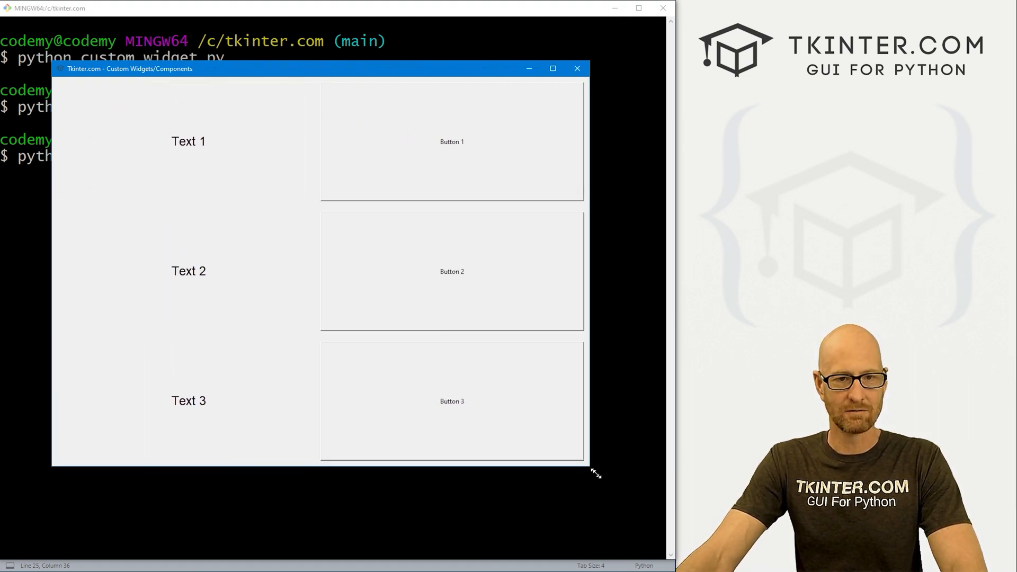
pyautogui.moveTo(593, 472); pyautogui.dragTo(352, 237)
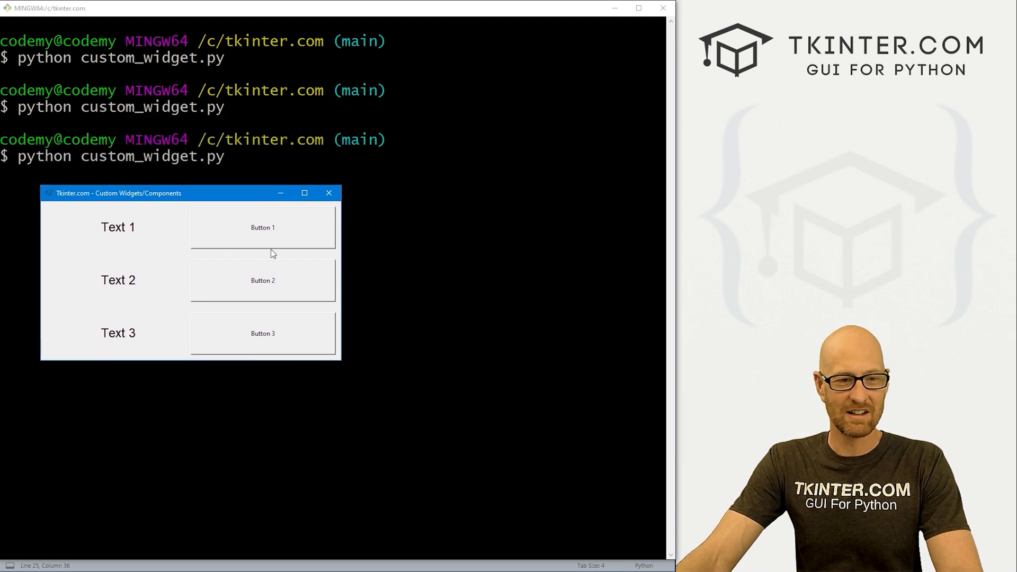
pyautogui.moveTo(267, 294)
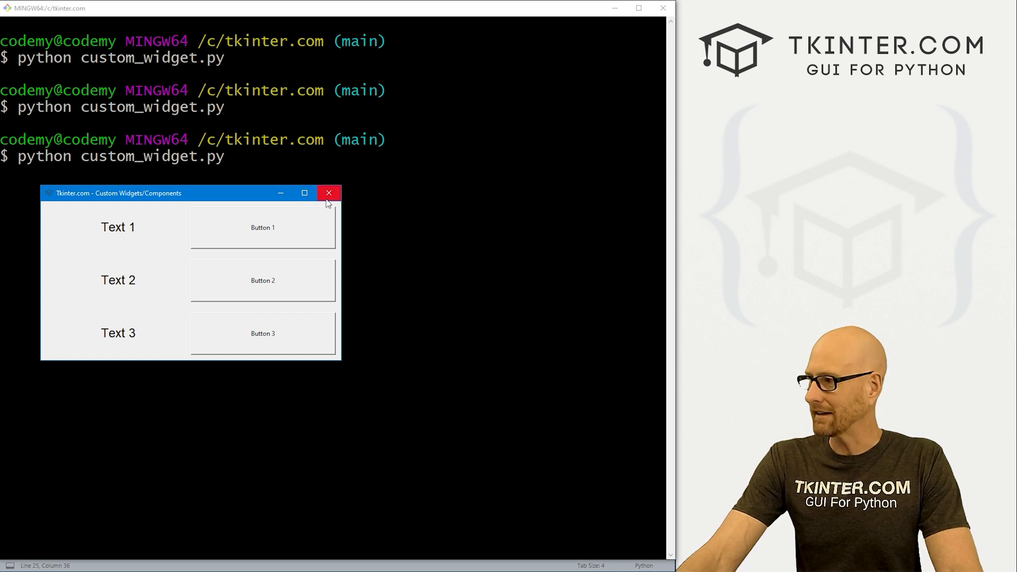
pyautogui.moveTo(317, 272)
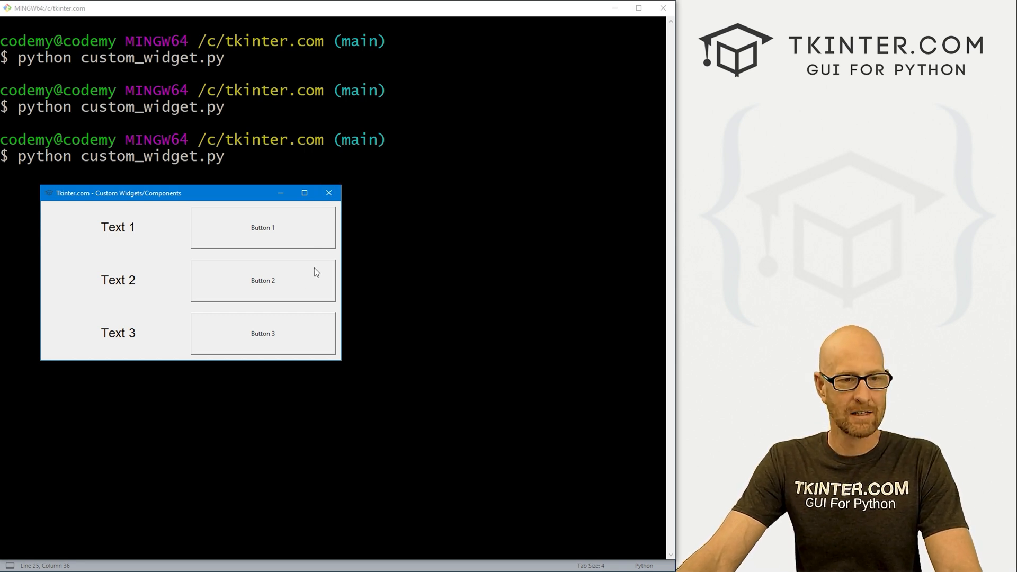
pyautogui.moveTo(300, 289)
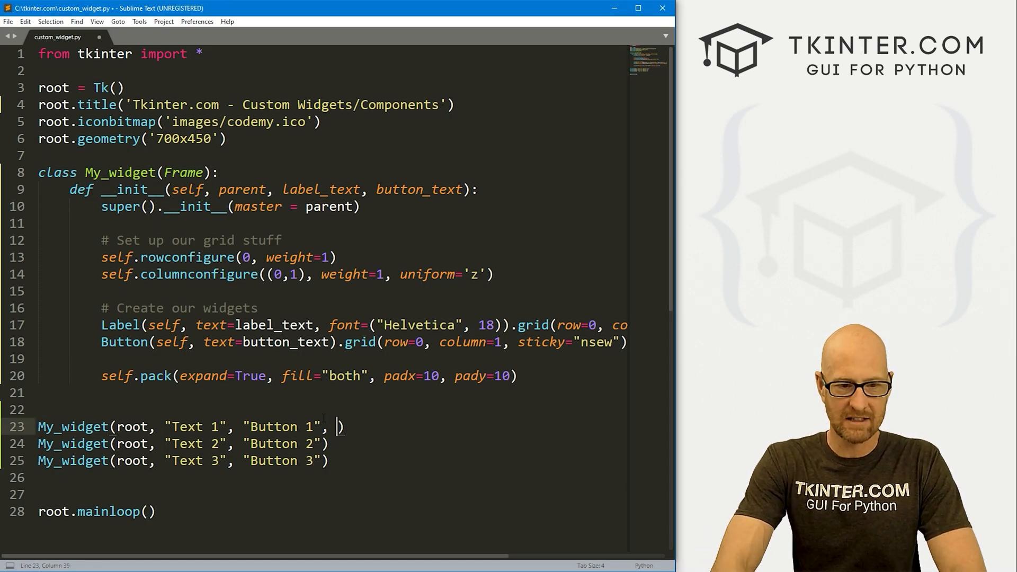
# Step: Pass my_button1–my_button3 as fourth My_widget arguments and add a button_name parameter to __init__
pyautogui.write('""')
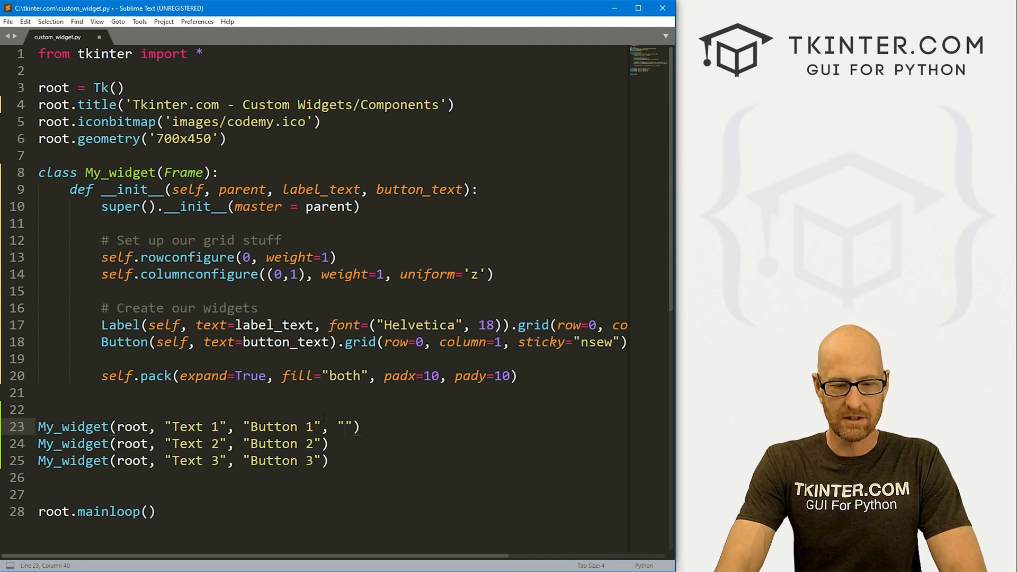
pyautogui.write('my_button1')
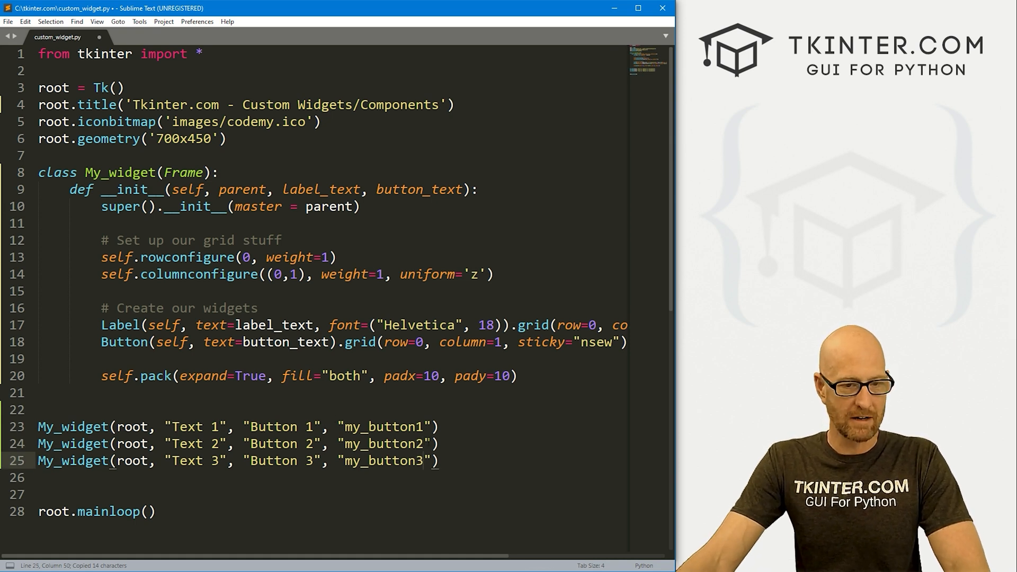
pyautogui.doubleClick(386, 426)
pyautogui.write(', ')
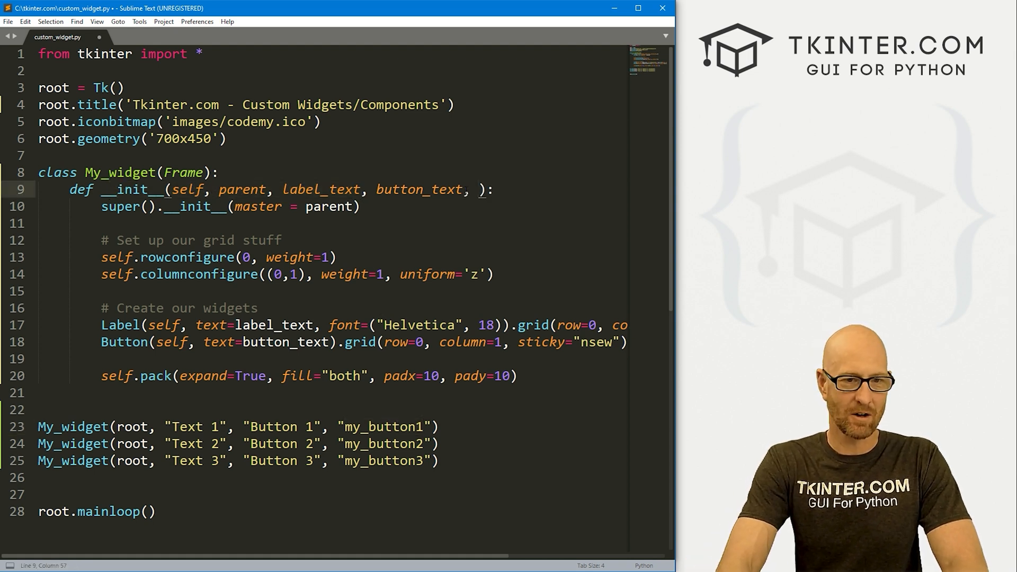
pyautogui.write('button_name')
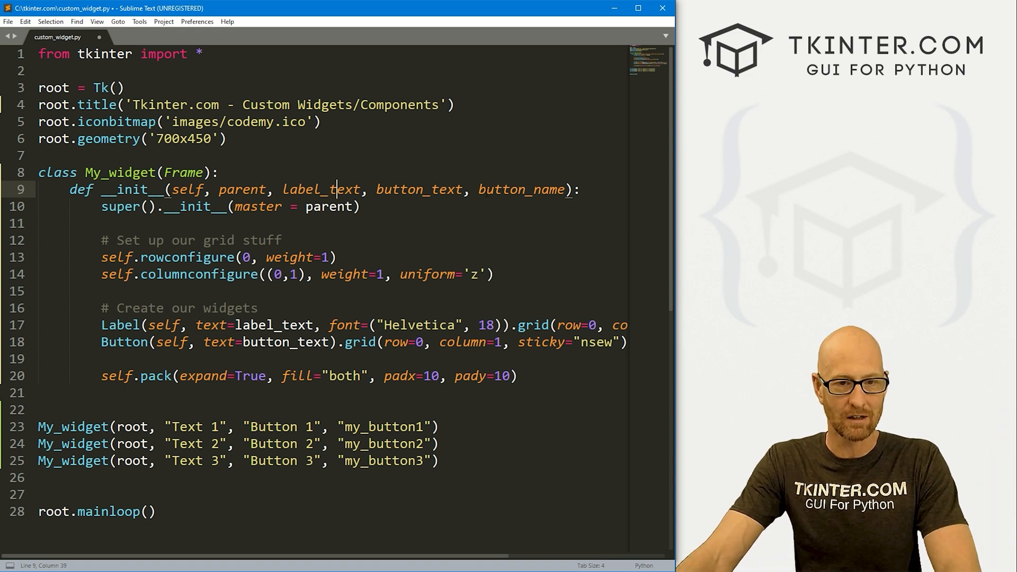
# Step: Add command=lambda: self.change(button_name) after text=button_text on line 18
pyautogui.doubleClick(521, 189)
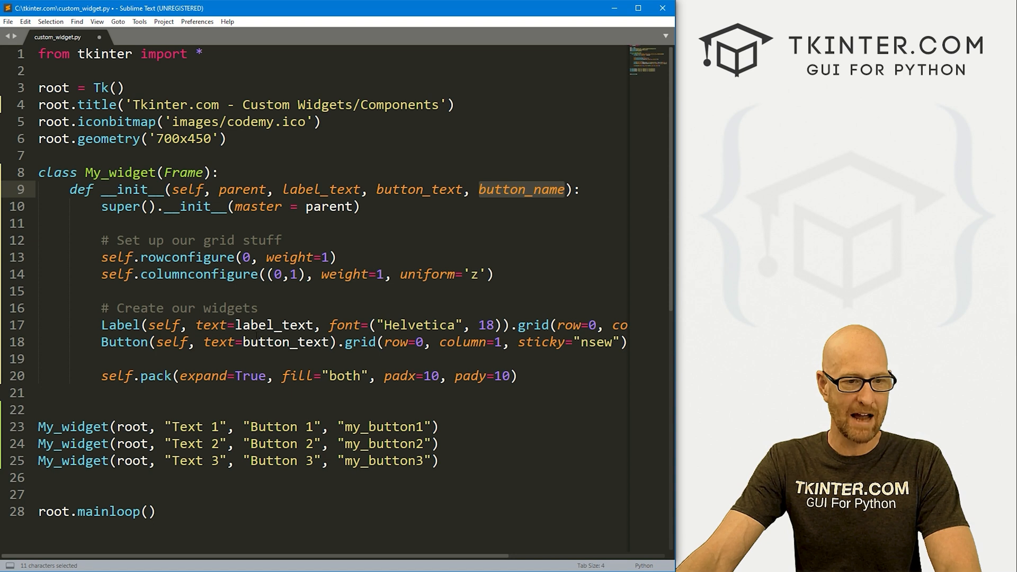
pyautogui.click(303, 343)
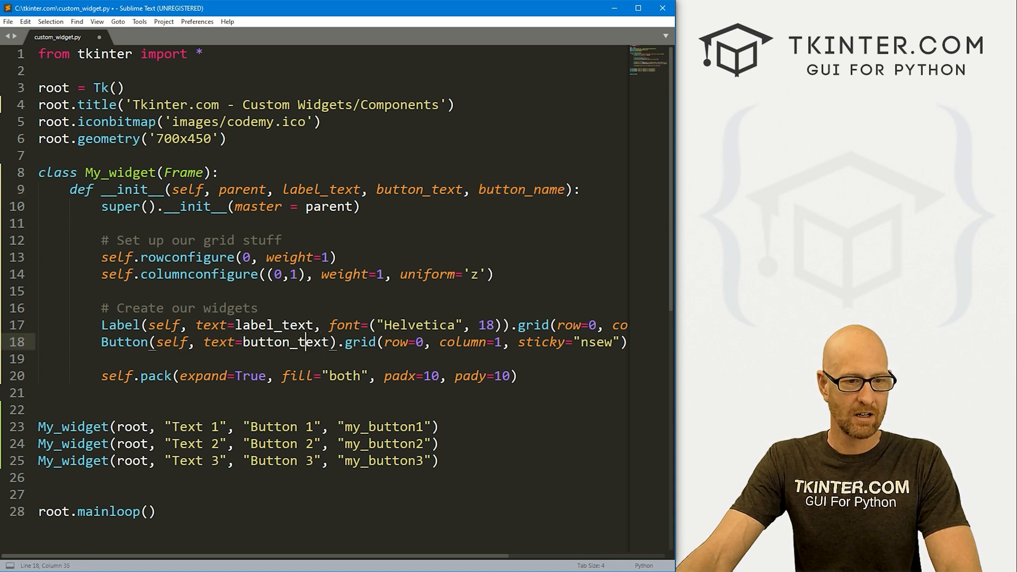
pyautogui.write(', command=che')
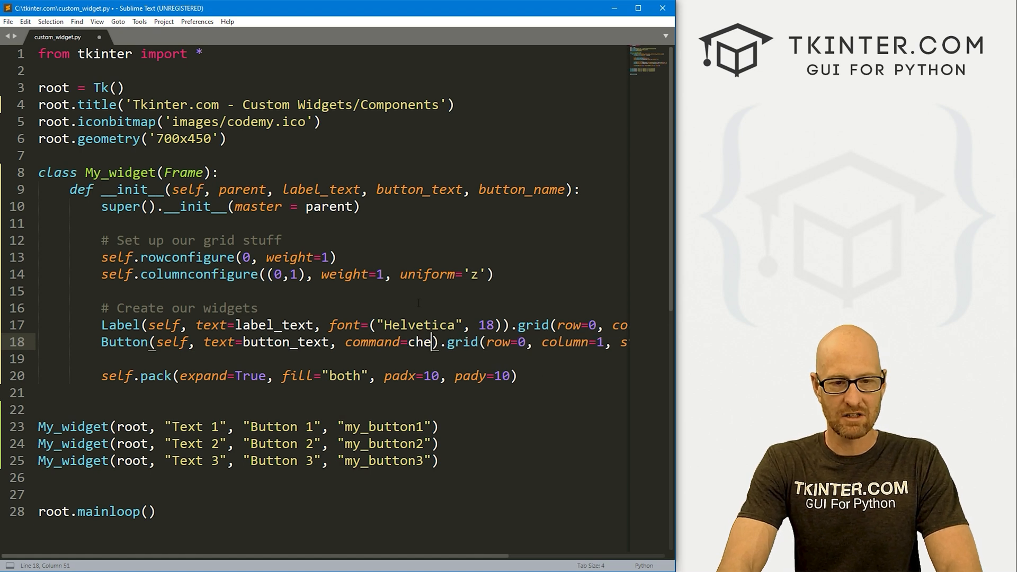
pyautogui.write('nge')
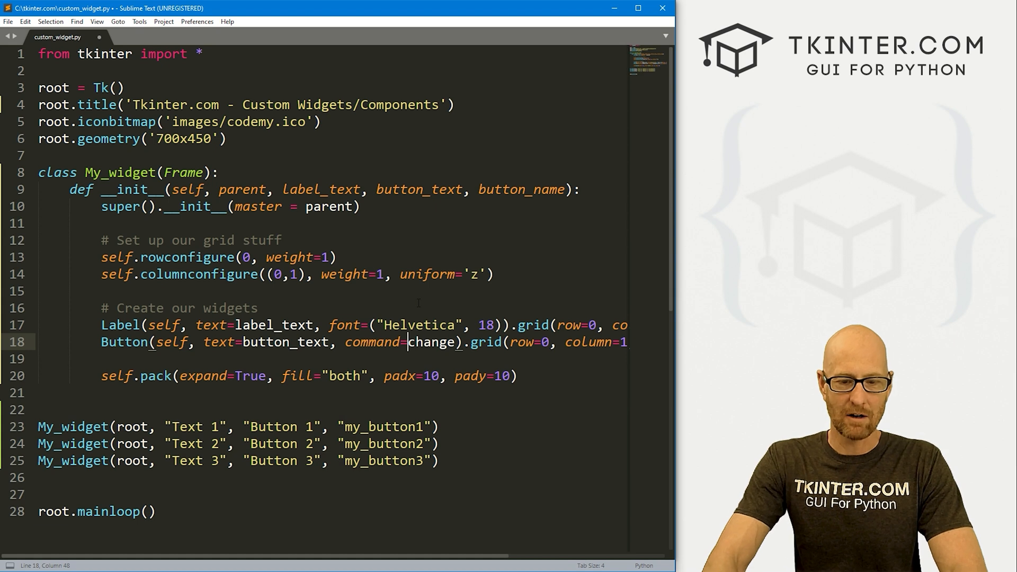
pyautogui.write('self.')
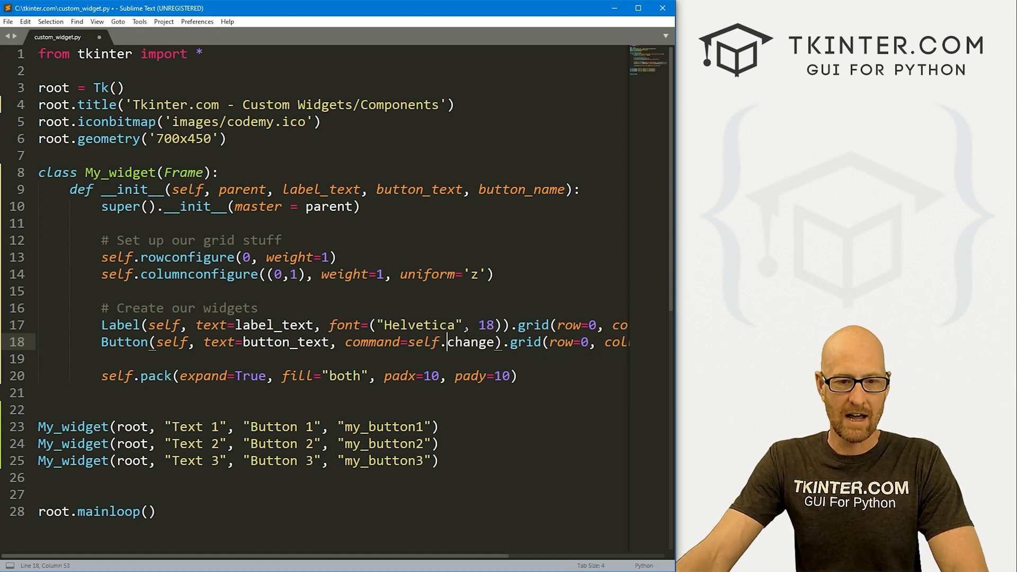
pyautogui.write('()')
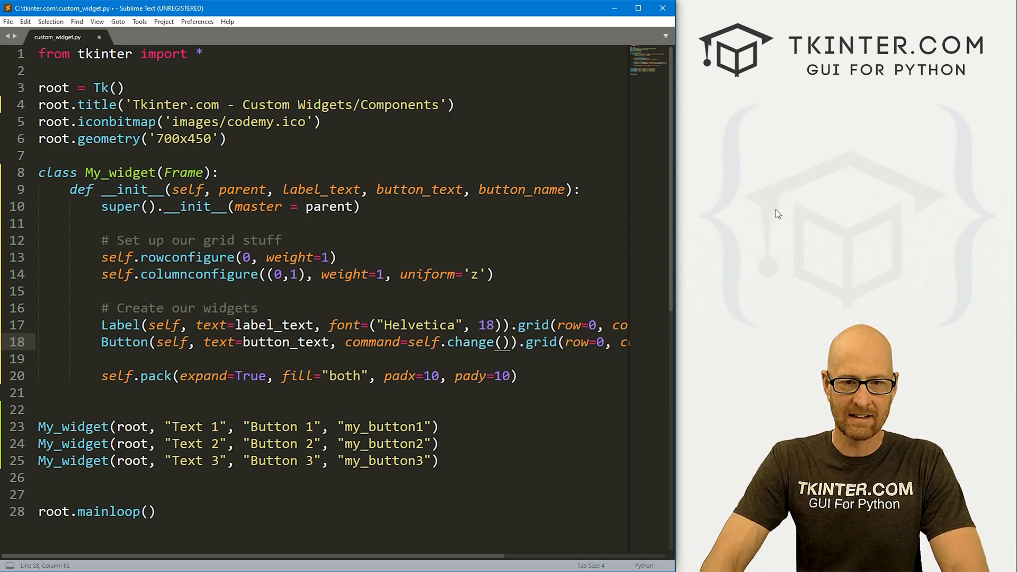
pyautogui.write('button_name')
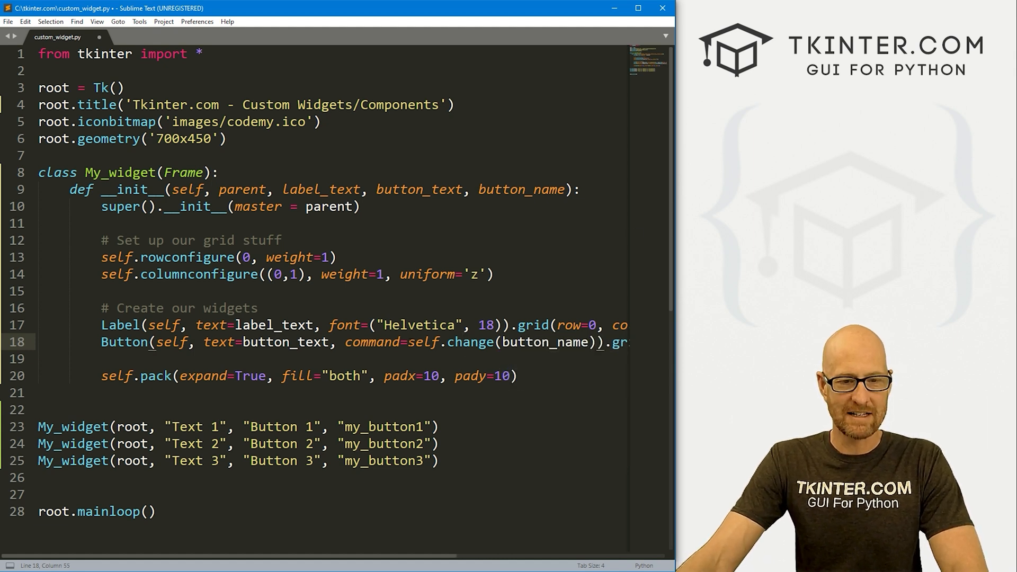
pyautogui.click(417, 343)
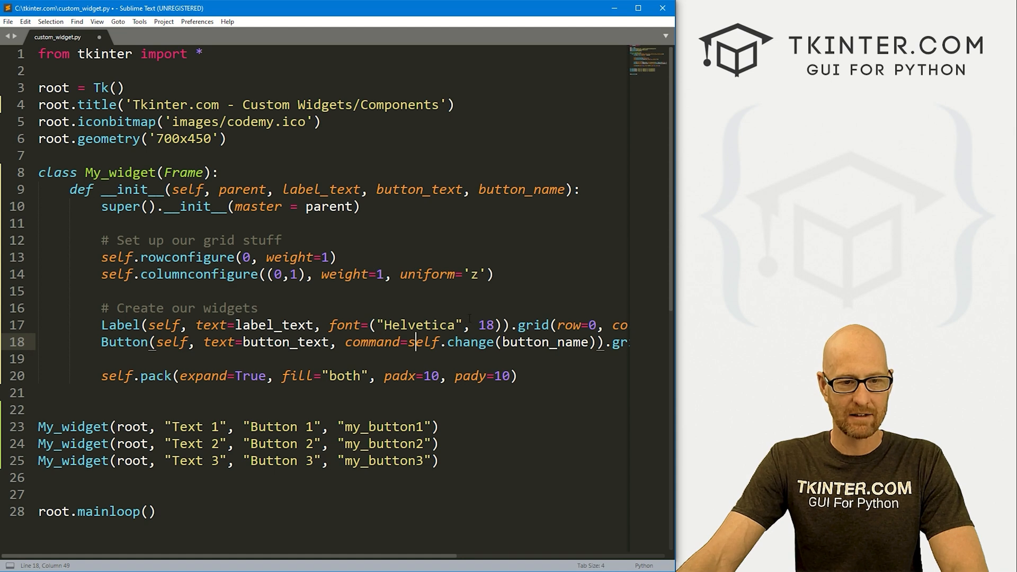
pyautogui.write('lambda:')
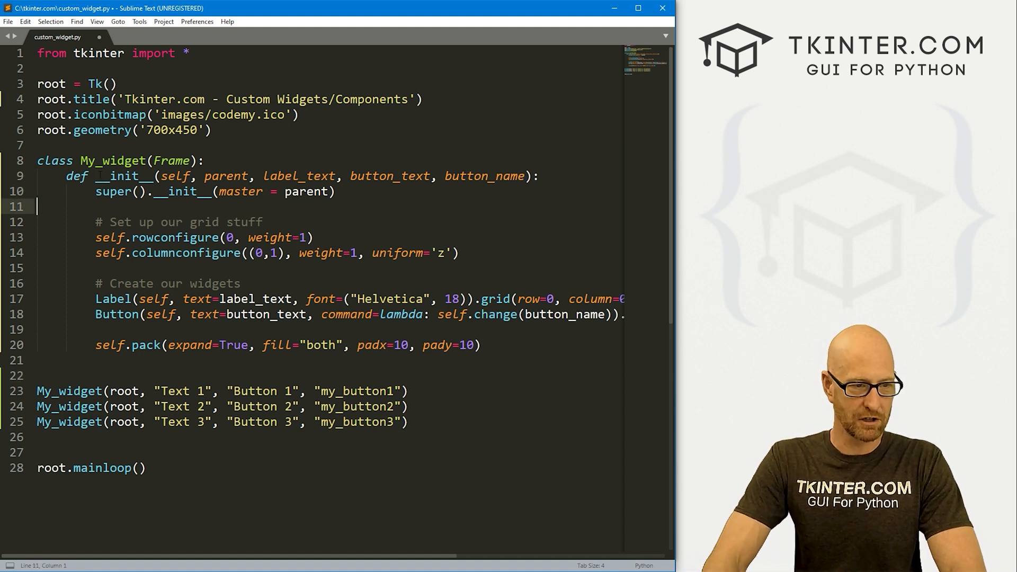
# Step: Define change(self, name), setting root.title("Button 1!") when name is my_button1
pyautogui.click(65, 361)
pyautogui.write('def')
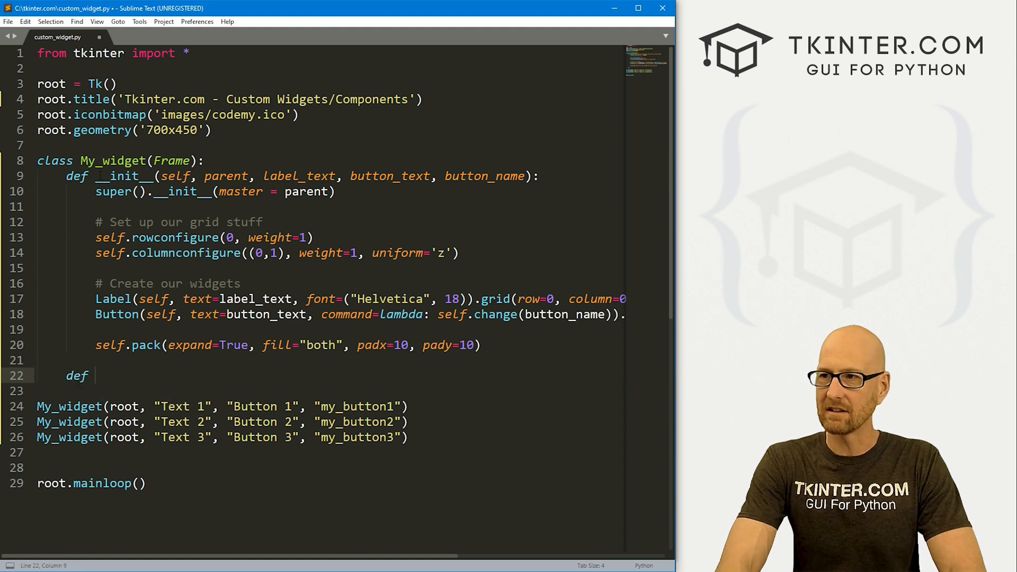
pyautogui.write('change')
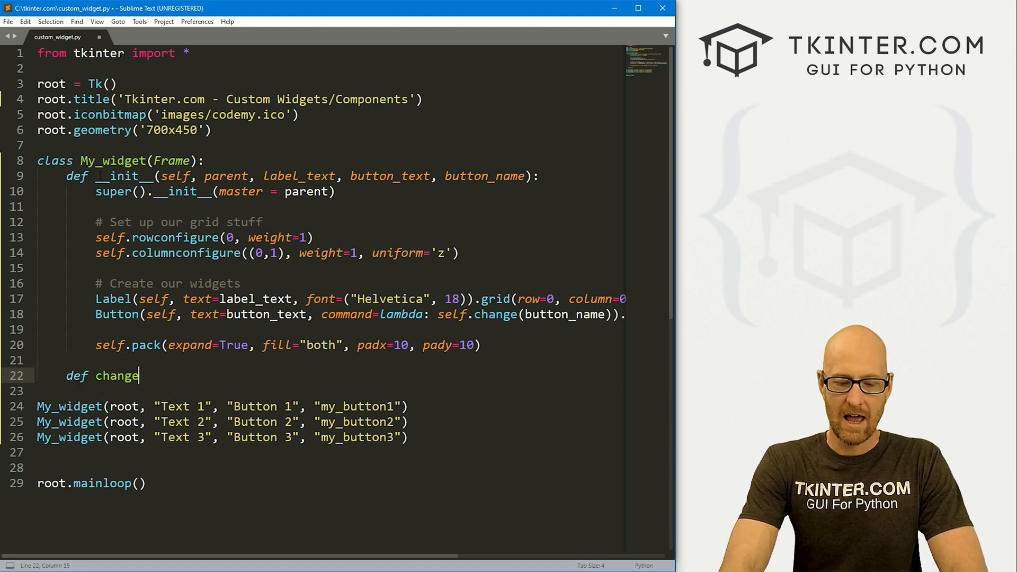
pyautogui.write('(self, name)')
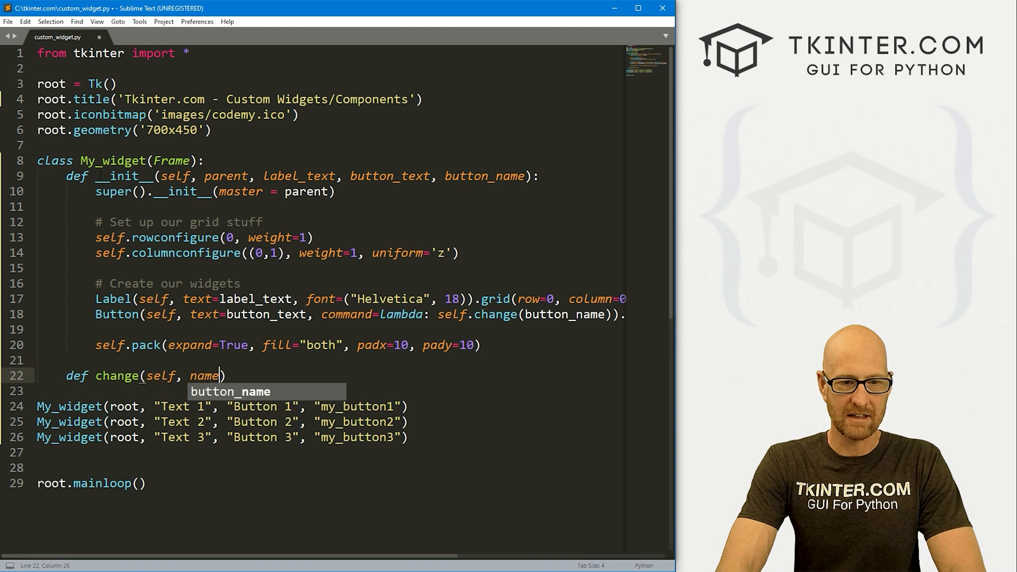
pyautogui.press('Escape')
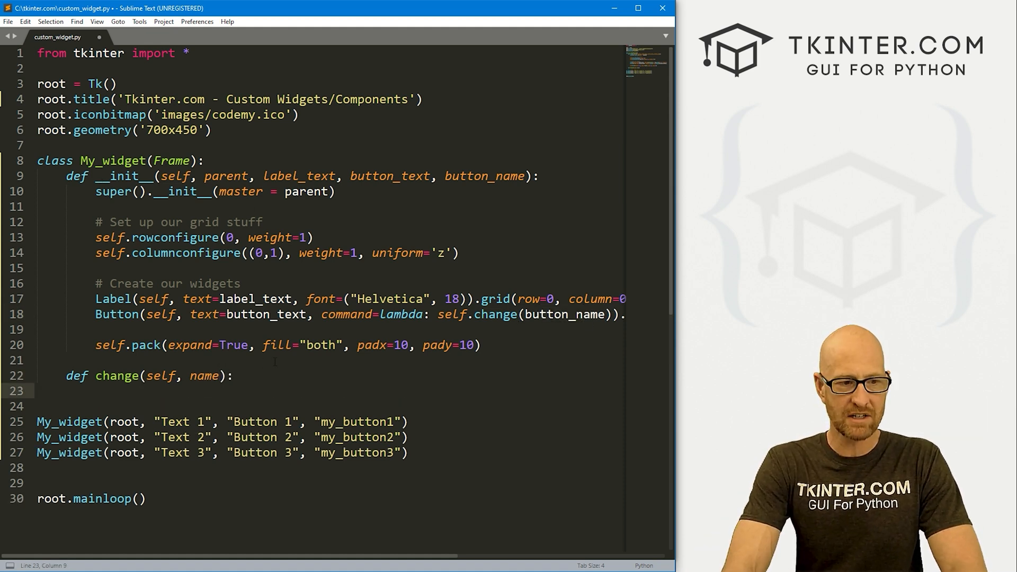
pyautogui.write('if name')
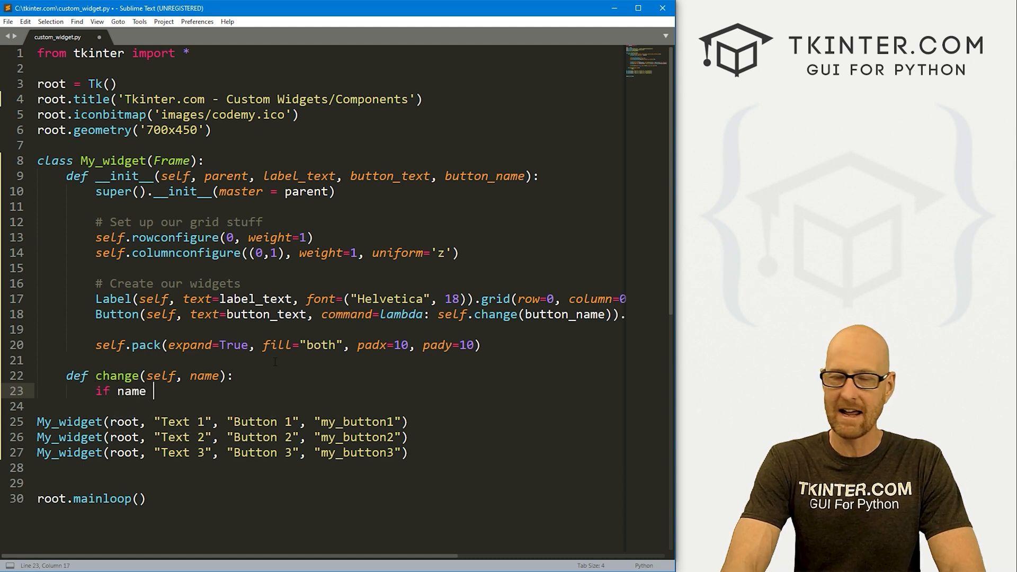
pyautogui.write('== "my')
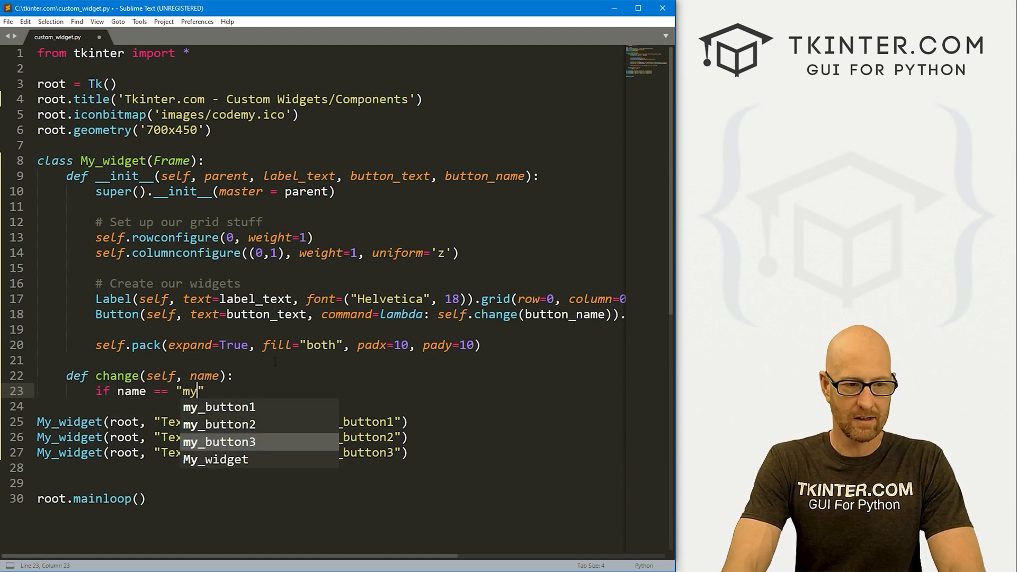
pyautogui.press('Tab')
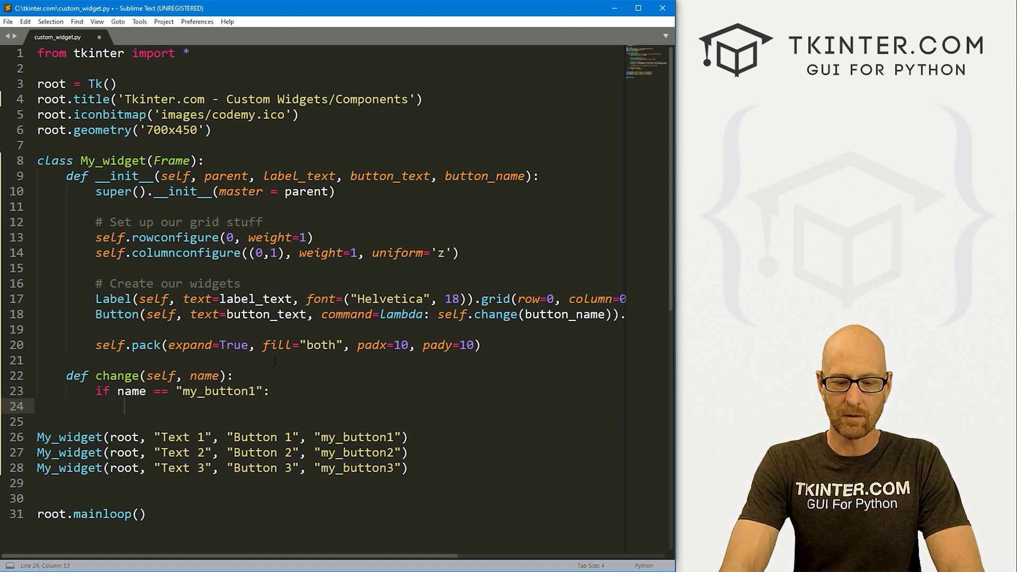
pyautogui.write('root.title')
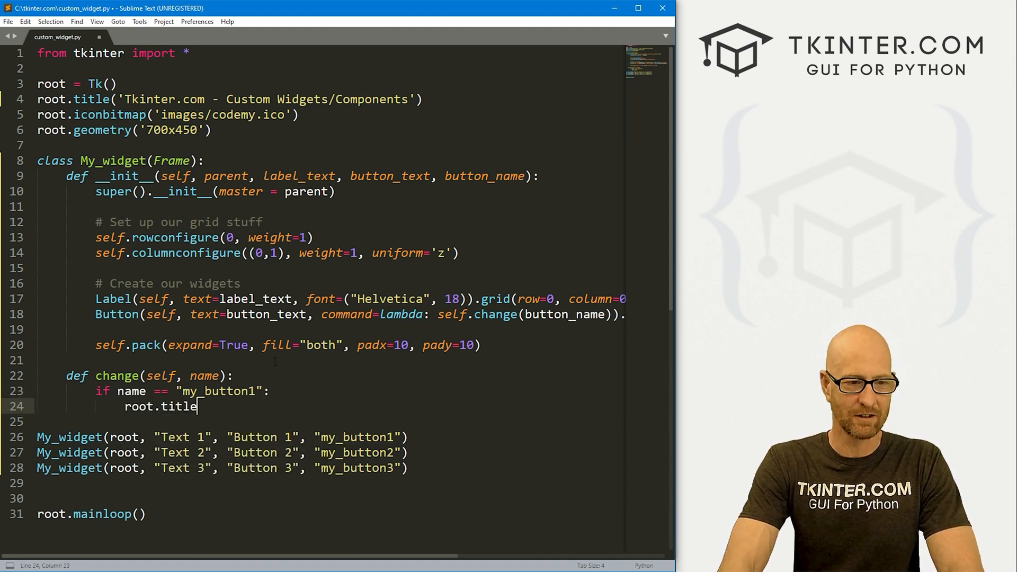
pyautogui.write('()')
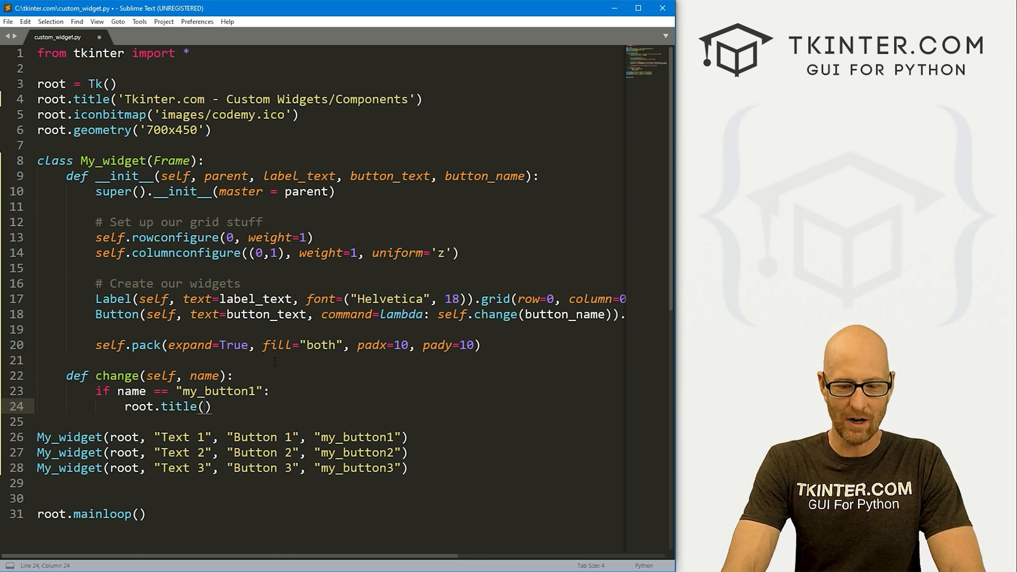
pyautogui.write('"Button "')
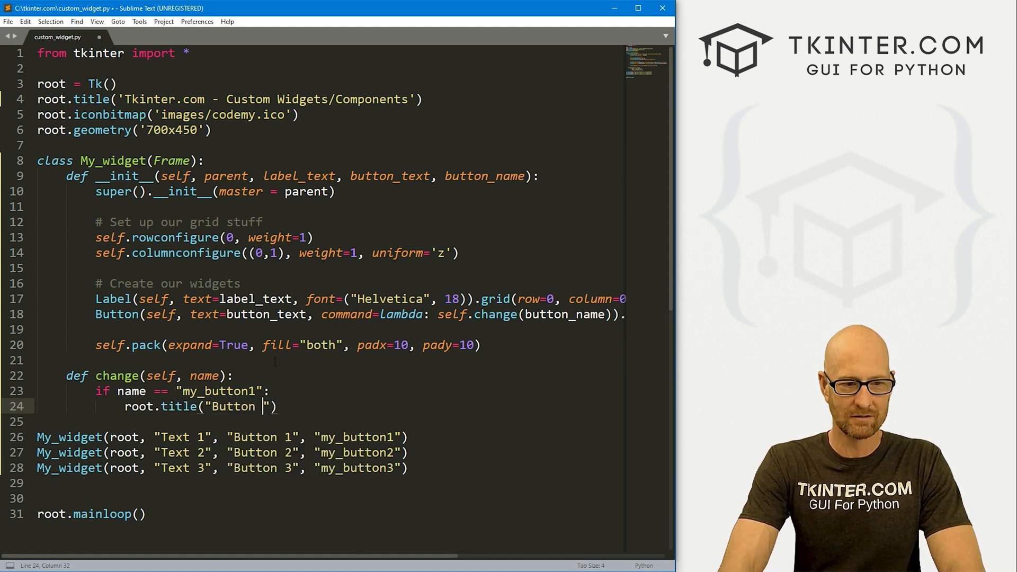
pyautogui.write('1!')
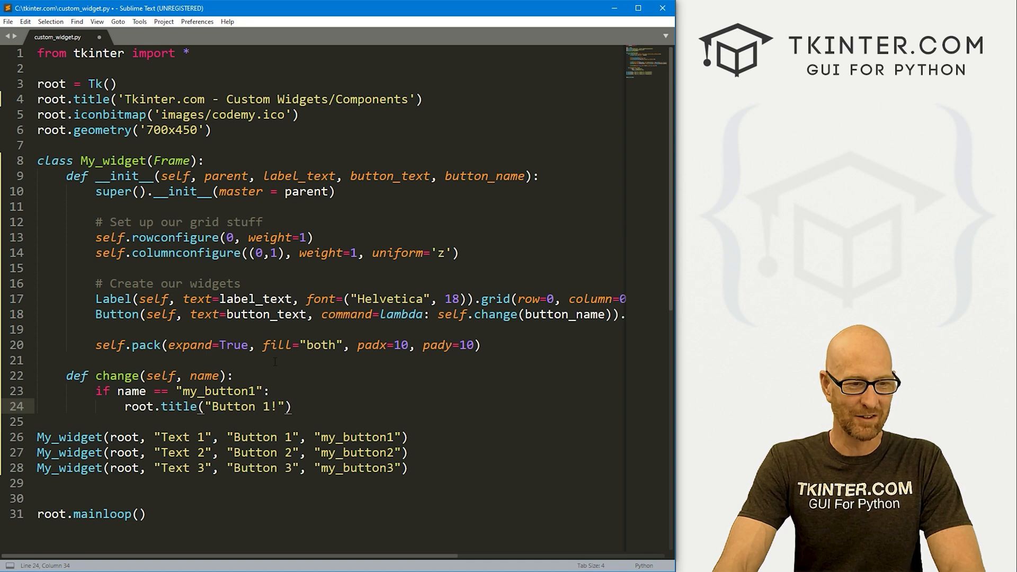
# Step: Add elif branches for Button 2! and Button 3!, an else for Something else!, and save
pyautogui.write('el')
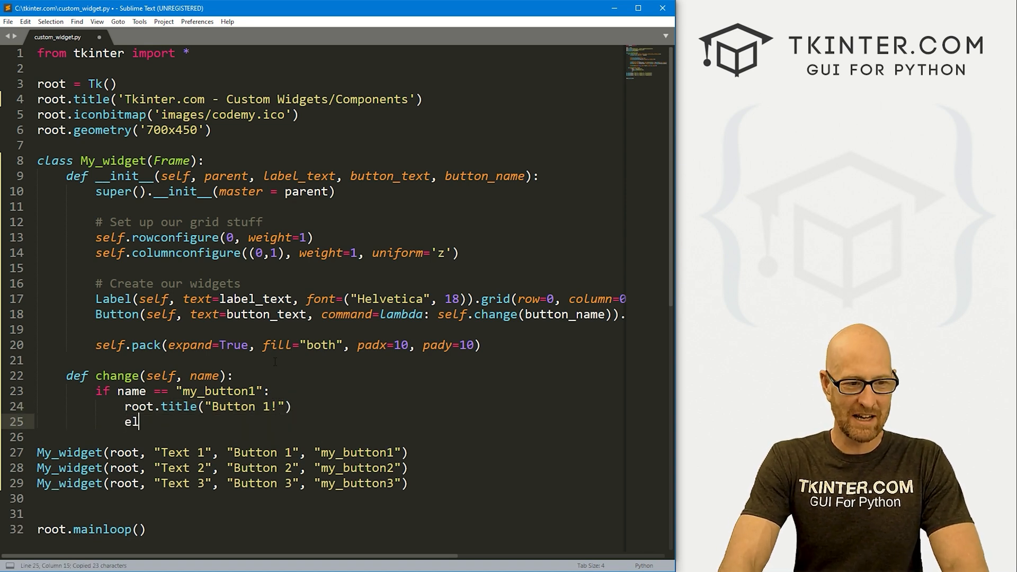
pyautogui.write('if')
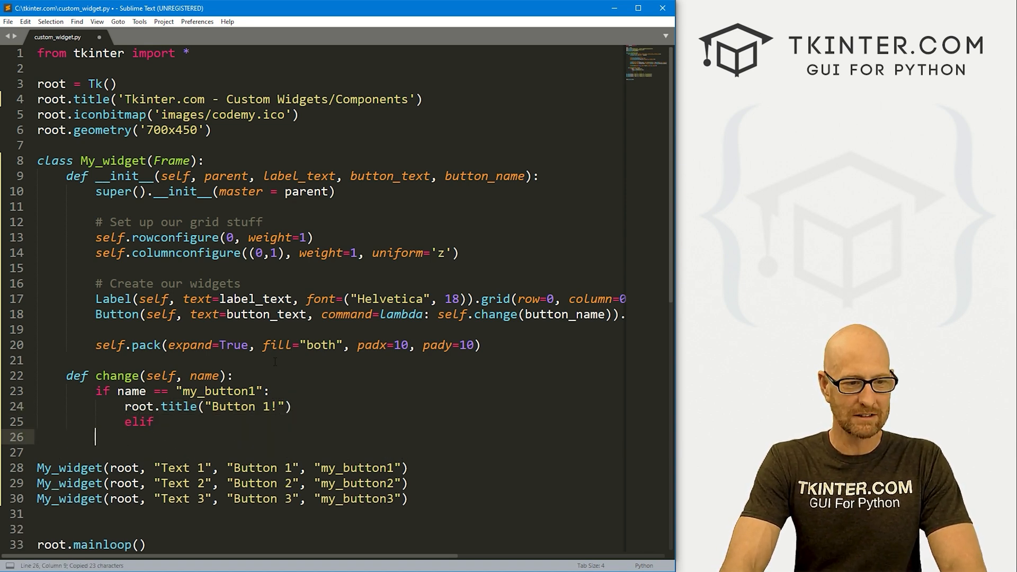
pyautogui.write('name == "')
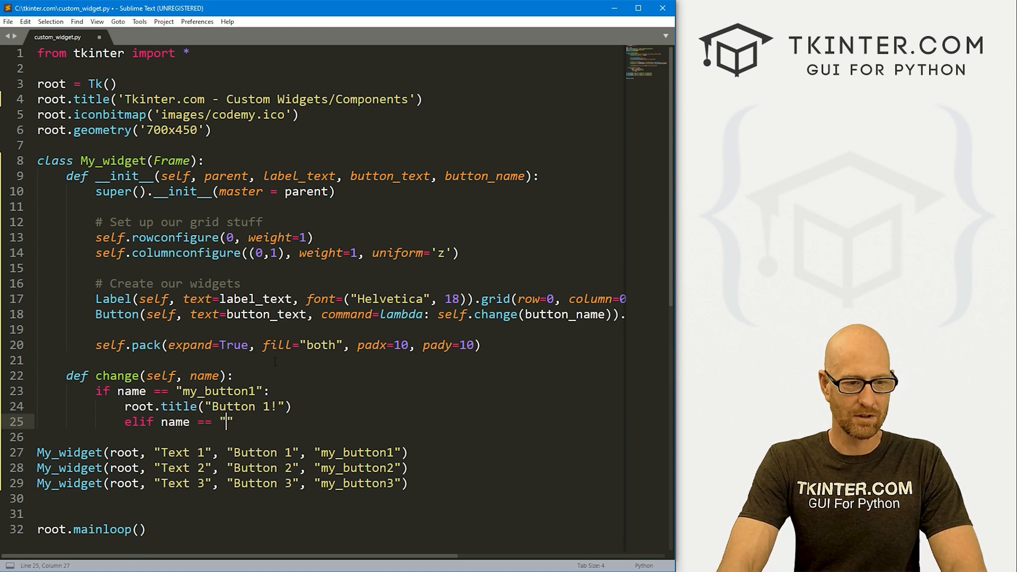
pyautogui.write('my_ub')
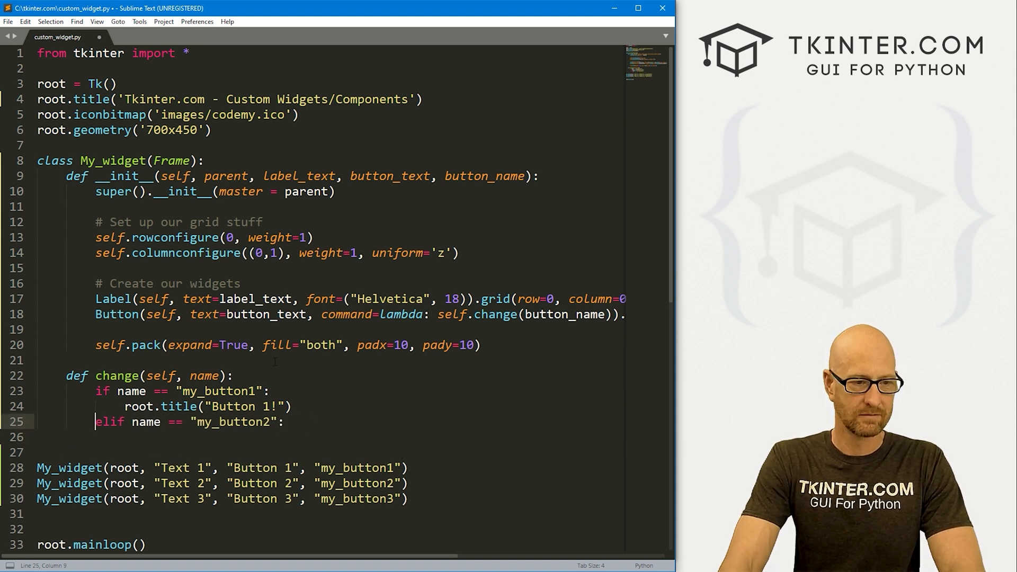
pyautogui.write('root.title("Button 1!")')
pyautogui.click(330, 452)
pyautogui.write('elif name == "')
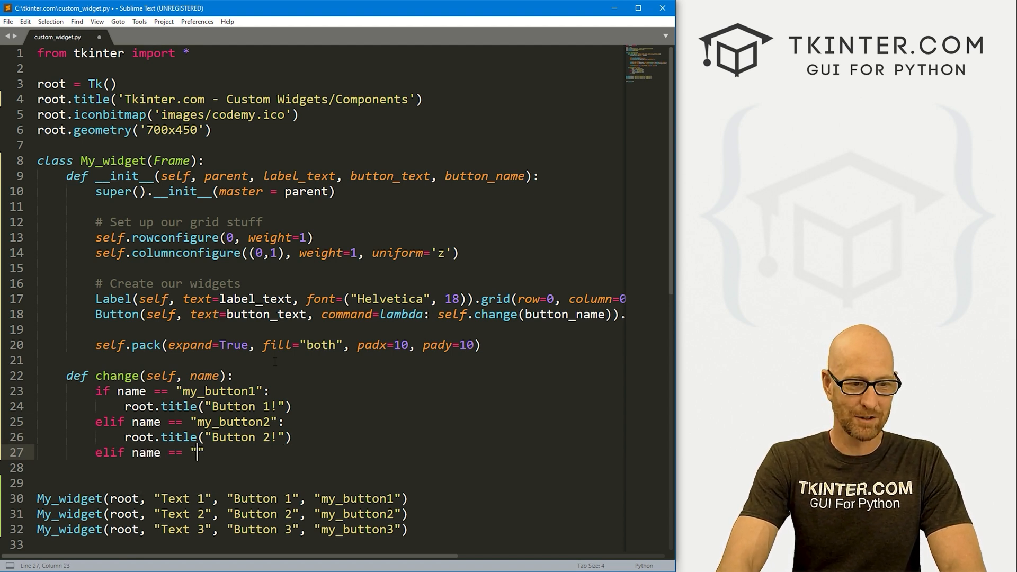
pyautogui.write('my_biu')
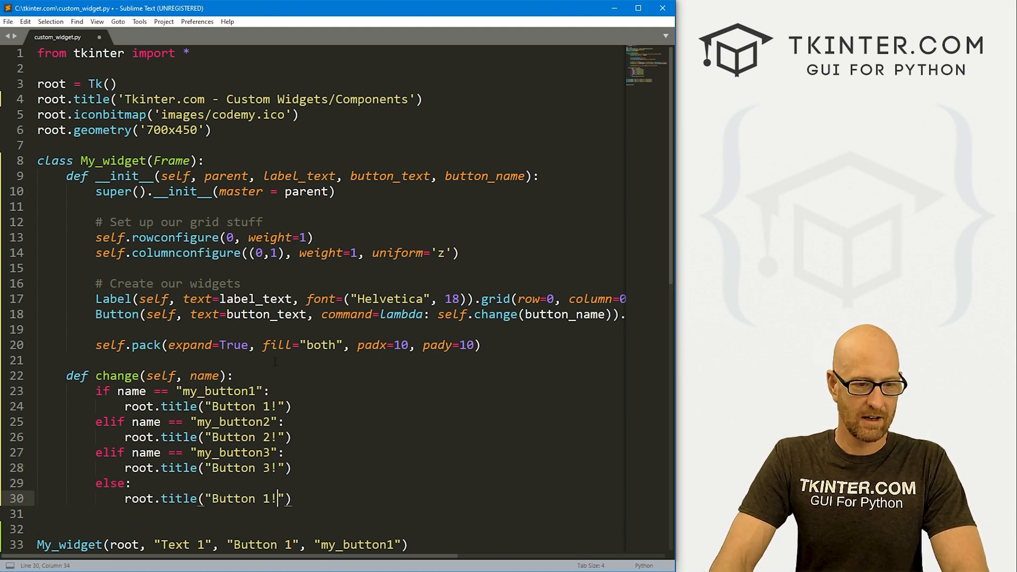
pyautogui.write('Something')
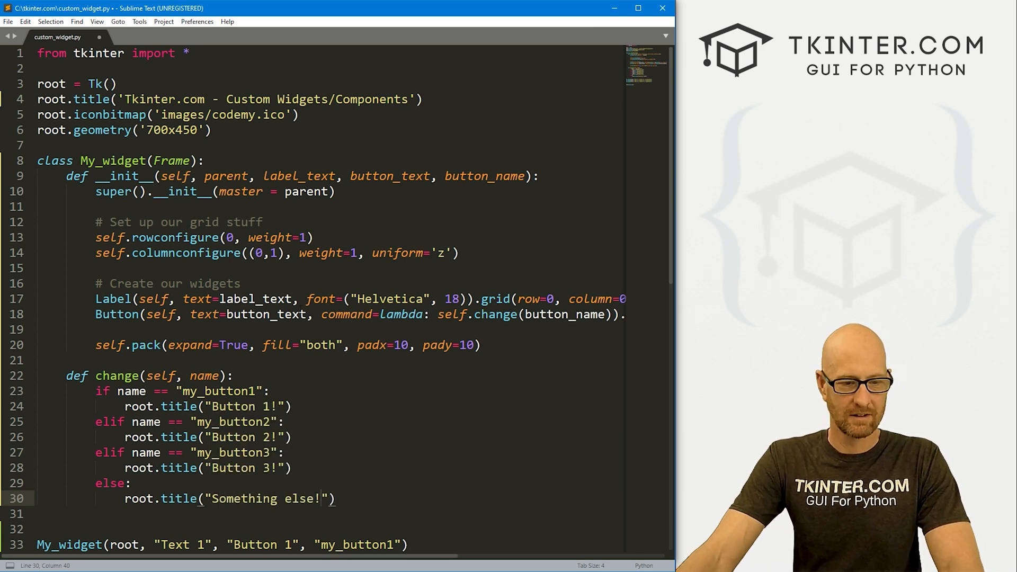
pyautogui.press('ctrl+s')
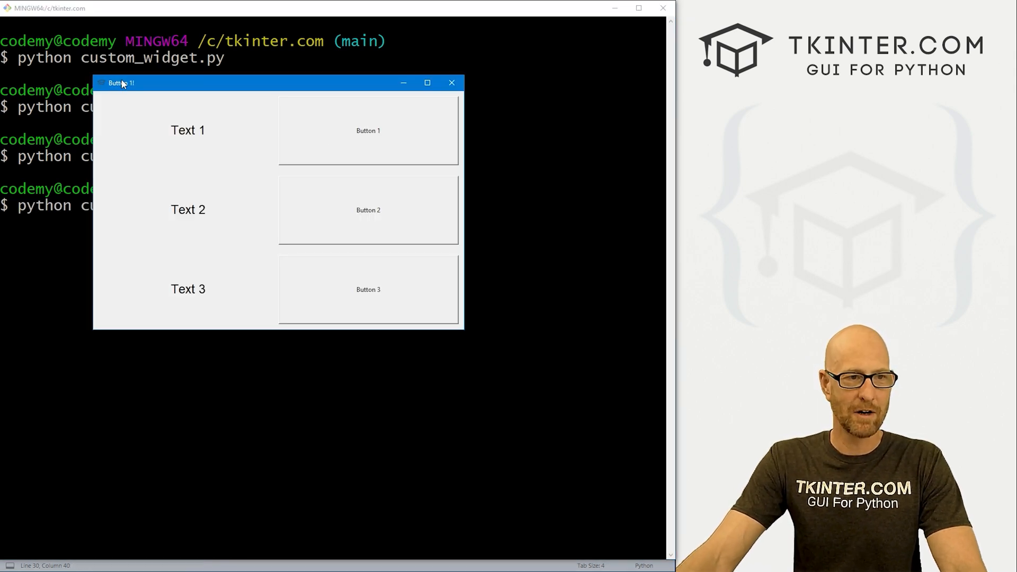
# Step: Click Button 3 then Button 2, retitling the window to Button 2!
pyautogui.click(368, 210)
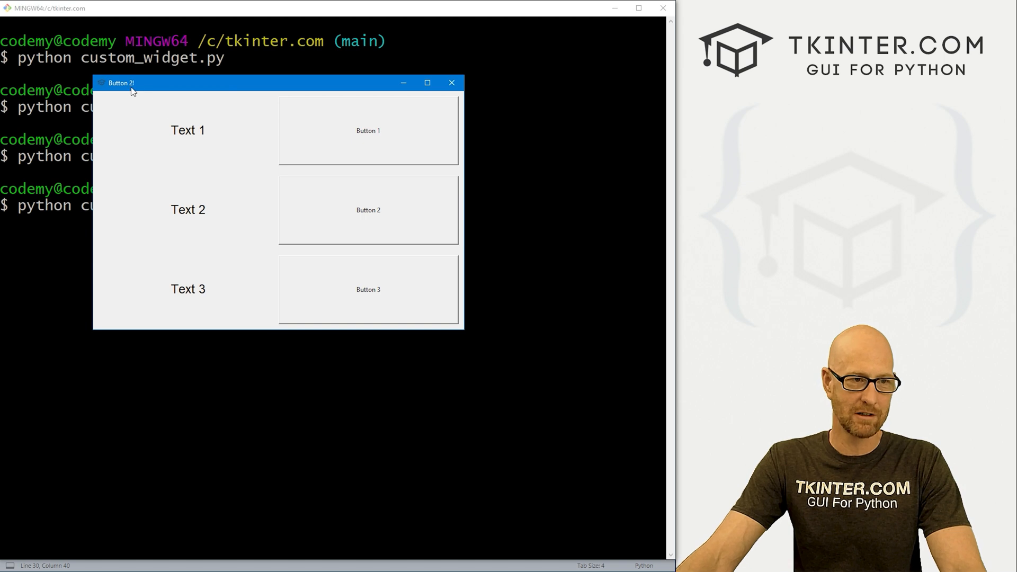
pyautogui.click(368, 289)
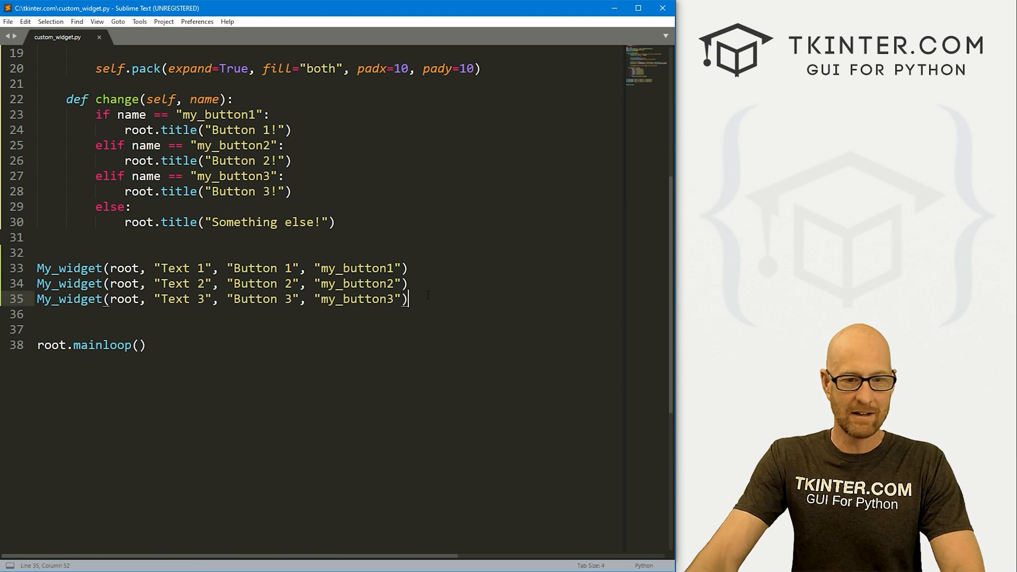
# Step: Paste a copy of the third My_widget line as a fourth row
pyautogui.press('ctrl+v')
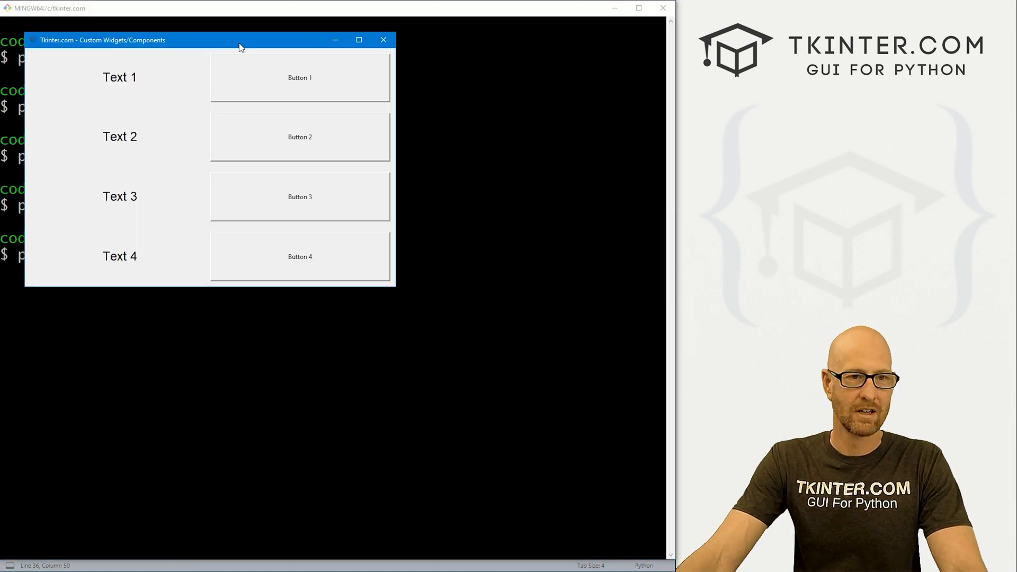
# Step: Click Button 2, Button 4 and Button 1, seeing titles Button 2!, Something else!, Button 1!
pyautogui.click(277, 141)
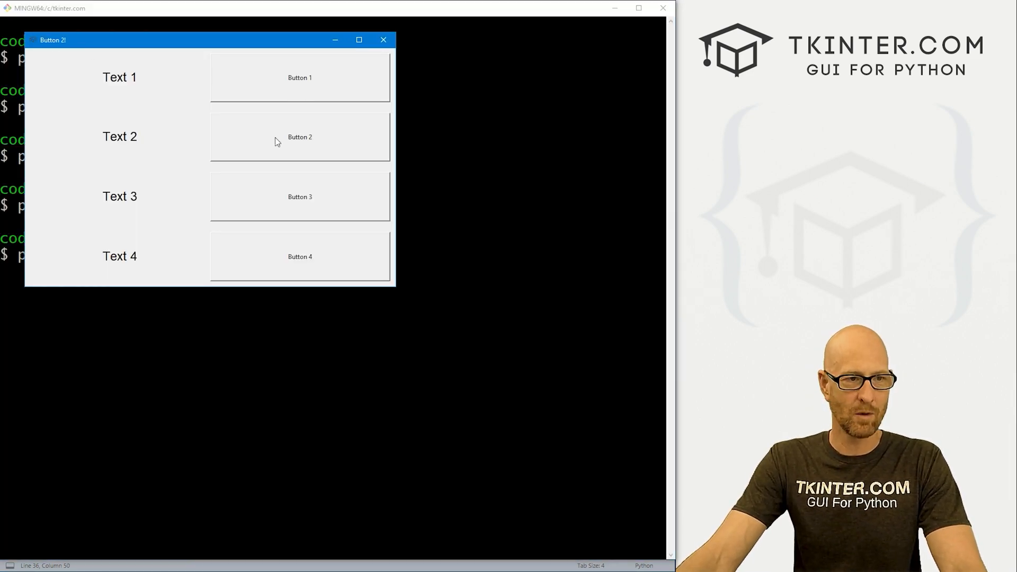
pyautogui.click(299, 137)
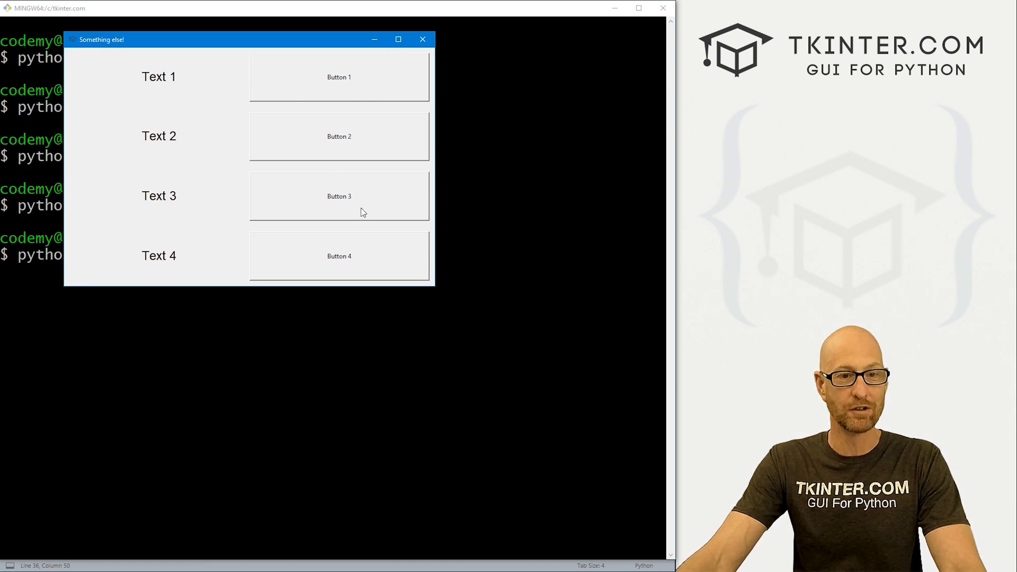
pyautogui.moveTo(368, 275)
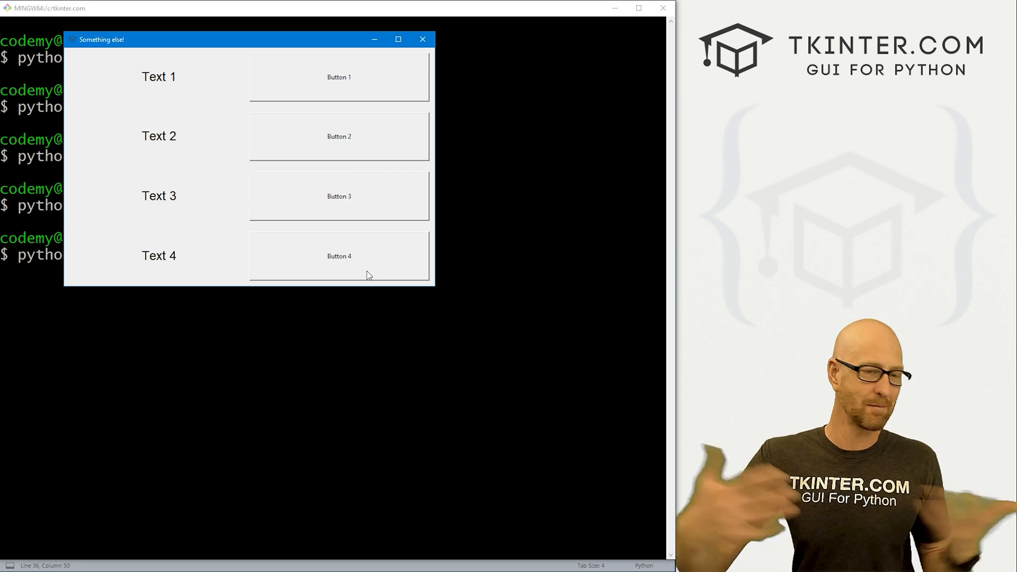
pyautogui.moveTo(335, 179)
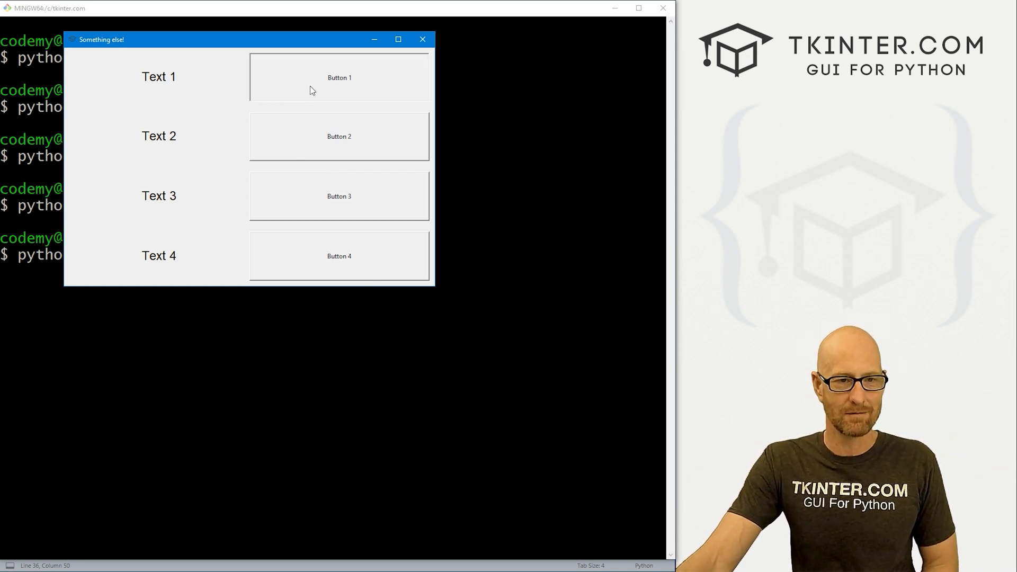
pyautogui.click(339, 77)
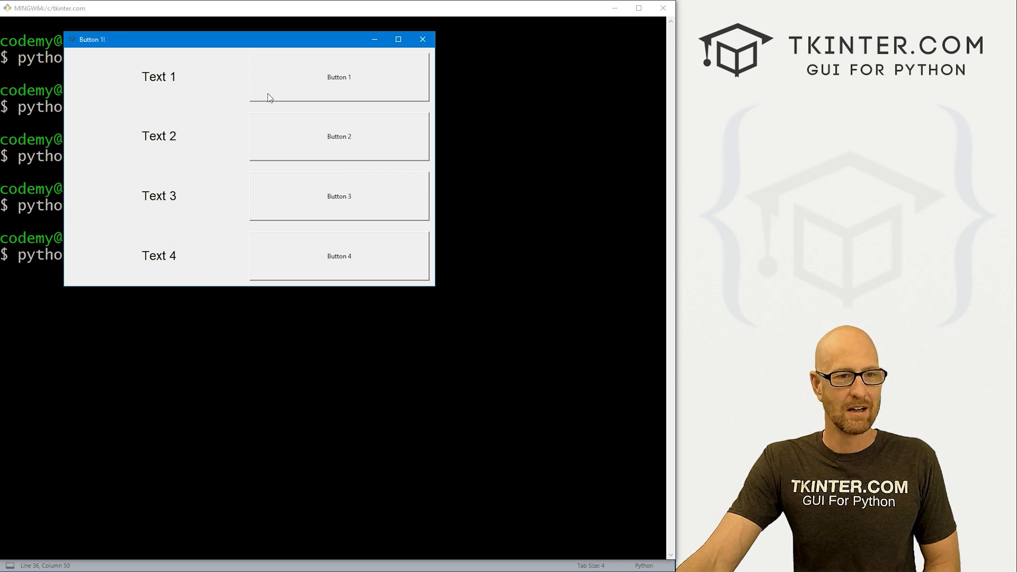
pyautogui.click(333, 136)
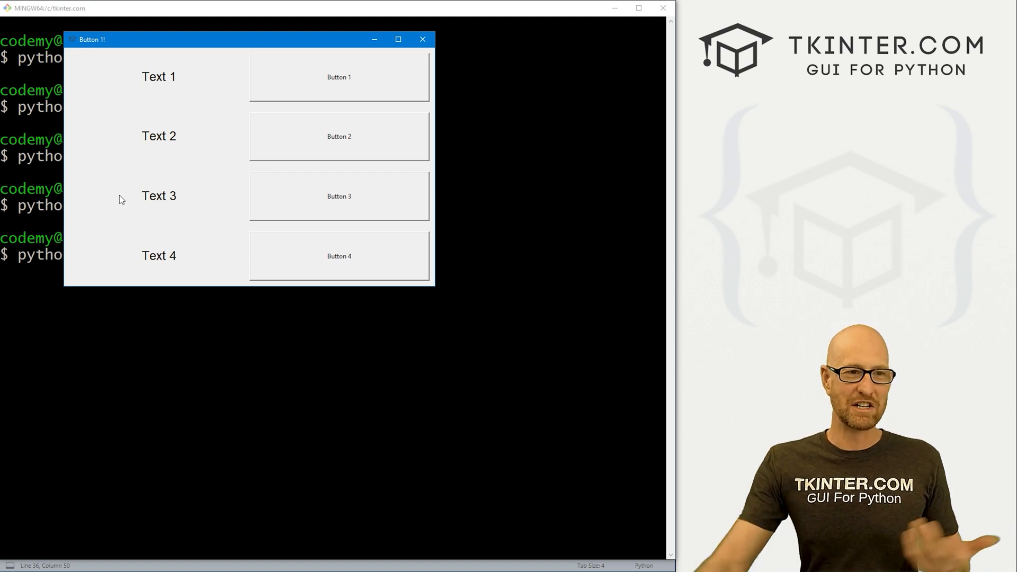
pyautogui.moveTo(217, 91)
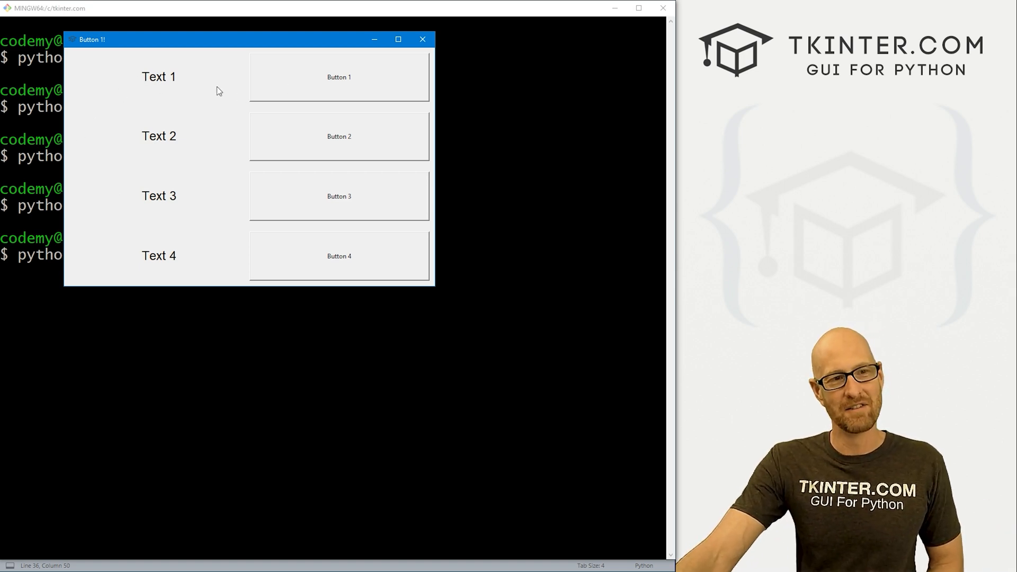
pyautogui.moveTo(182, 88)
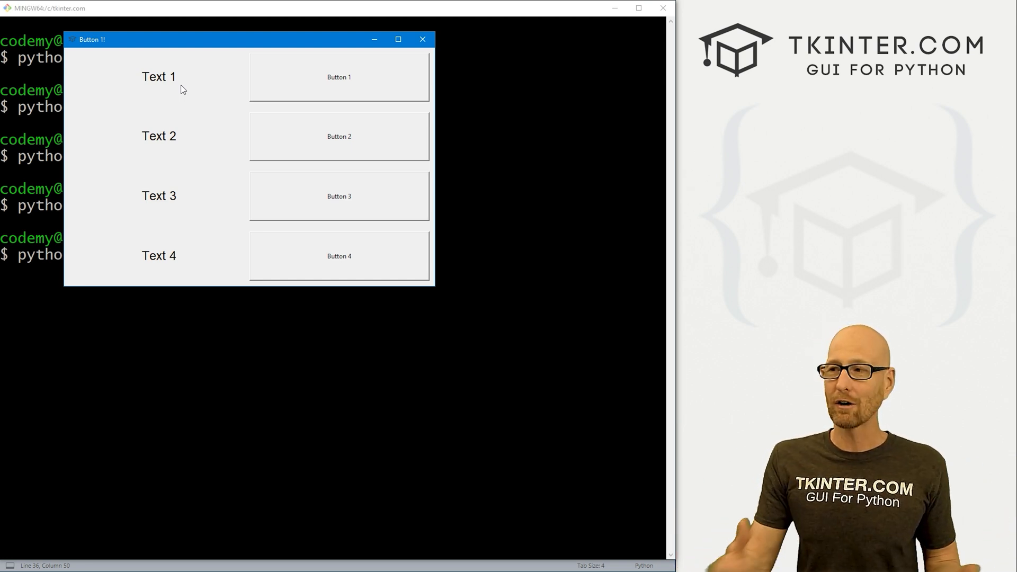
pyautogui.click(421, 40)
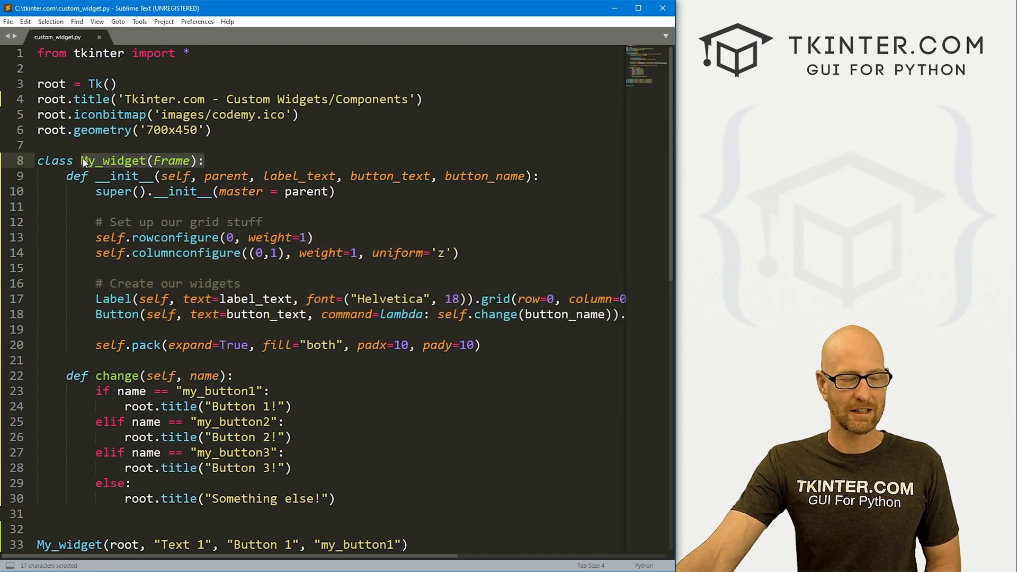
pyautogui.scroll(-3)
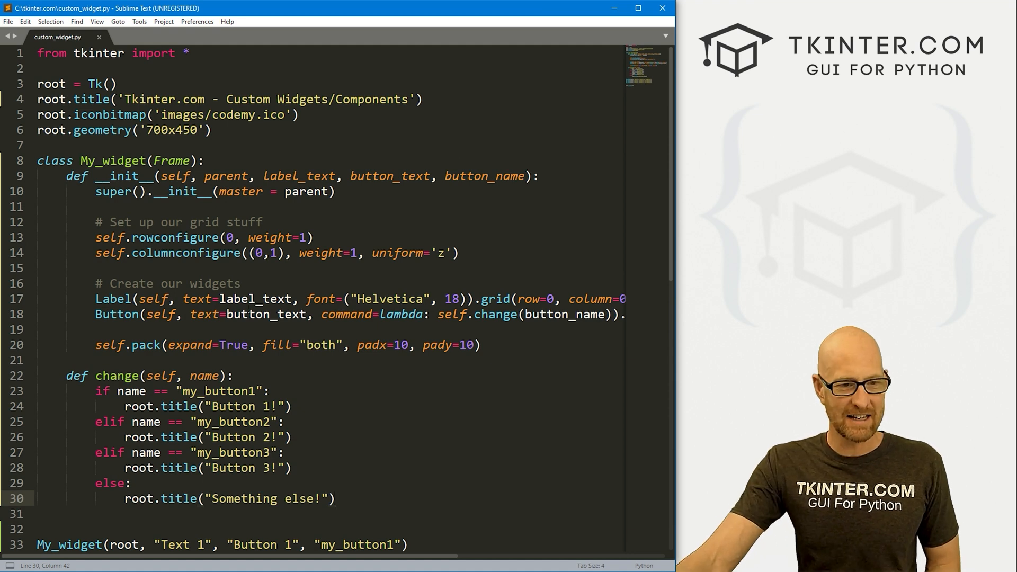
pyautogui.click(119, 299)
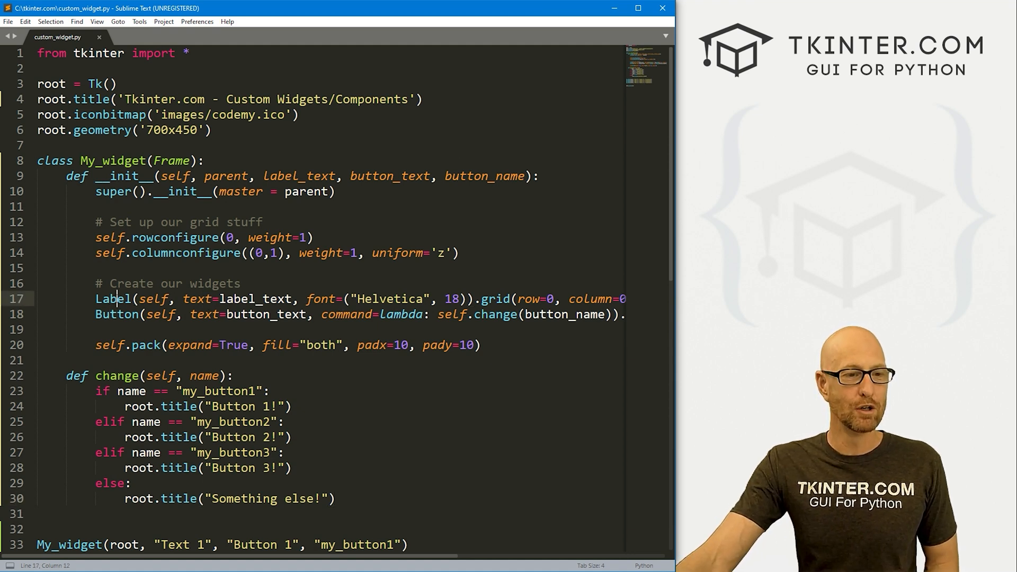